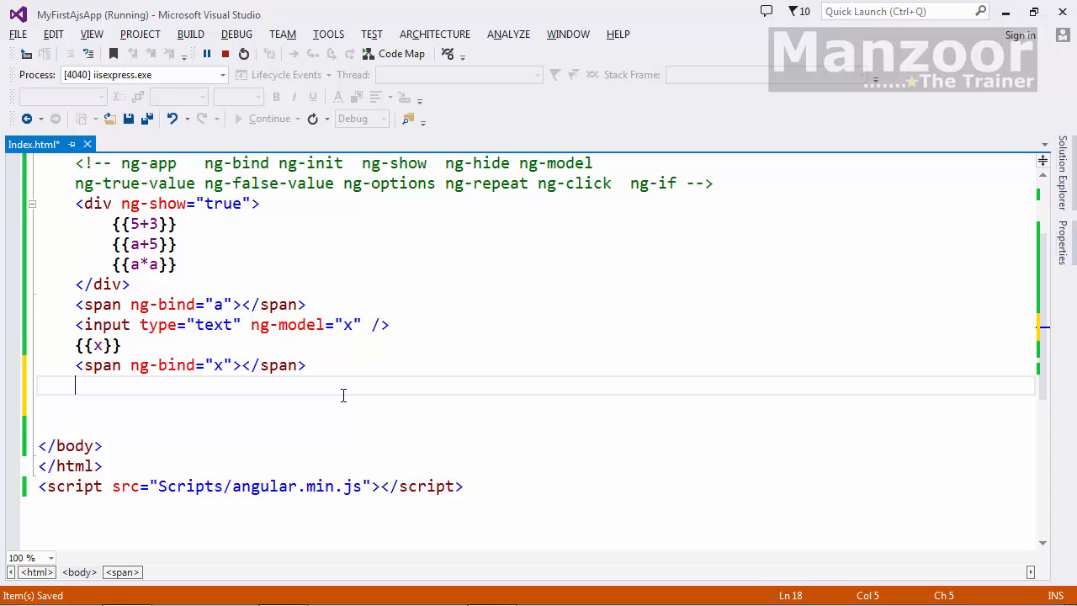
pyautogui.moveTo(351, 382)
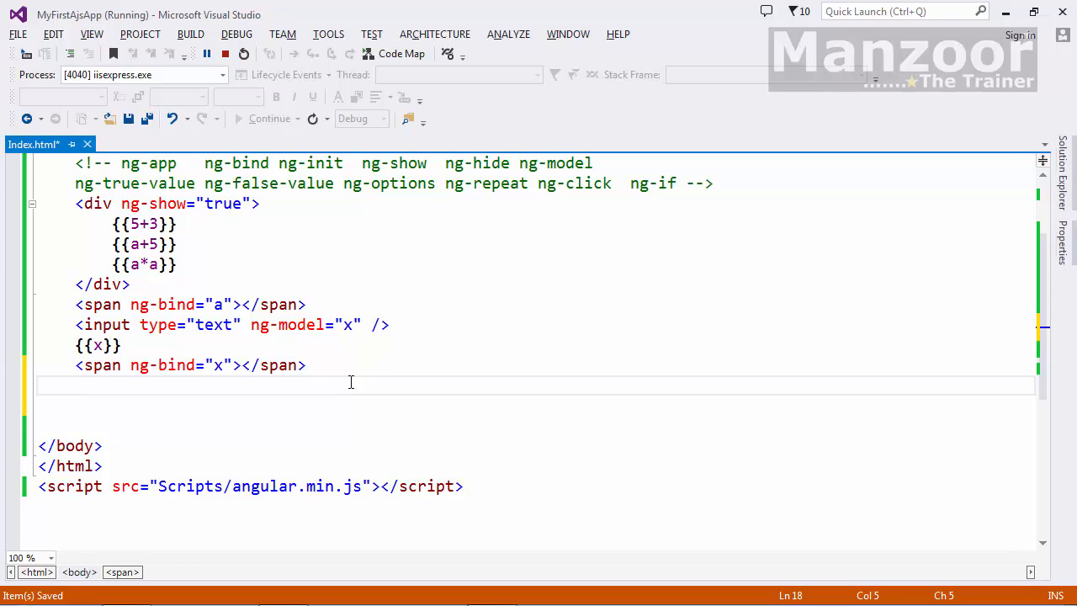
# Append b=[1,56,78,45] to the body's ng-init after a=10
pyautogui.scroll(3)
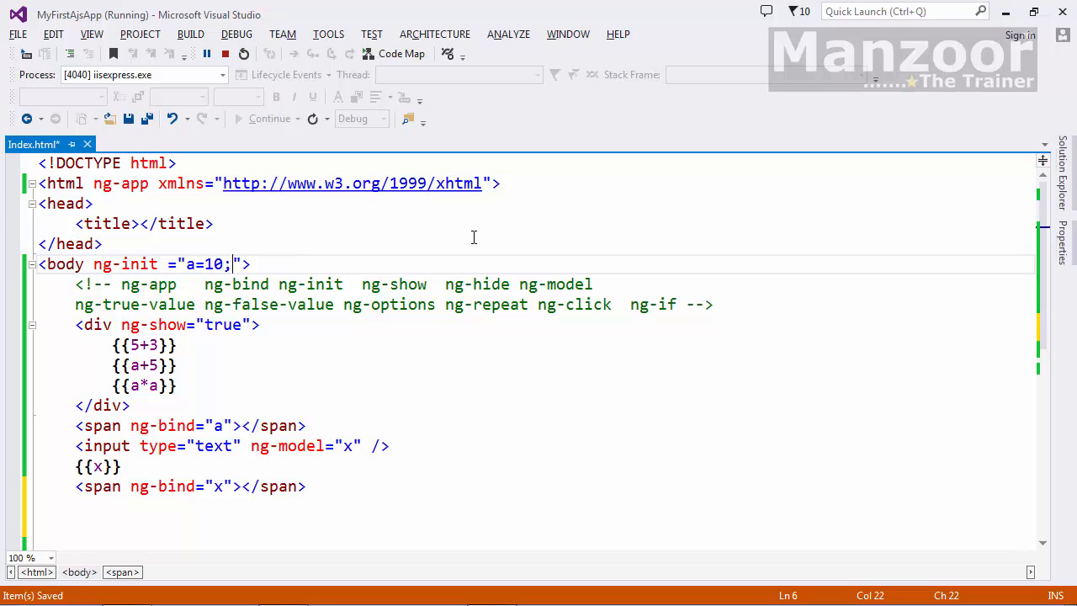
pyautogui.write('b=')
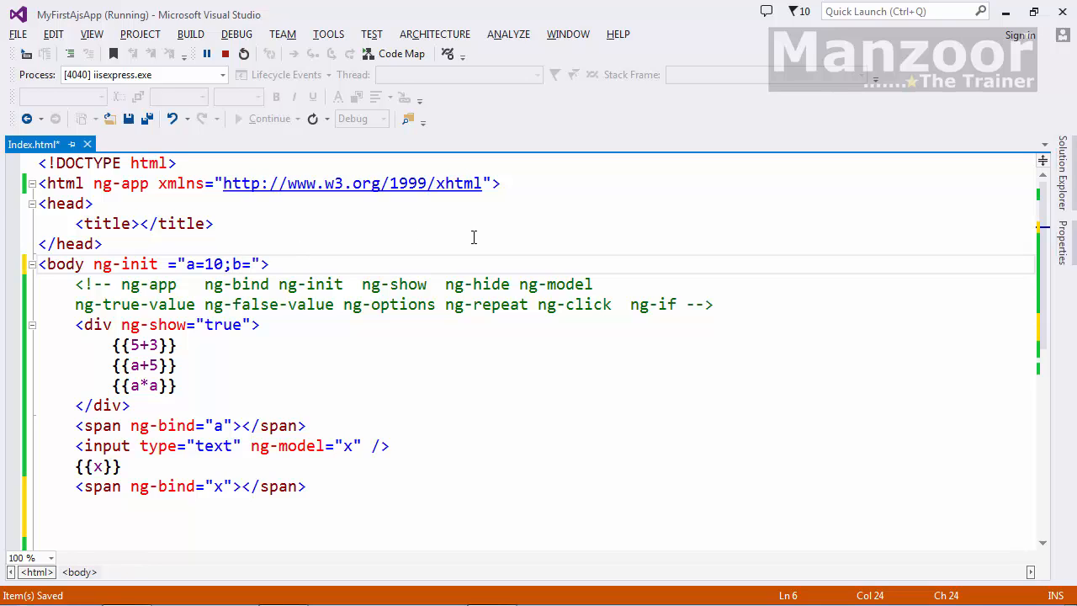
pyautogui.write('[]')
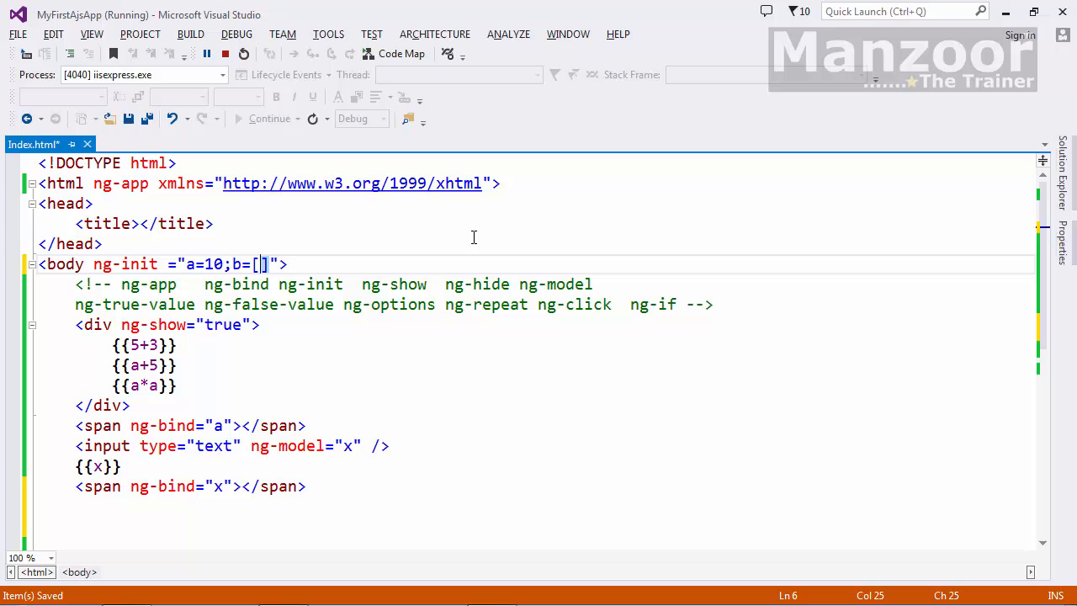
pyautogui.write('1,56')
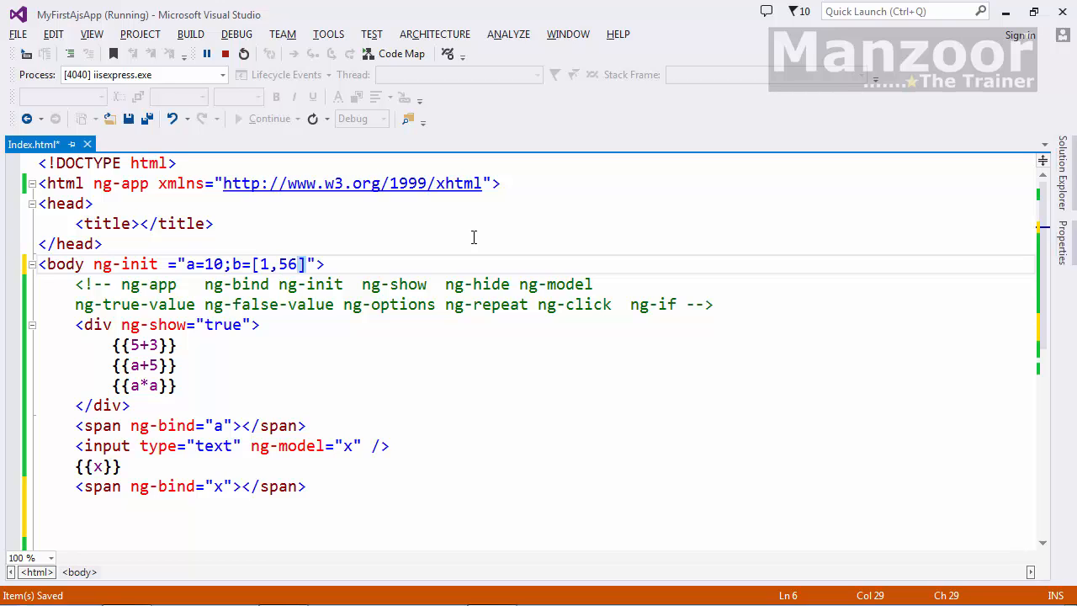
pyautogui.write(',78,45')
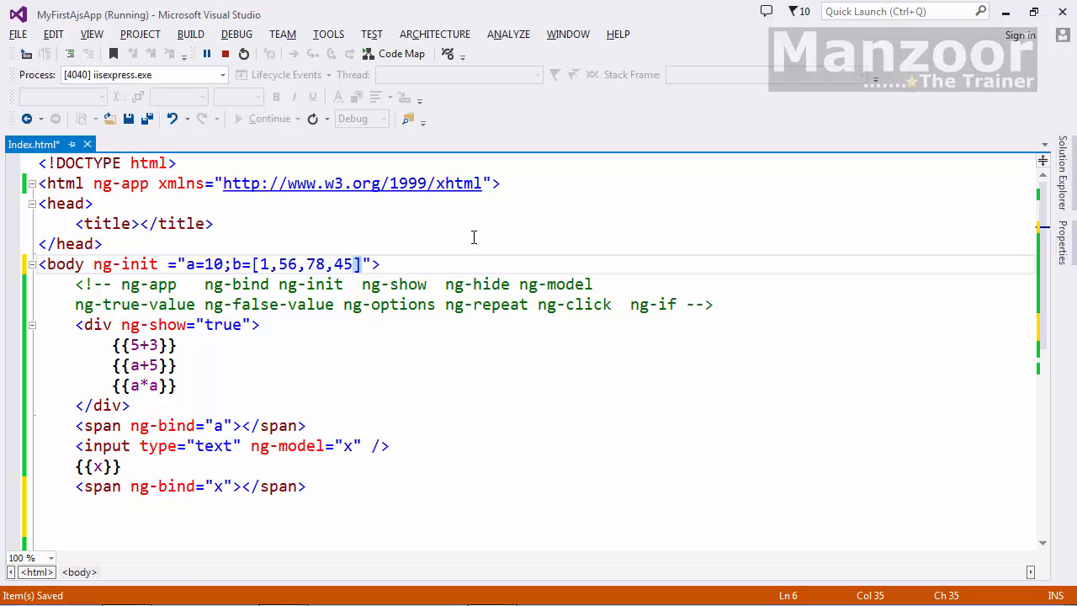
pyautogui.moveTo(396, 353)
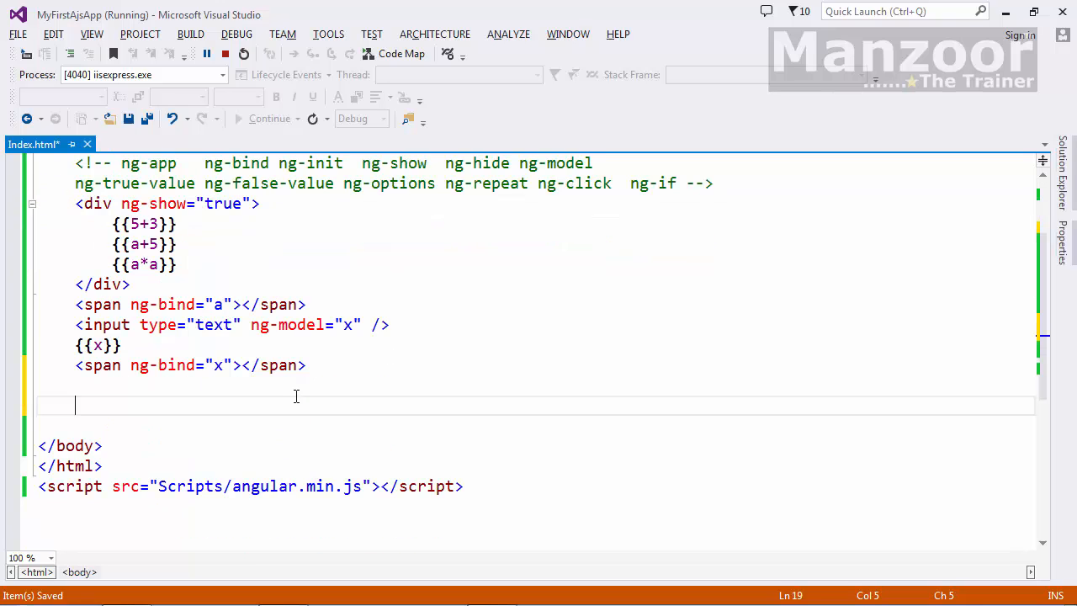
# Add <ul ng-repeat="k in b"> below the span, with an <li> showing {{k}}
pyautogui.write('<')
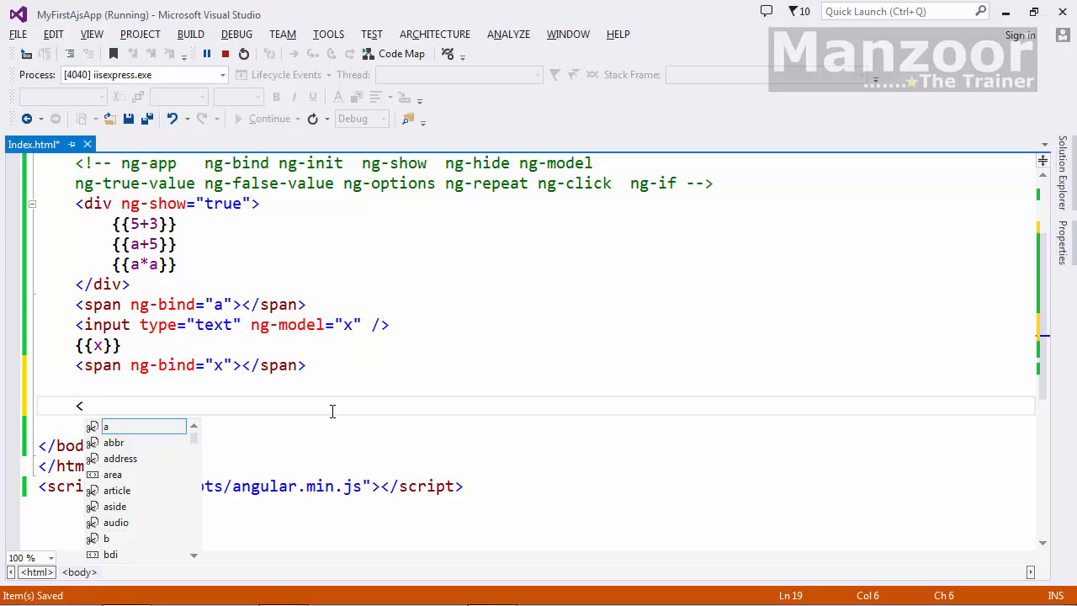
pyautogui.write('ul')
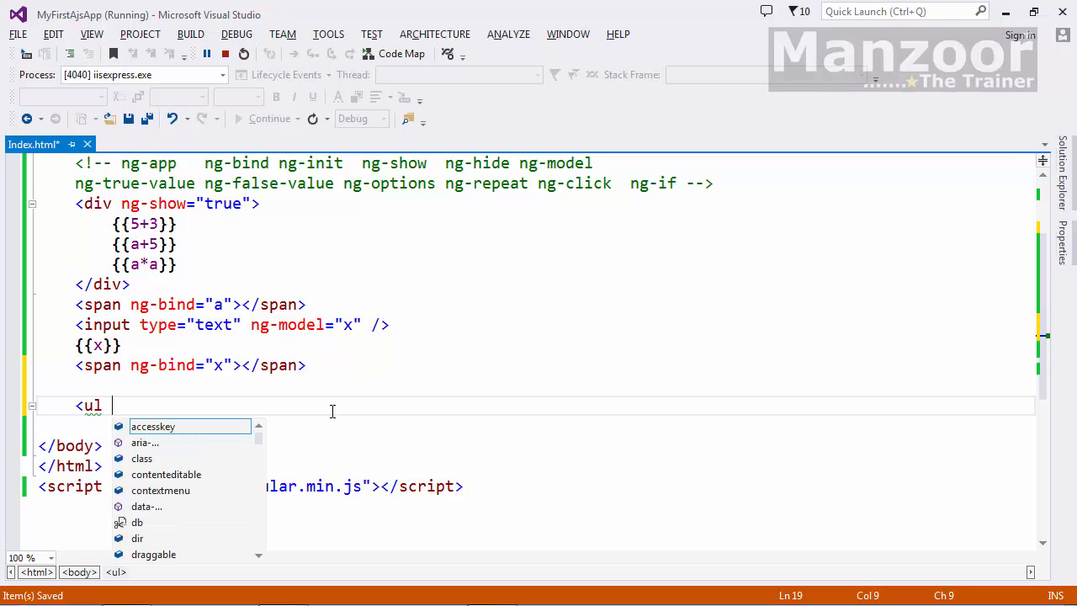
pyautogui.write('ng-')
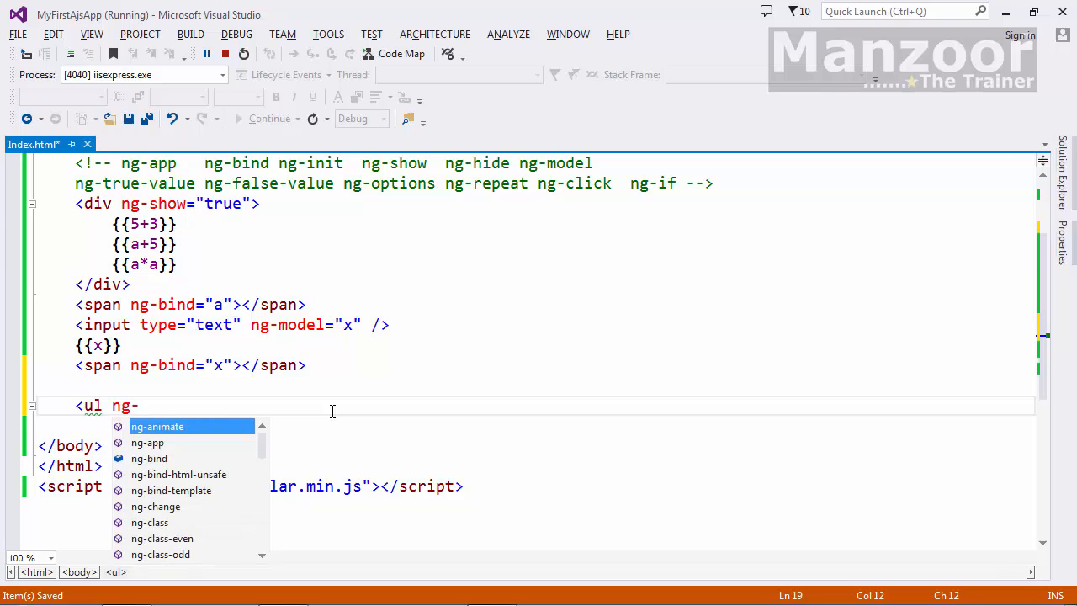
pyautogui.write('repeat="')
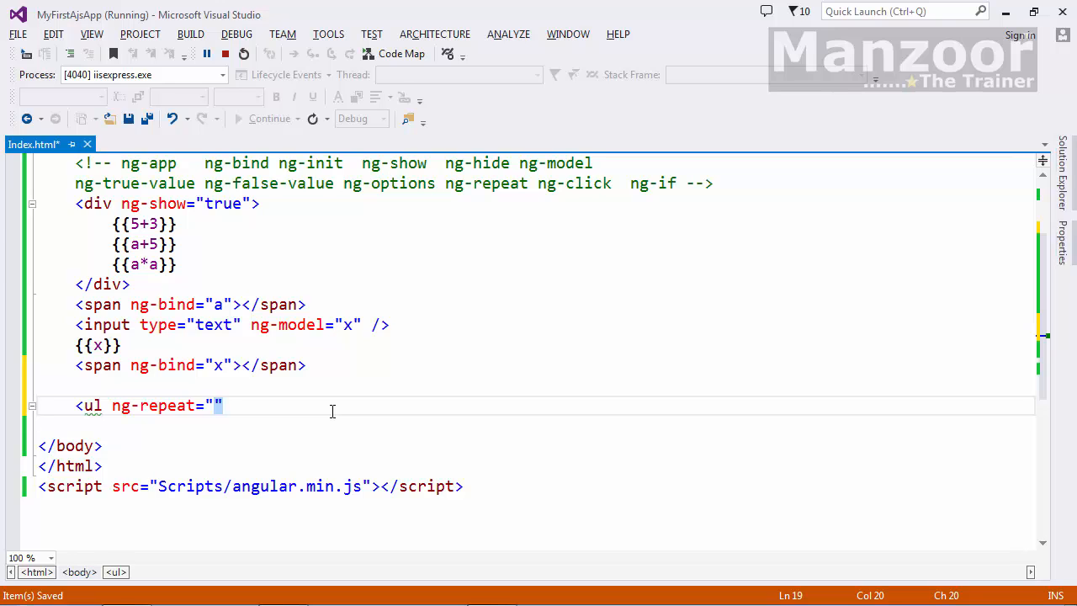
pyautogui.write('k in')
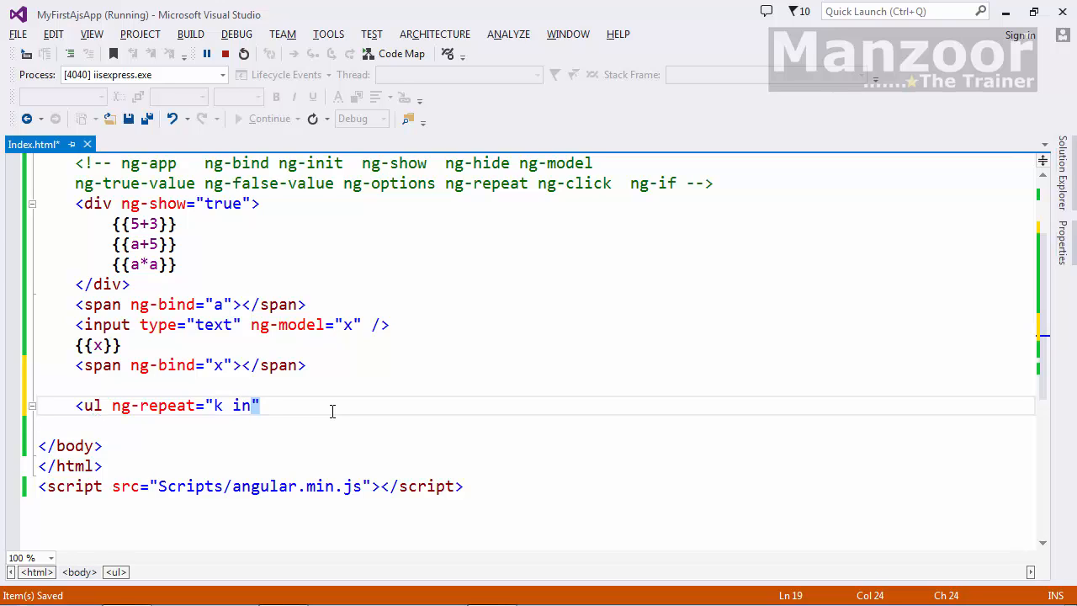
pyautogui.write('b')
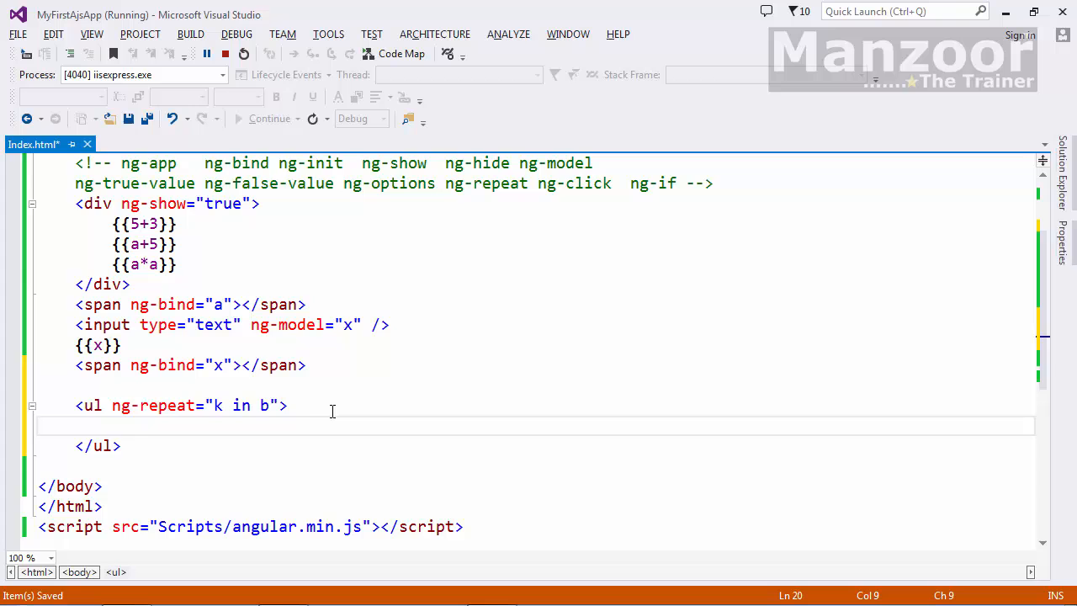
pyautogui.scroll(3)
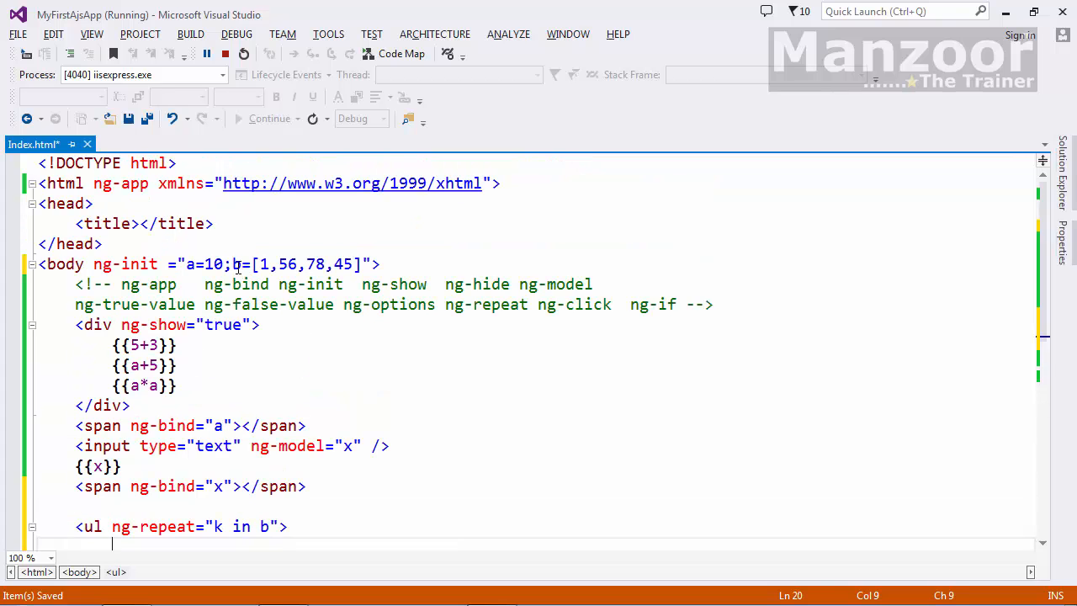
pyautogui.scroll(-3)
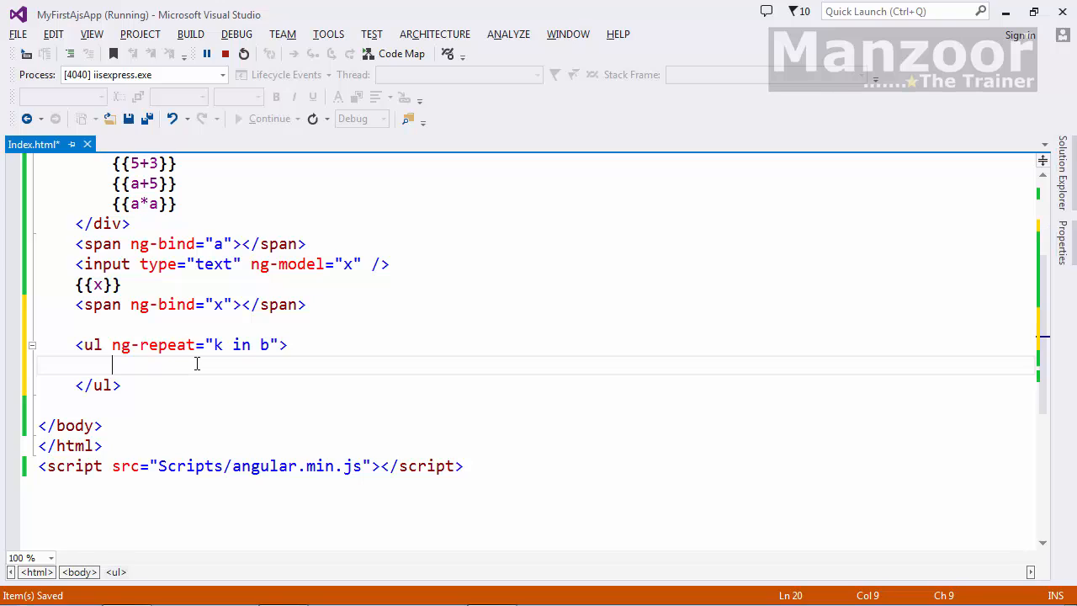
pyautogui.write('<li></li>')
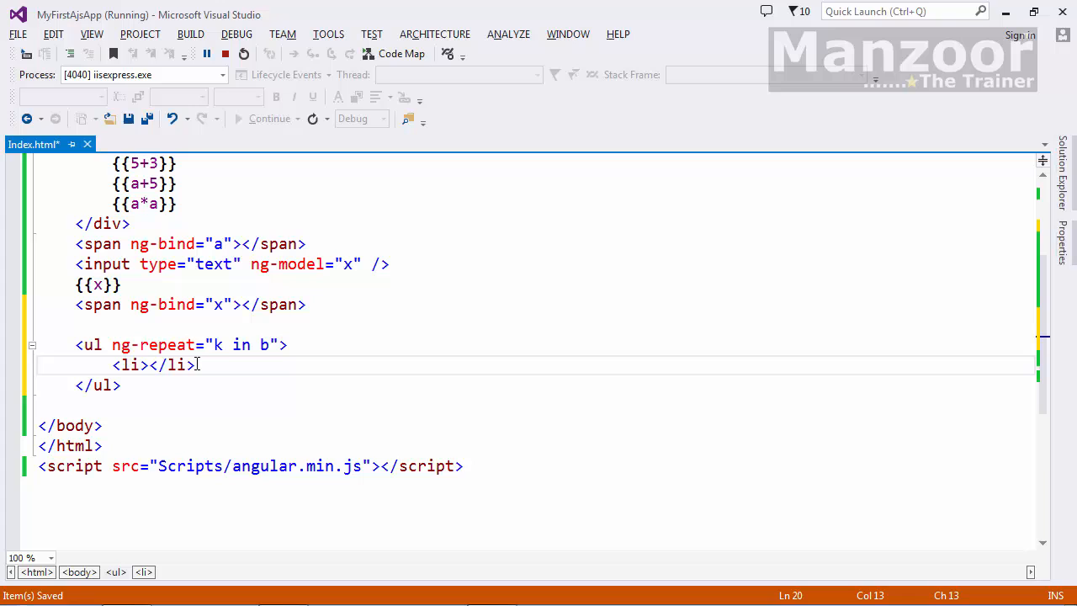
pyautogui.write('{{k}}')
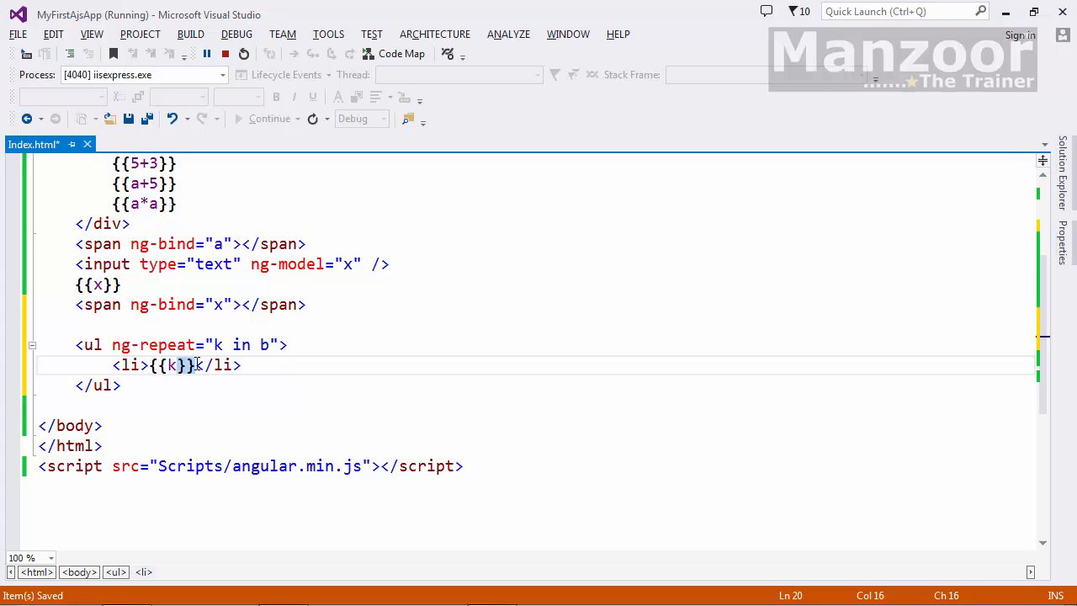
# Save Index.html and scroll through the code to review the new list
pyautogui.press('ctrl+s')
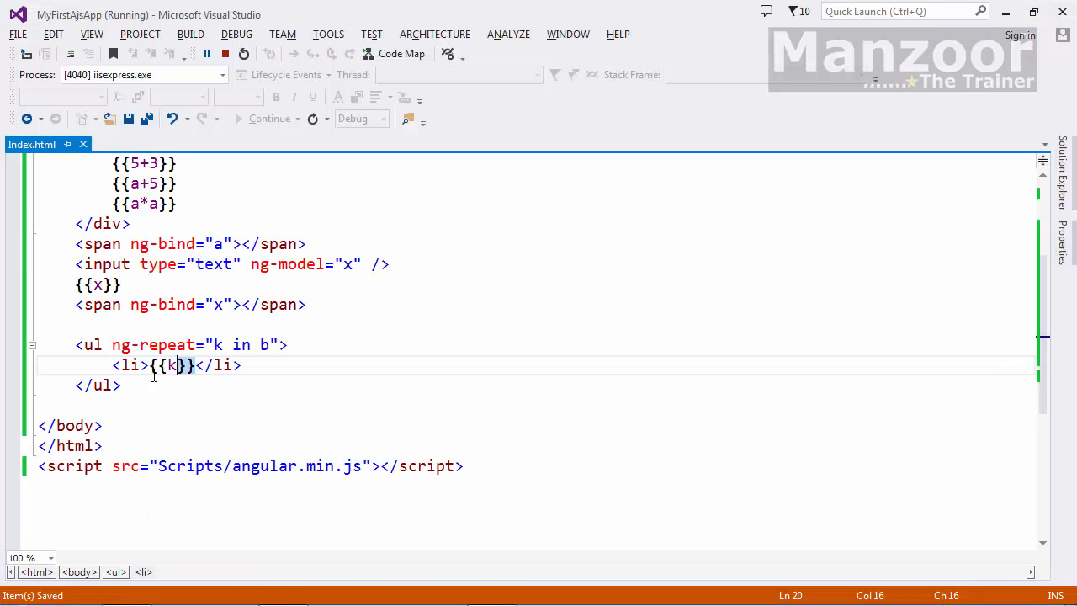
pyautogui.moveTo(257, 344)
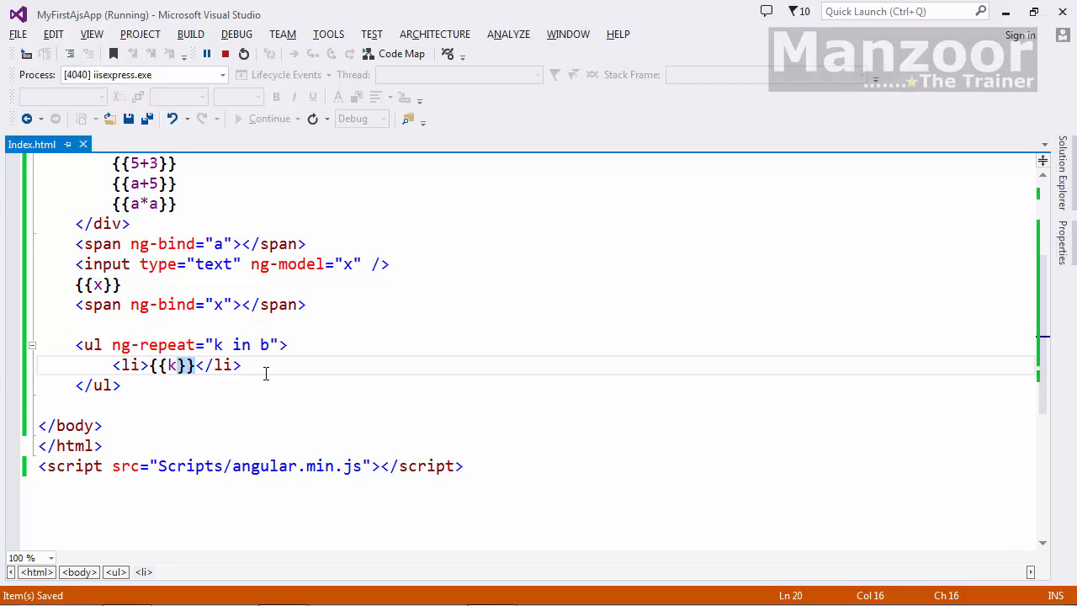
pyautogui.scroll(3)
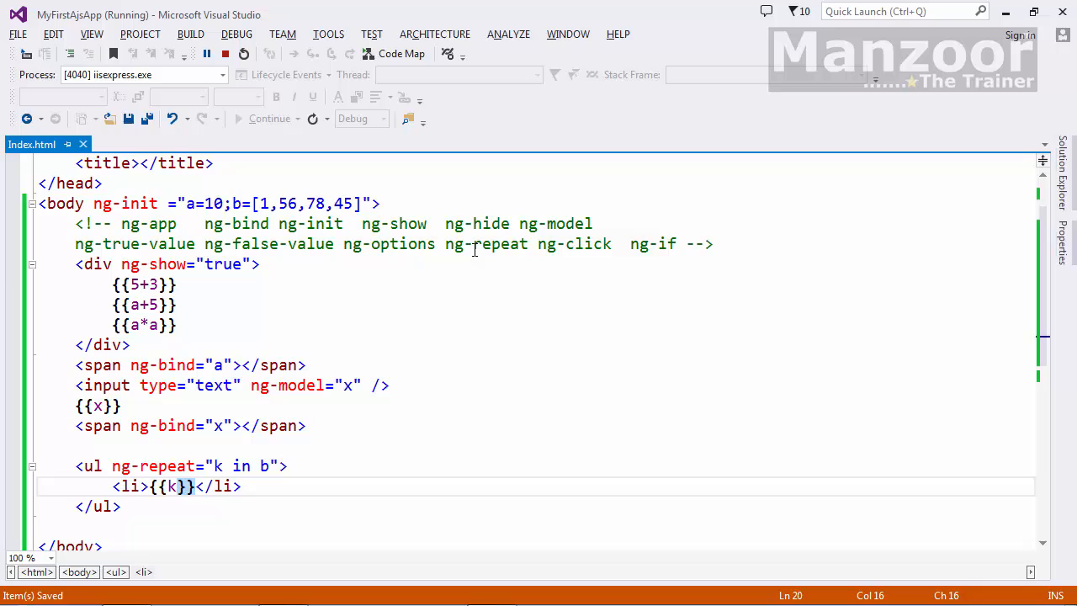
pyautogui.moveTo(568, 255)
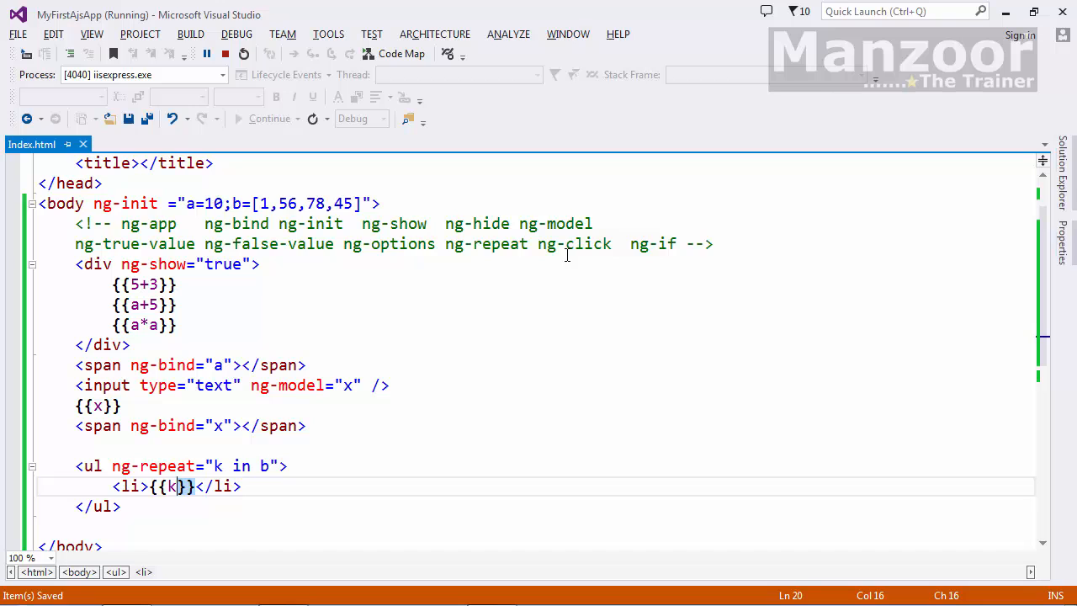
pyautogui.scroll(-3)
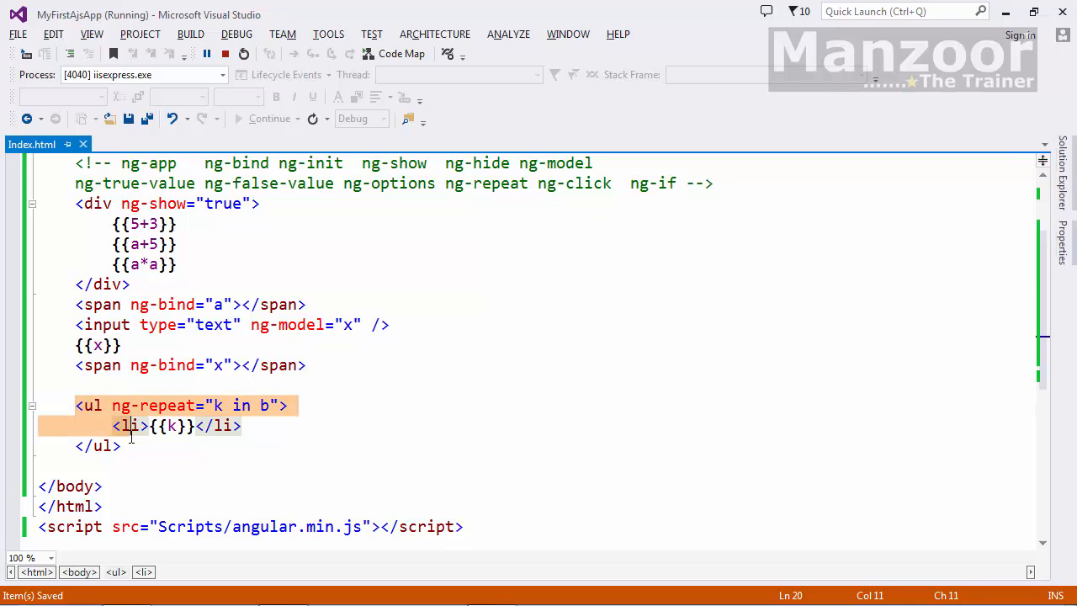
# Add ng-if="k>50" to the copied list's li to show only values above 50
pyautogui.click(120, 445)
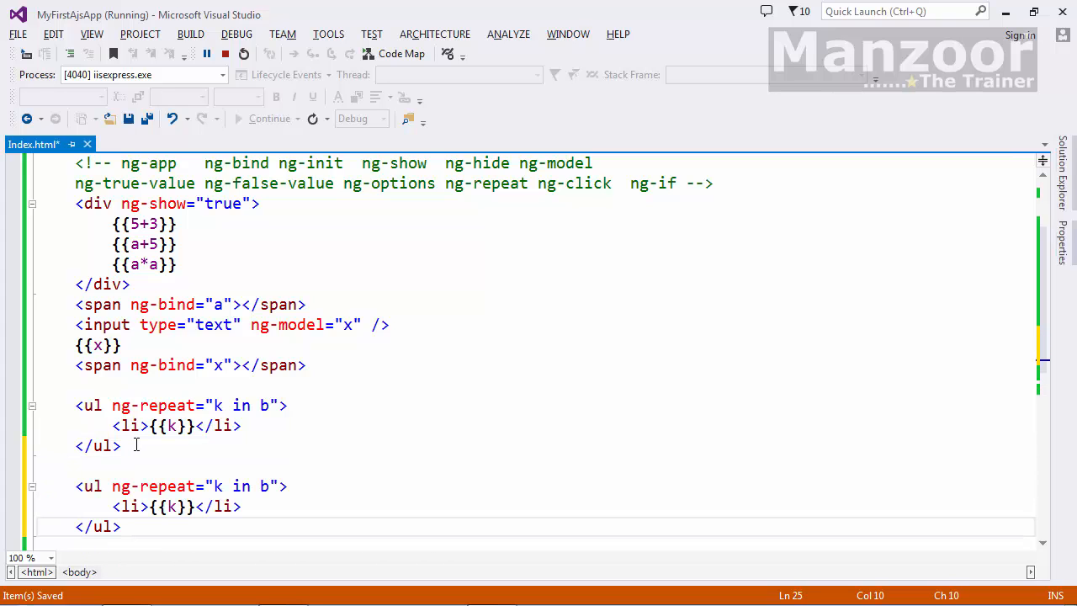
pyautogui.scroll(3)
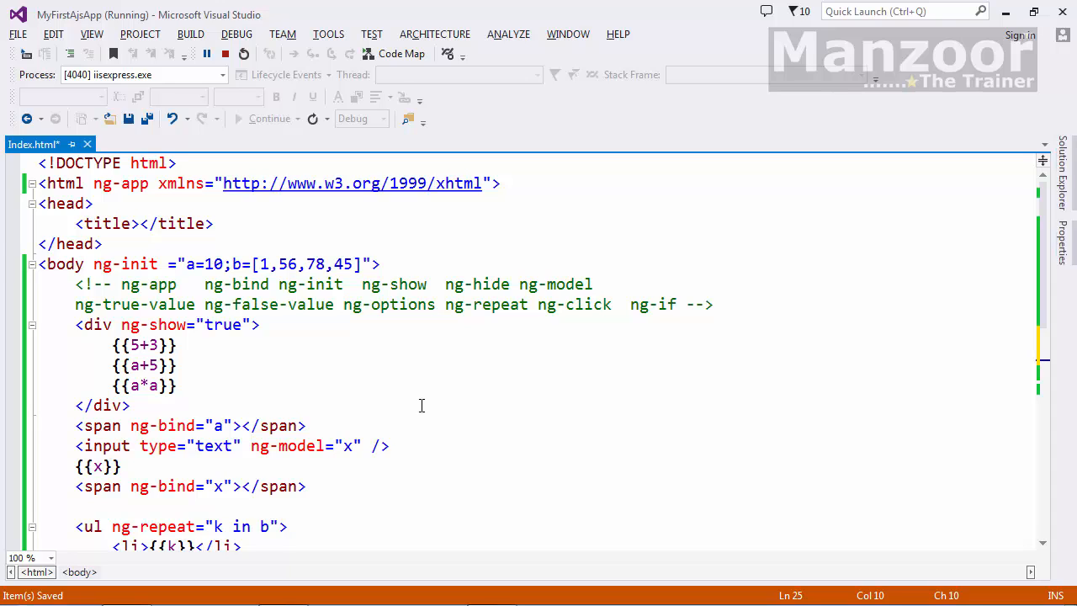
pyautogui.moveTo(290, 263)
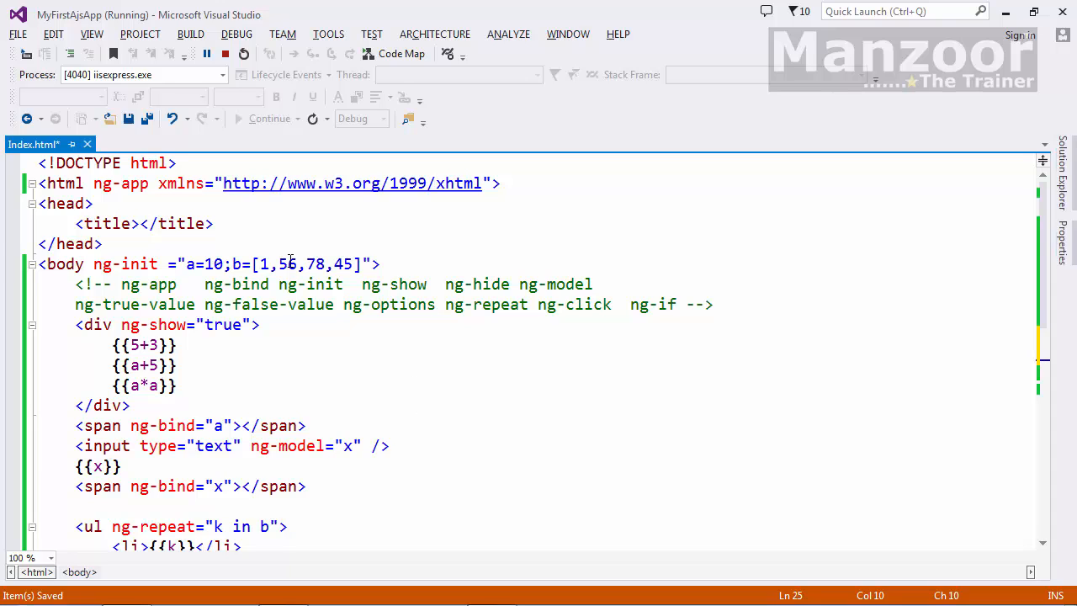
pyautogui.scroll(-3)
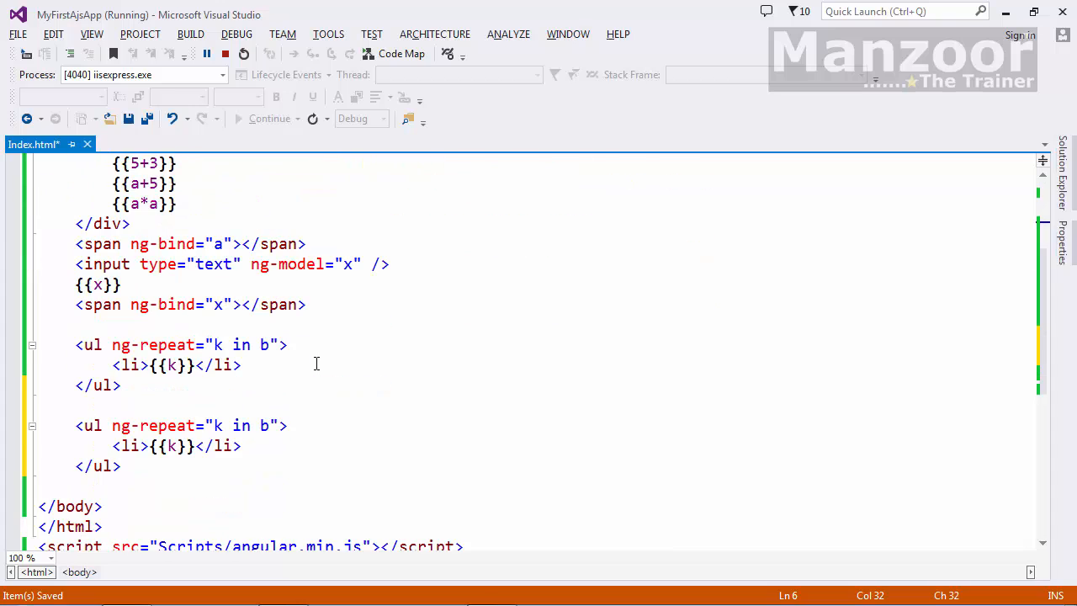
pyautogui.click(142, 445)
pyautogui.write(' n')
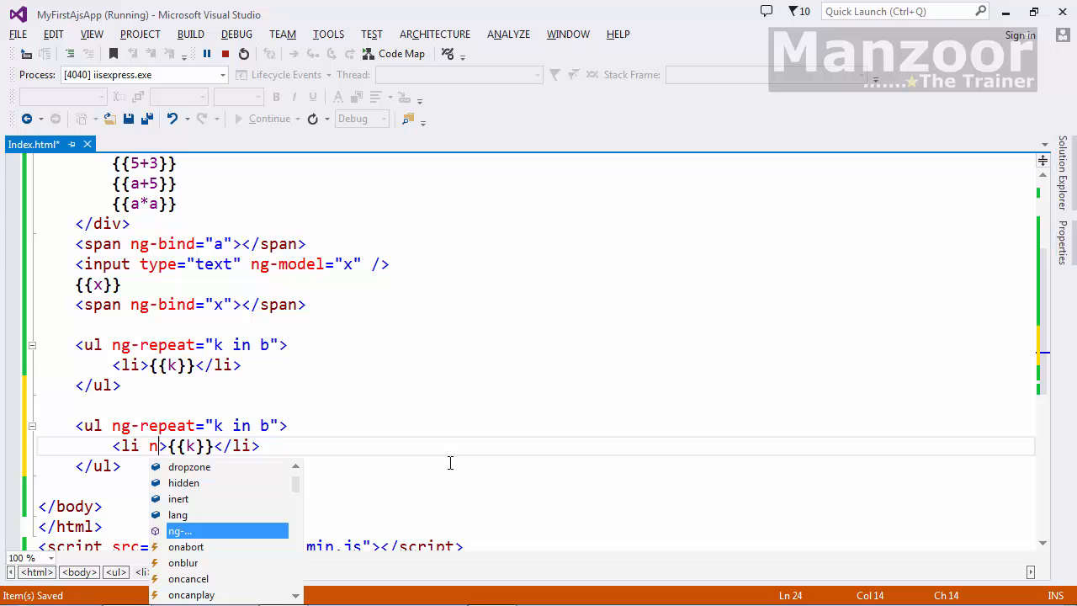
pyautogui.write('-')
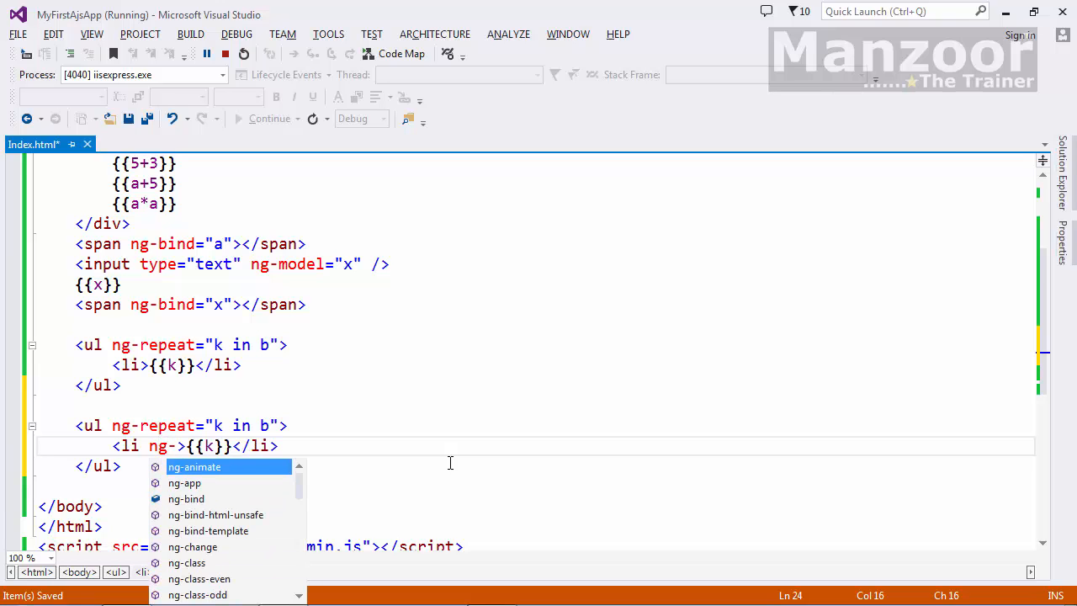
pyautogui.write('if="')
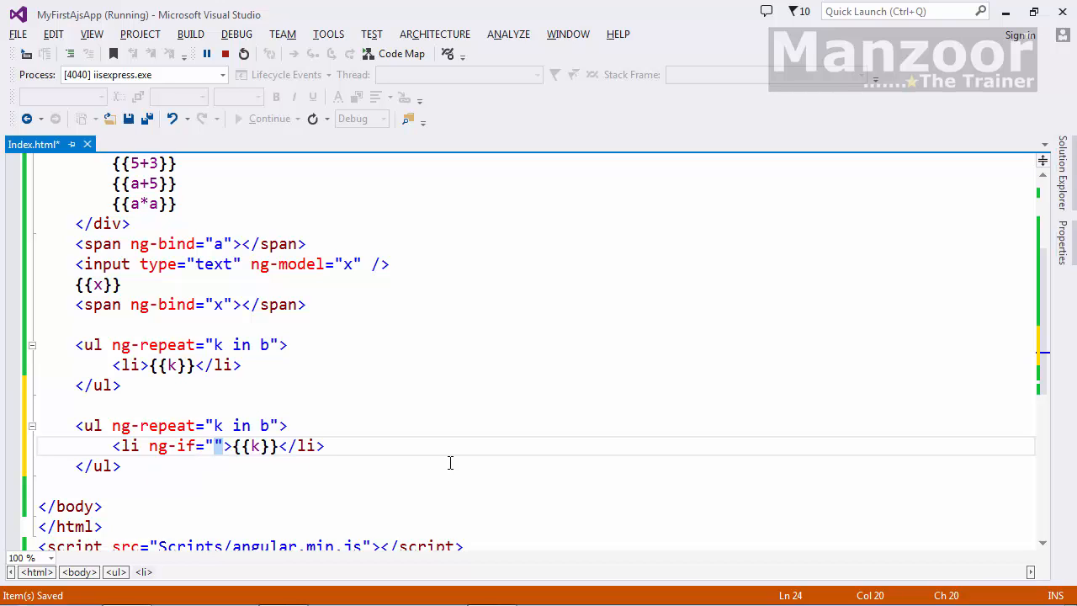
pyautogui.write('k')
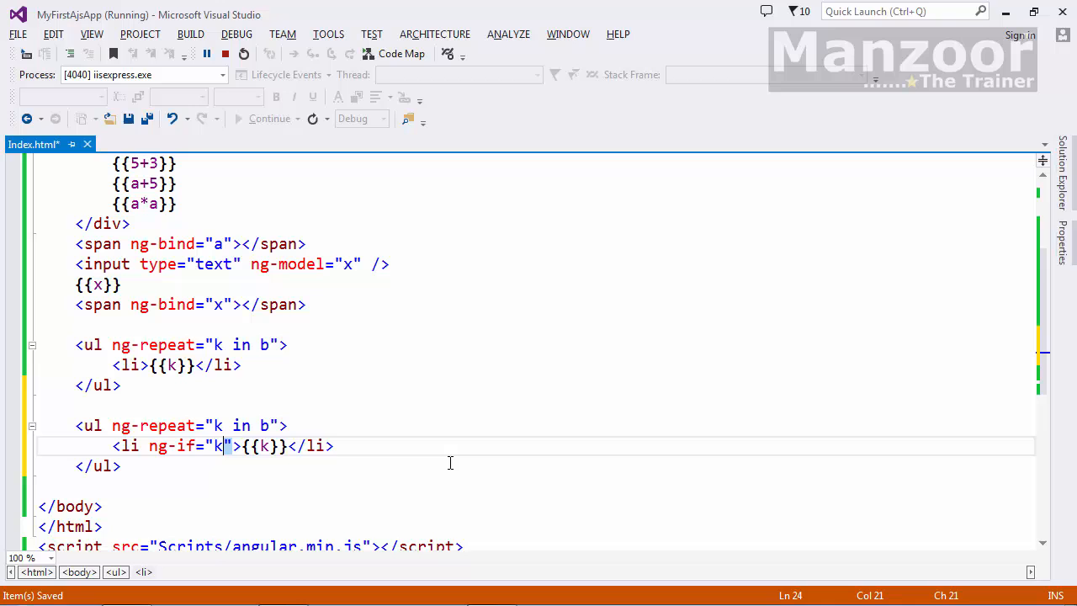
pyautogui.write('>50')
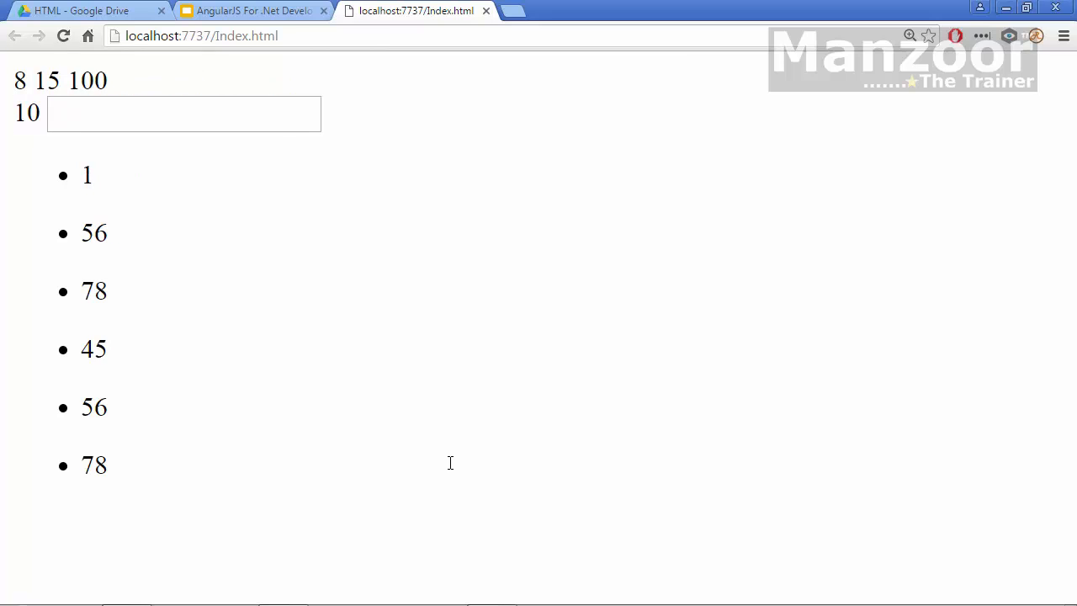
# Insert <hr /> between the two lists and refresh Chrome to see the divider
pyautogui.doubleClick(85, 407)
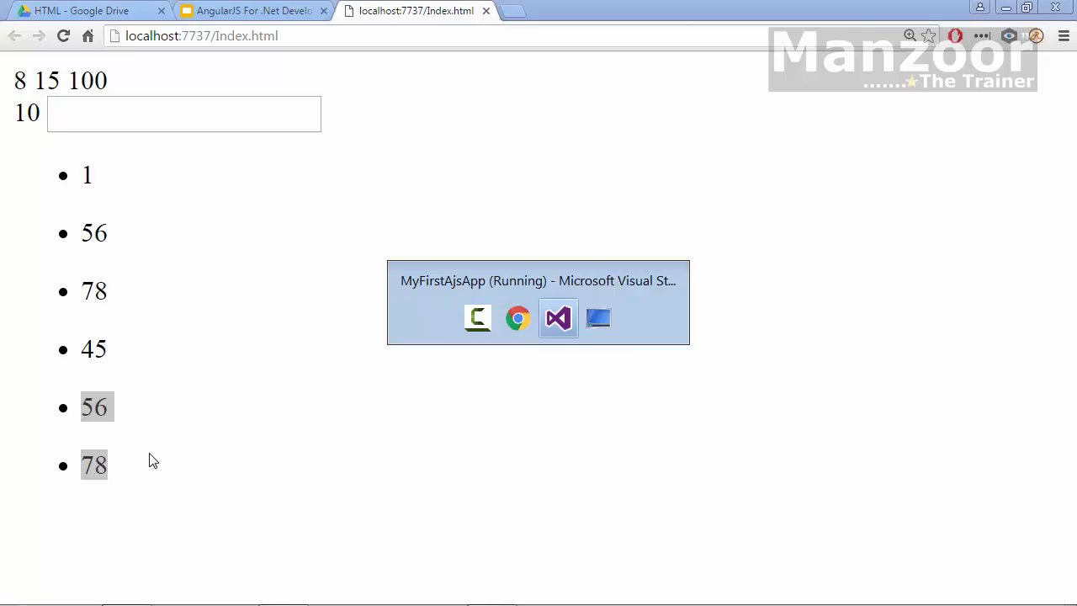
pyautogui.click(557, 317)
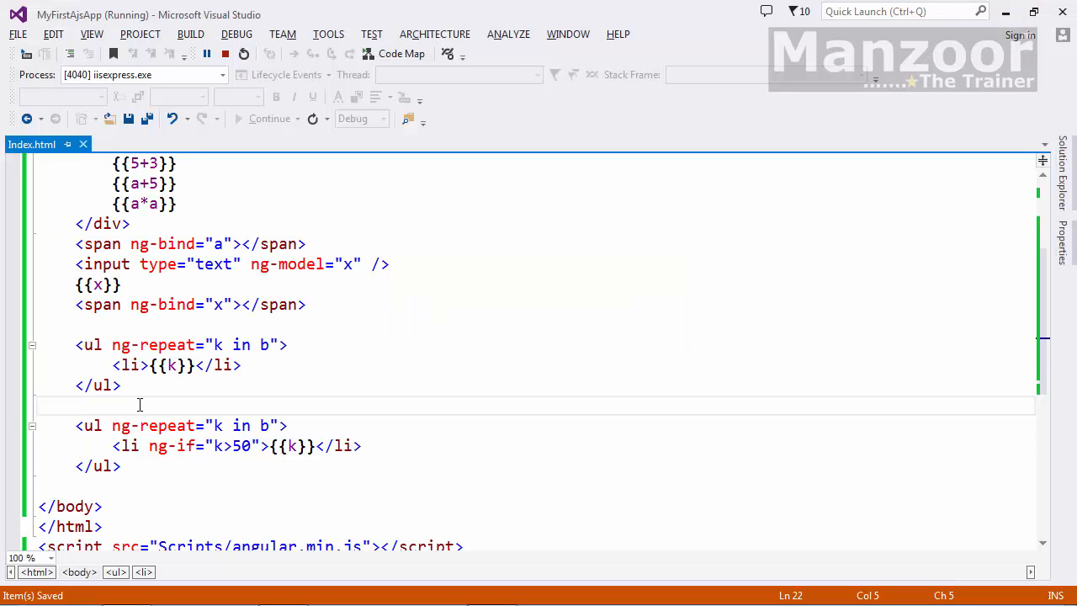
pyautogui.write('<hr')
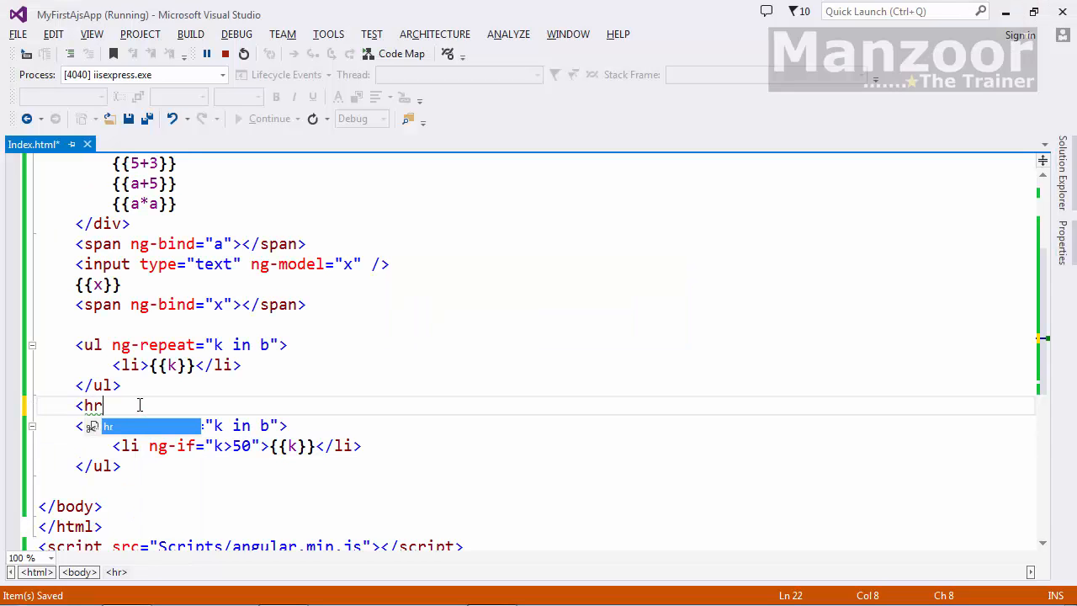
pyautogui.write('/>')
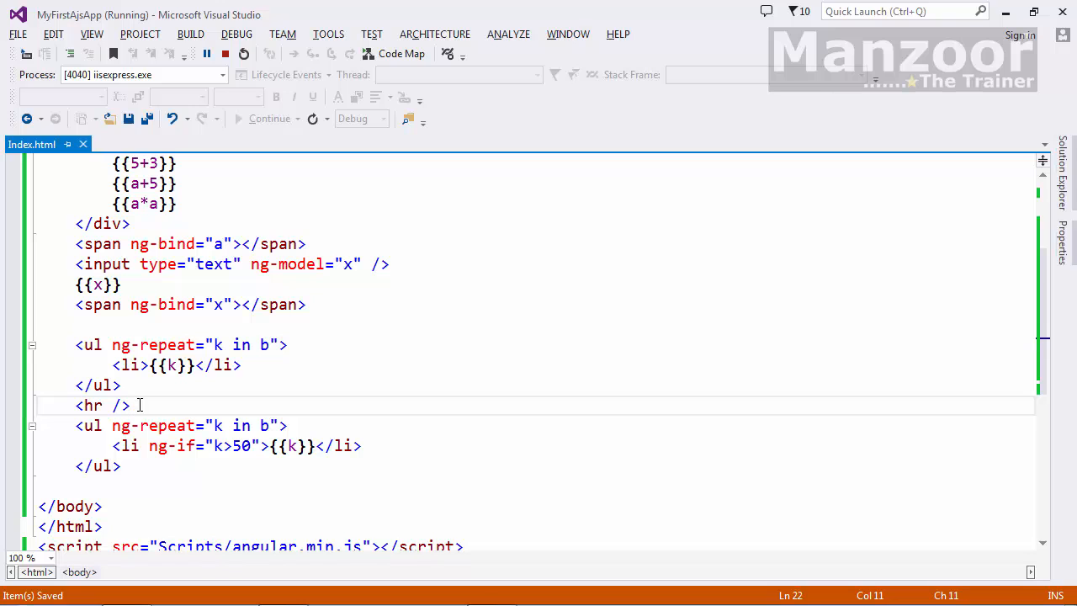
pyautogui.click(413, 10)
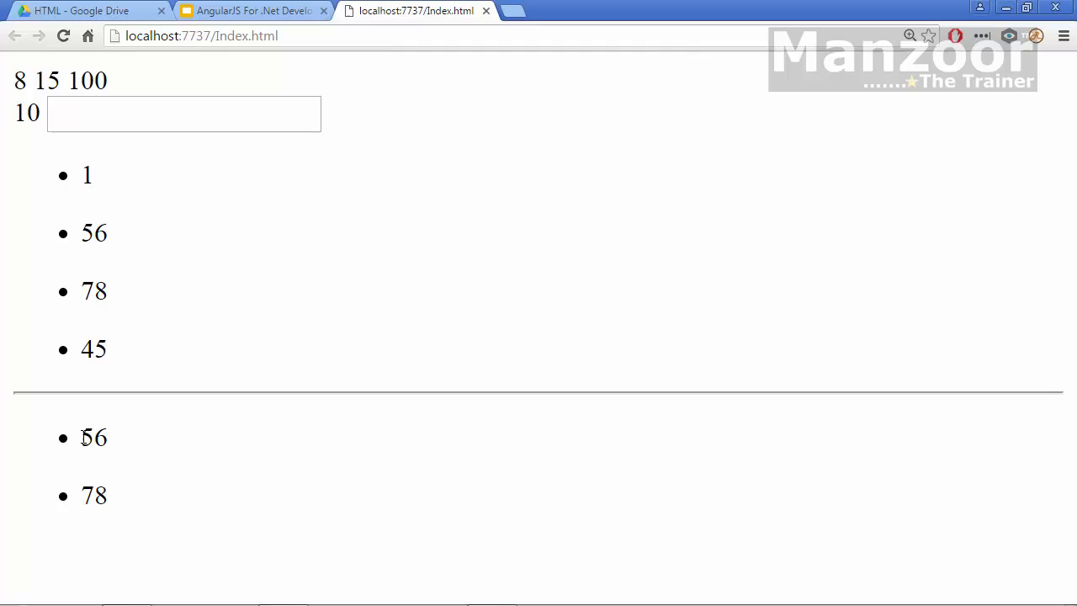
pyautogui.doubleClick(93, 496)
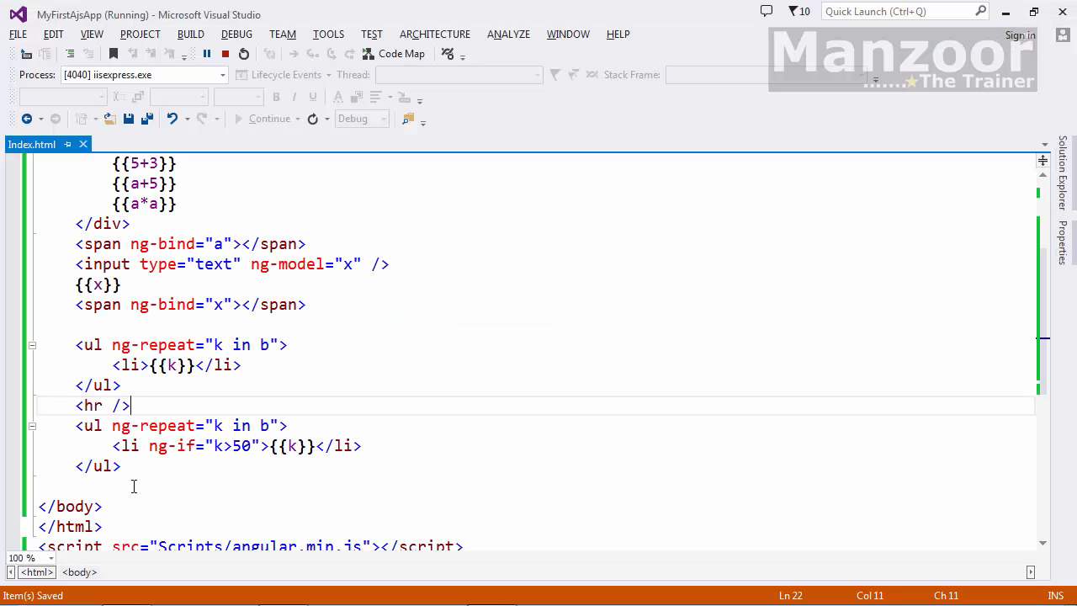
pyautogui.moveTo(333, 377)
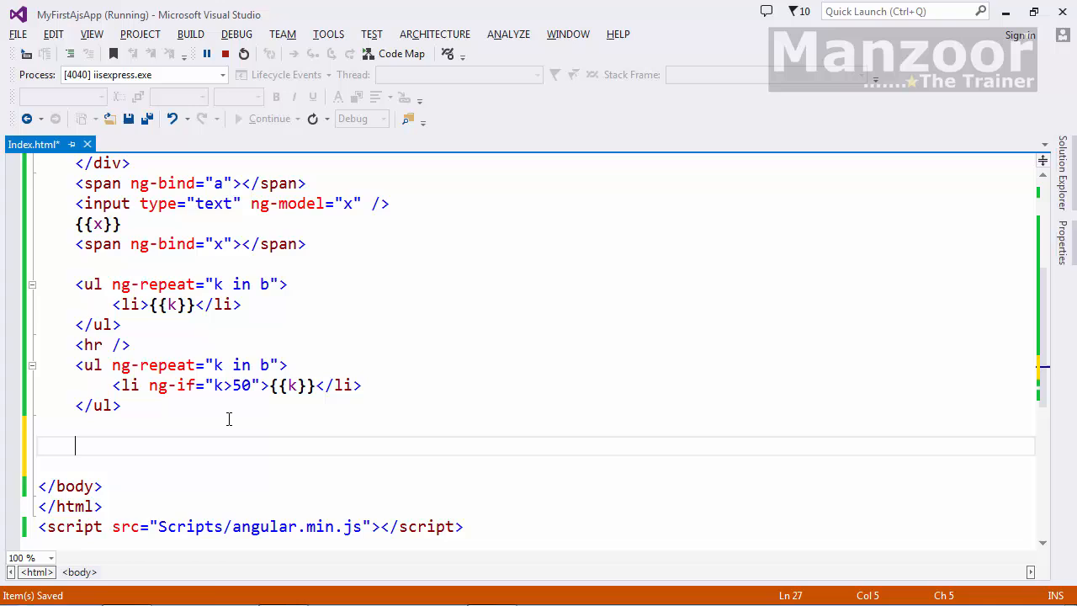
# Type a radio input with ng-model="G" labelled M below the lists
pyautogui.write('<i')
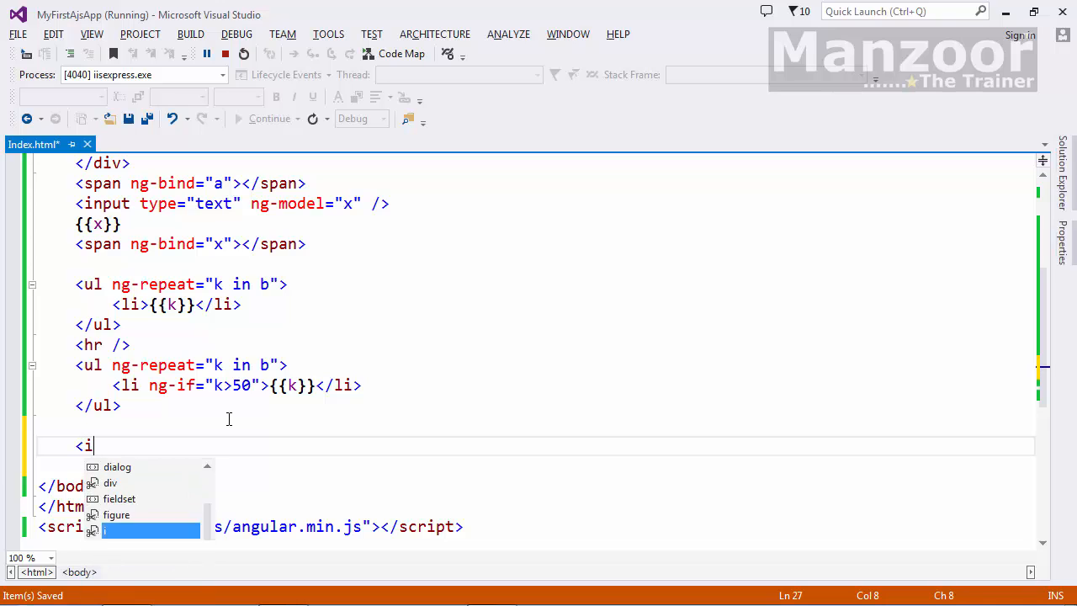
pyautogui.write('nput t')
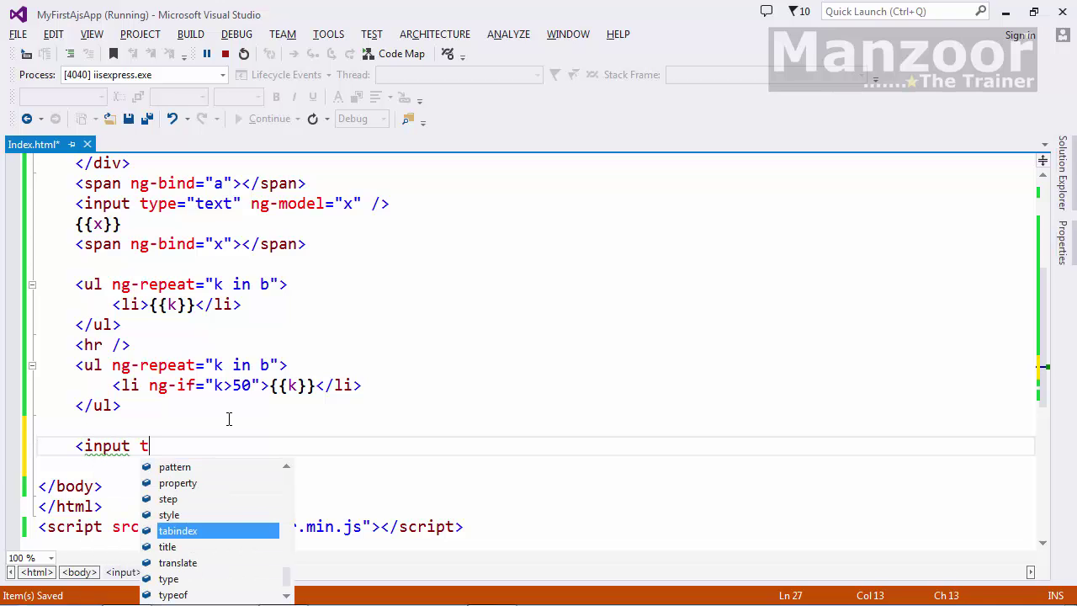
pyautogui.write('ype=""')
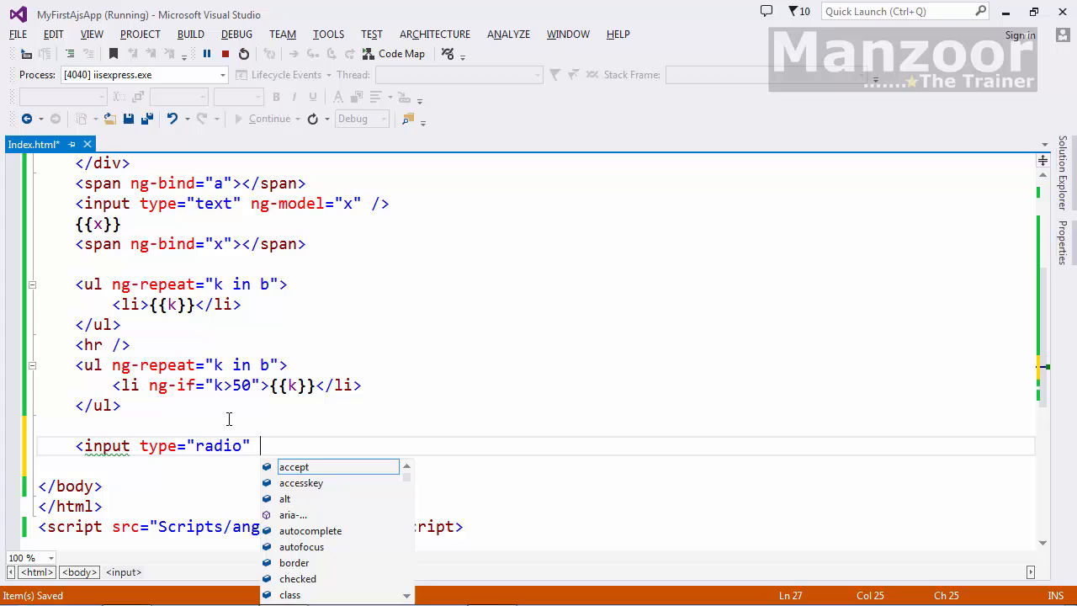
pyautogui.write('ng-model')
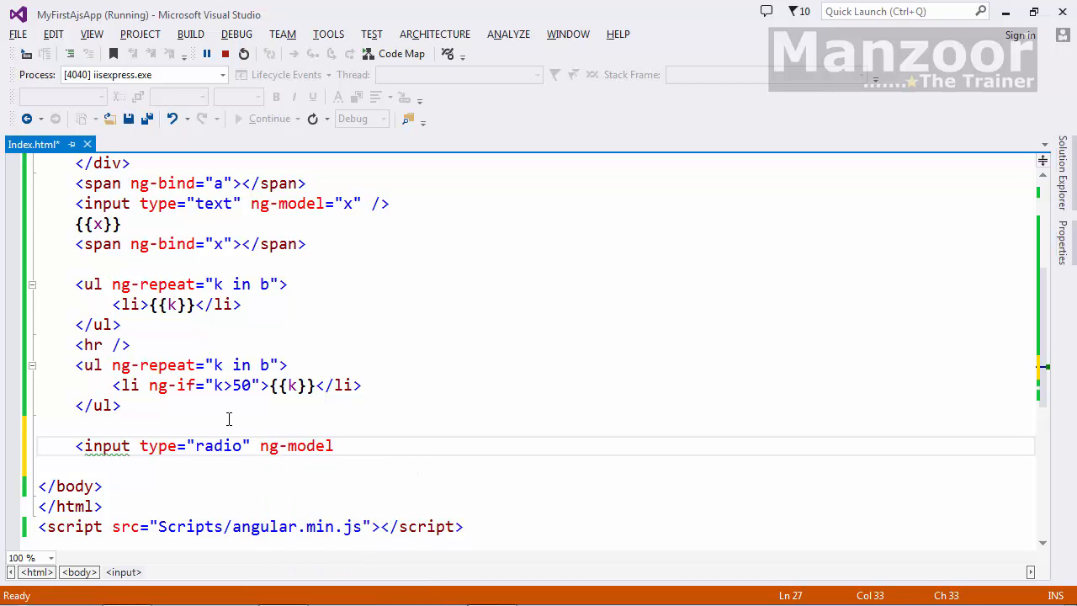
pyautogui.write('="G')
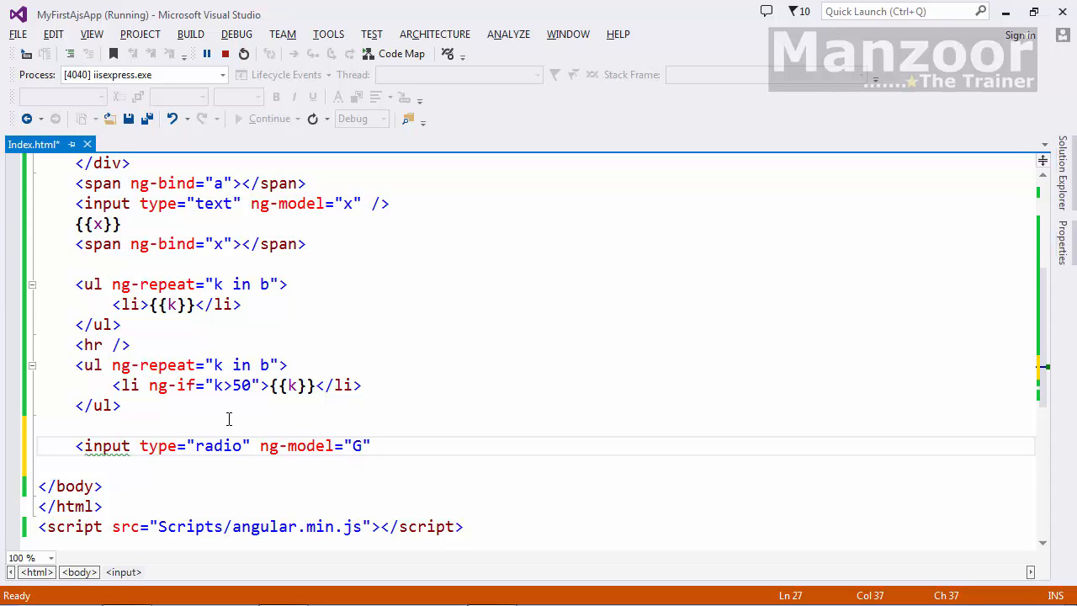
pyautogui.write('/>')
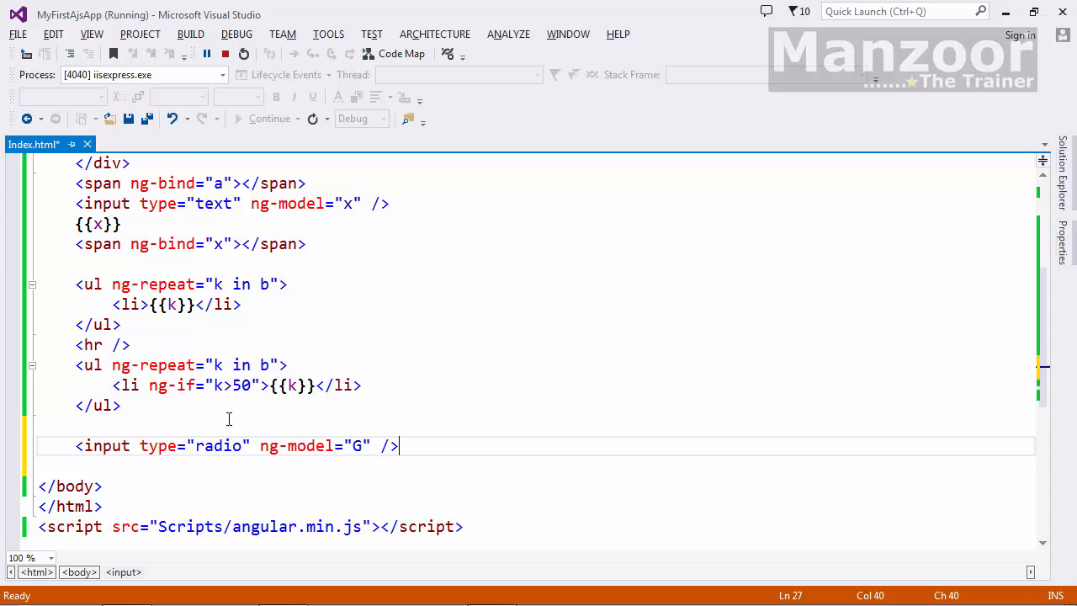
pyautogui.write('M')
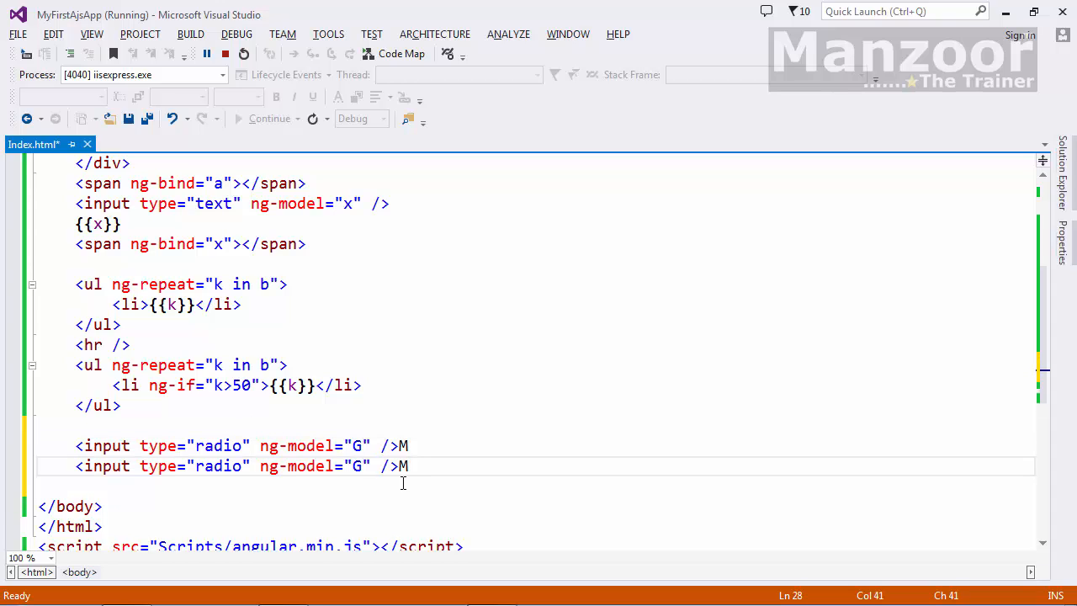
# Label the duplicated radio F and give the radios value="M" and value="F"
pyautogui.write('F')
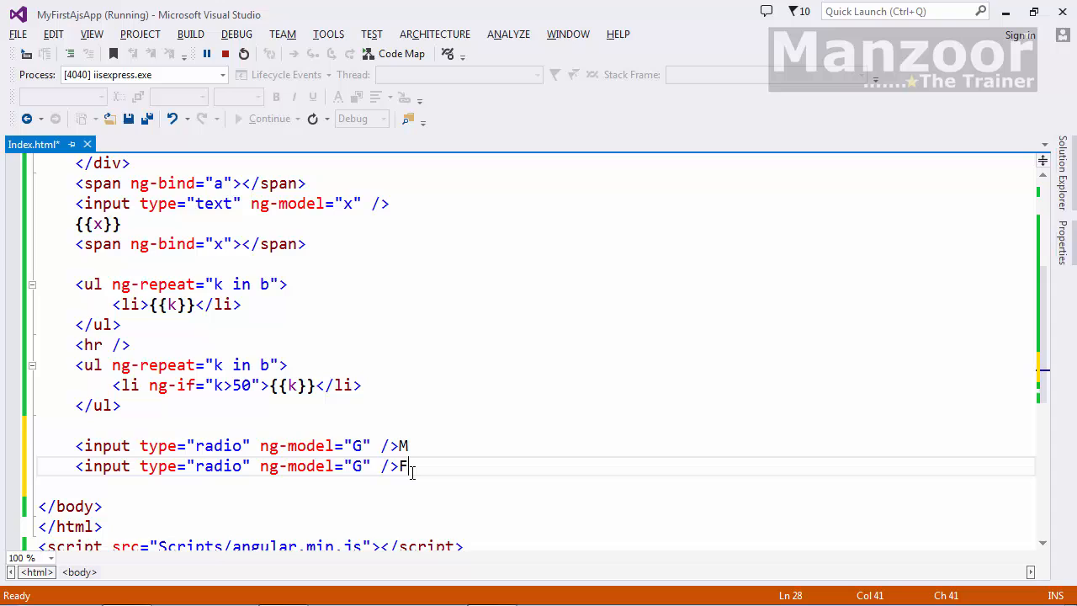
pyautogui.click(376, 445)
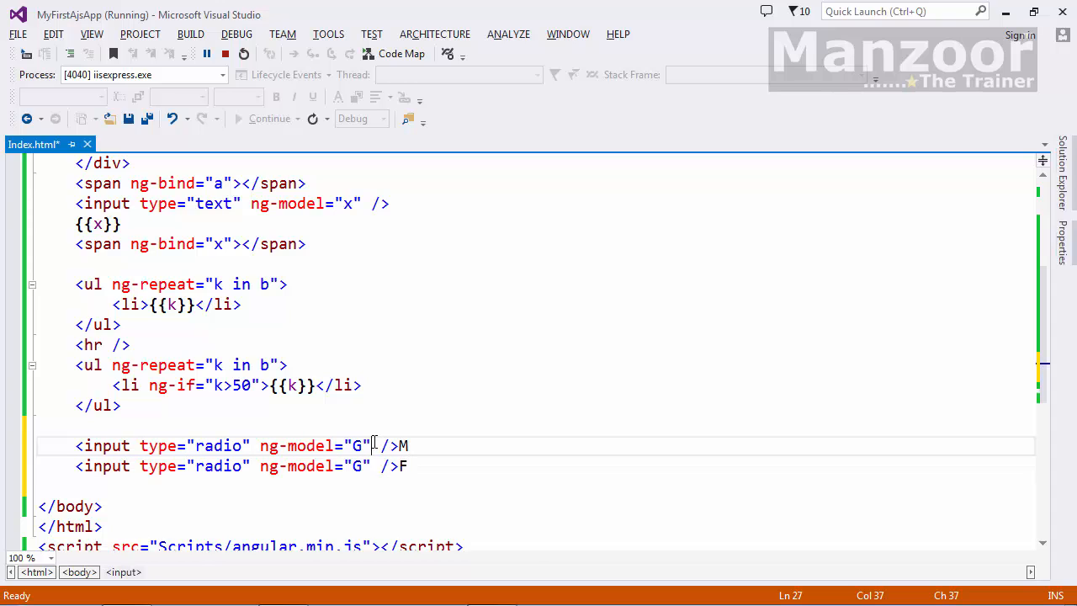
pyautogui.write('value="')
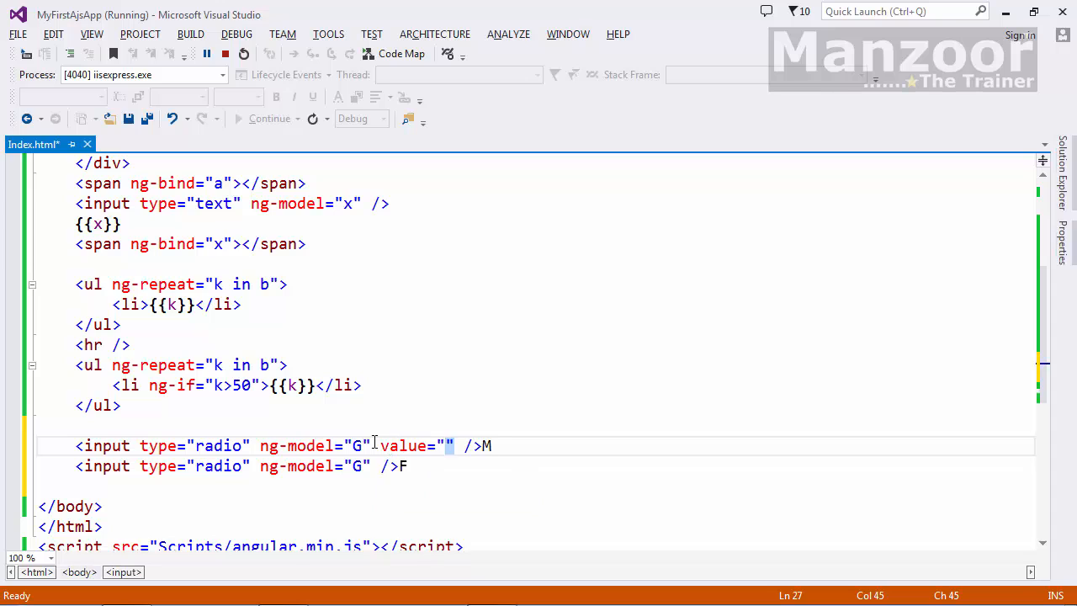
pyautogui.write('M')
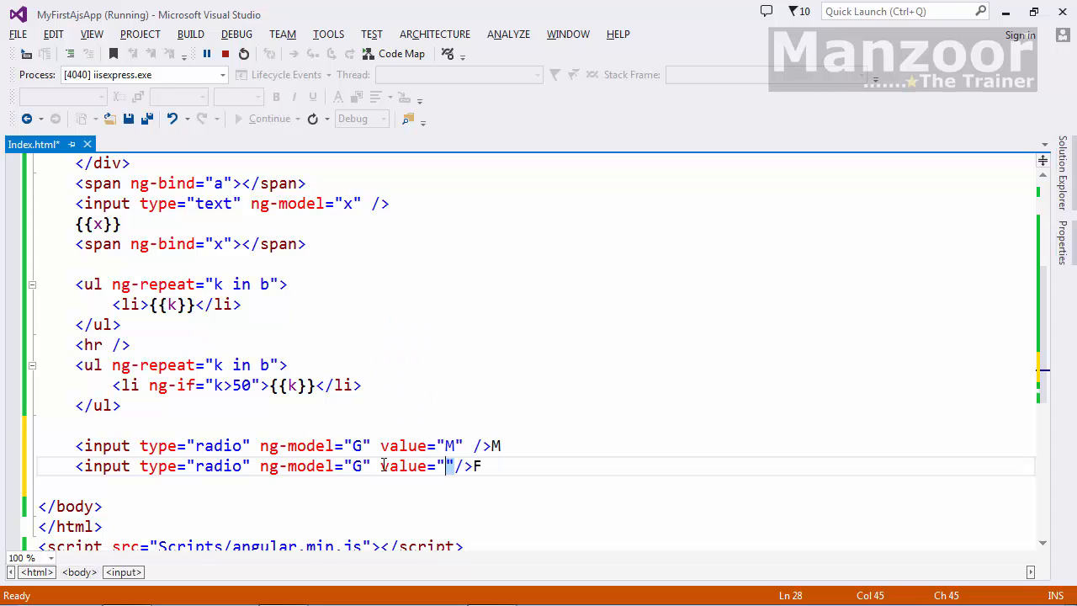
pyautogui.write('F')
pyautogui.write('{{')
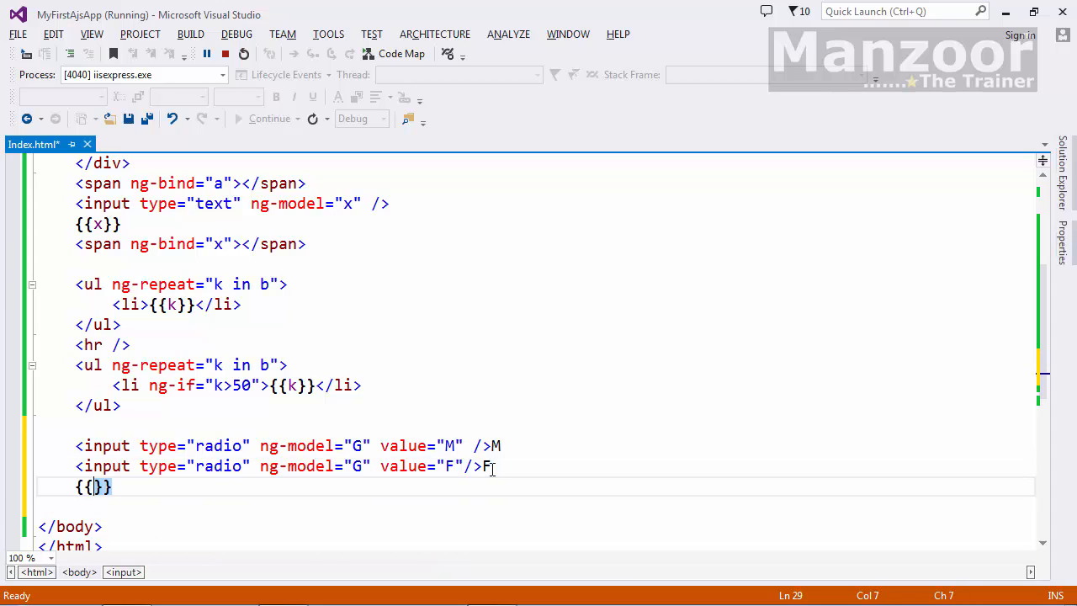
# Add the line 'You have selected Gender : {{G}}' below the radios
pyautogui.write('G')
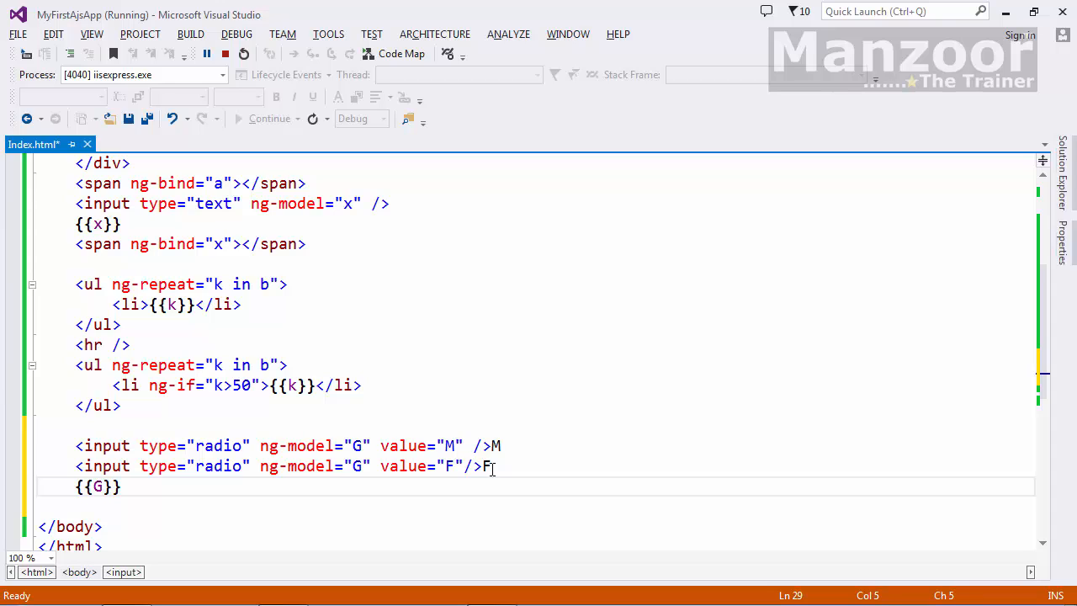
pyautogui.write('You ha')
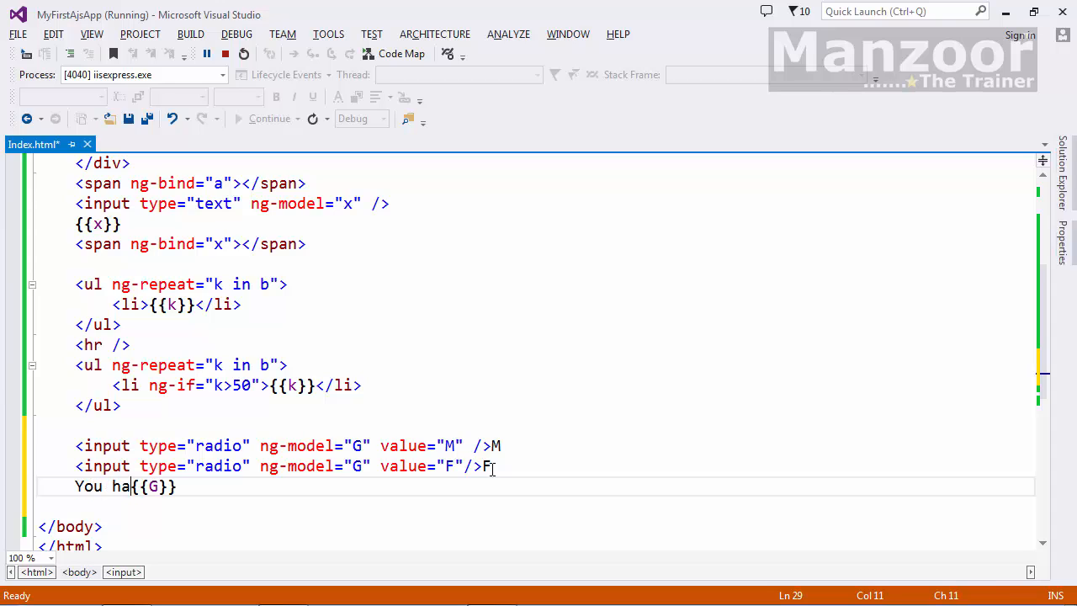
pyautogui.write('ve selec')
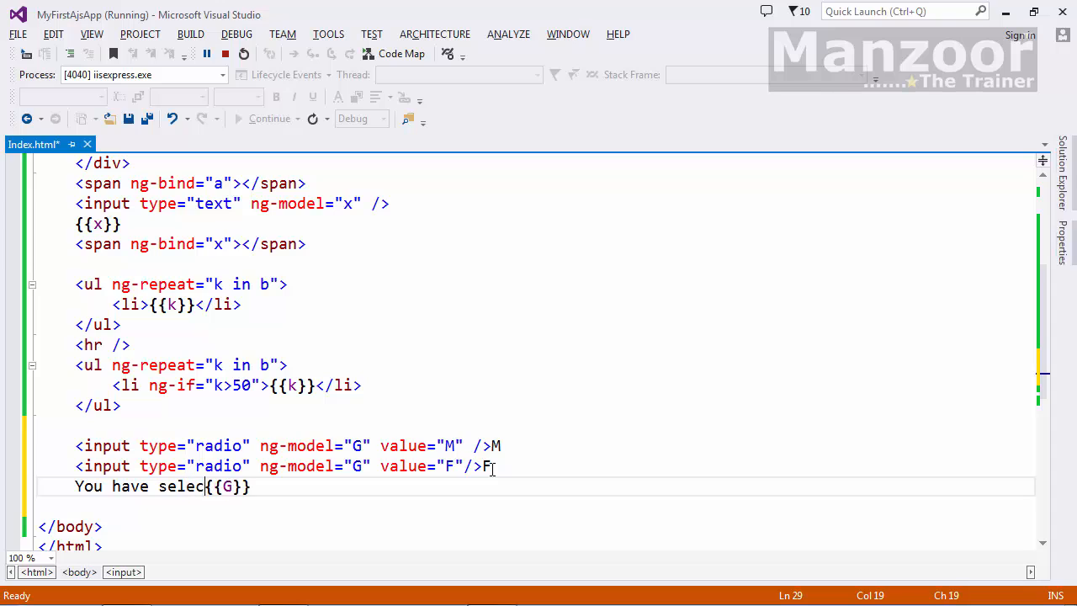
pyautogui.write('ted')
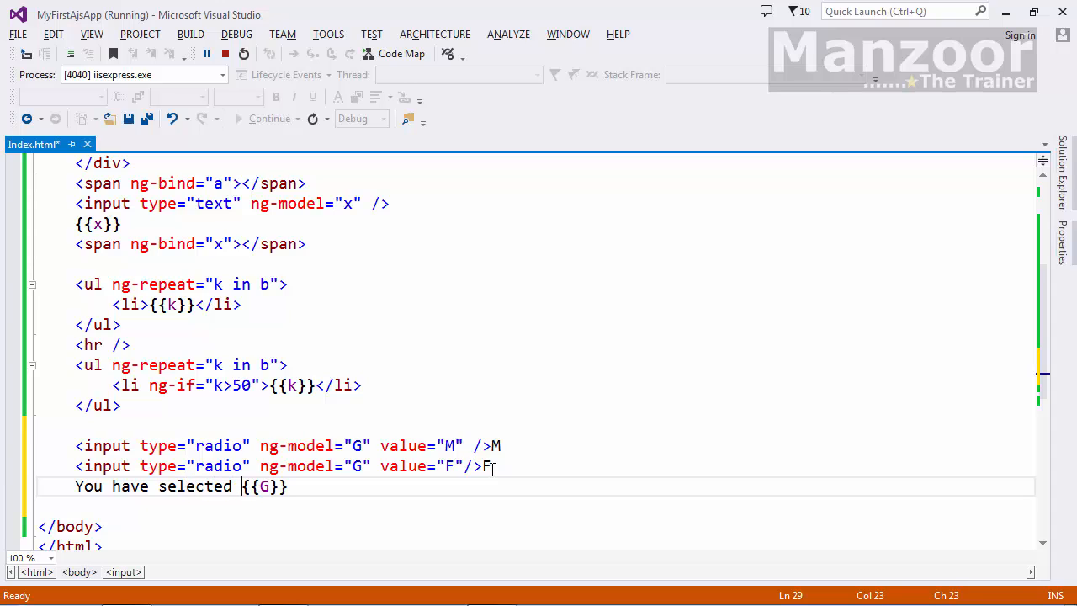
pyautogui.write('Gender')
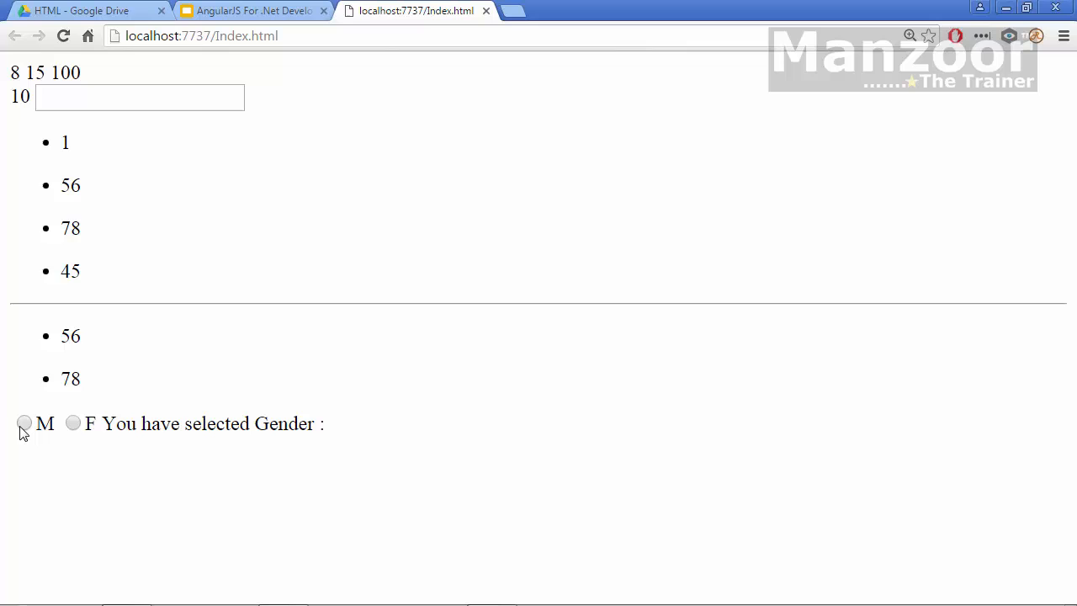
# Select M, then F, then M again in Chrome to watch the Gender text update
pyautogui.click(23, 423)
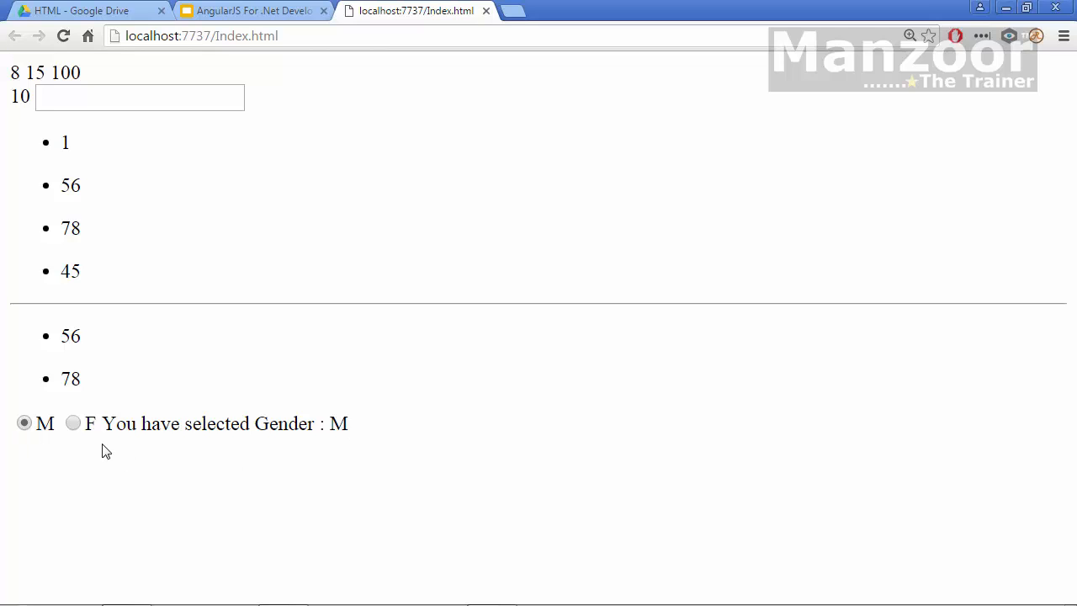
pyautogui.click(74, 423)
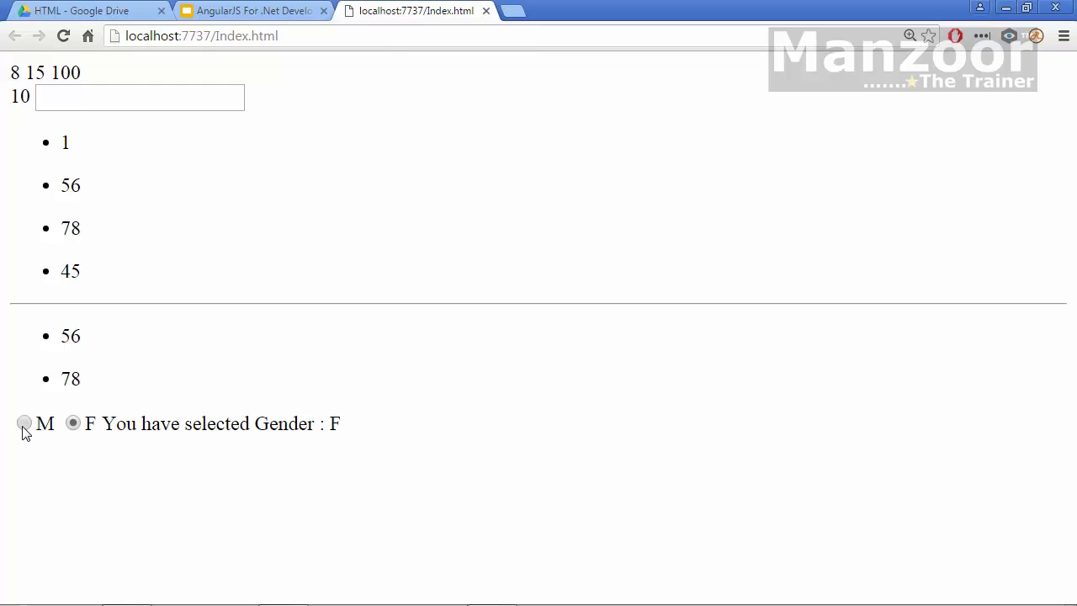
pyautogui.click(23, 422)
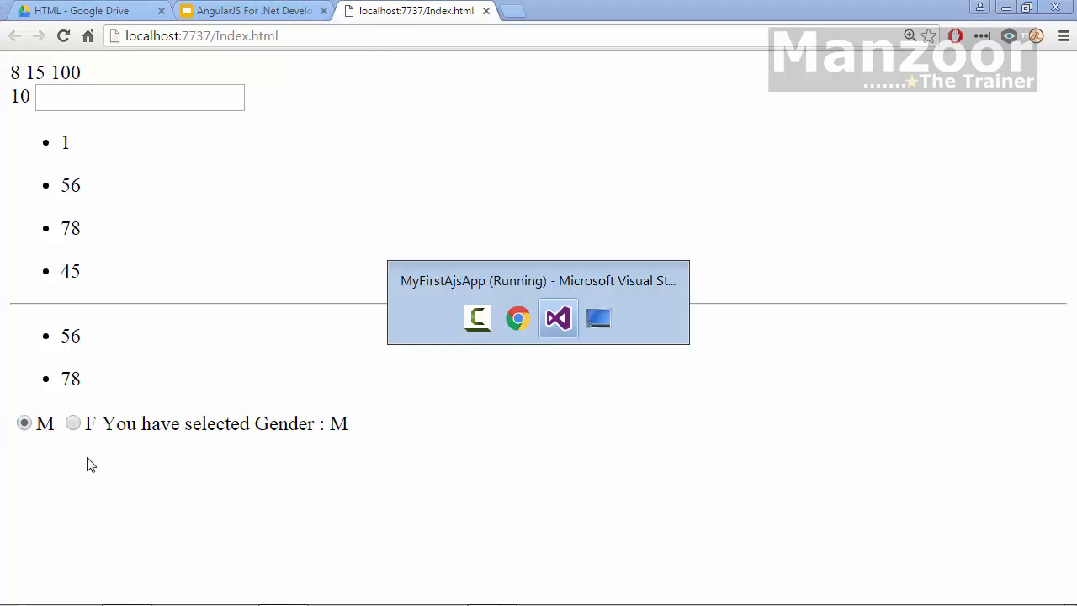
pyautogui.click(557, 317)
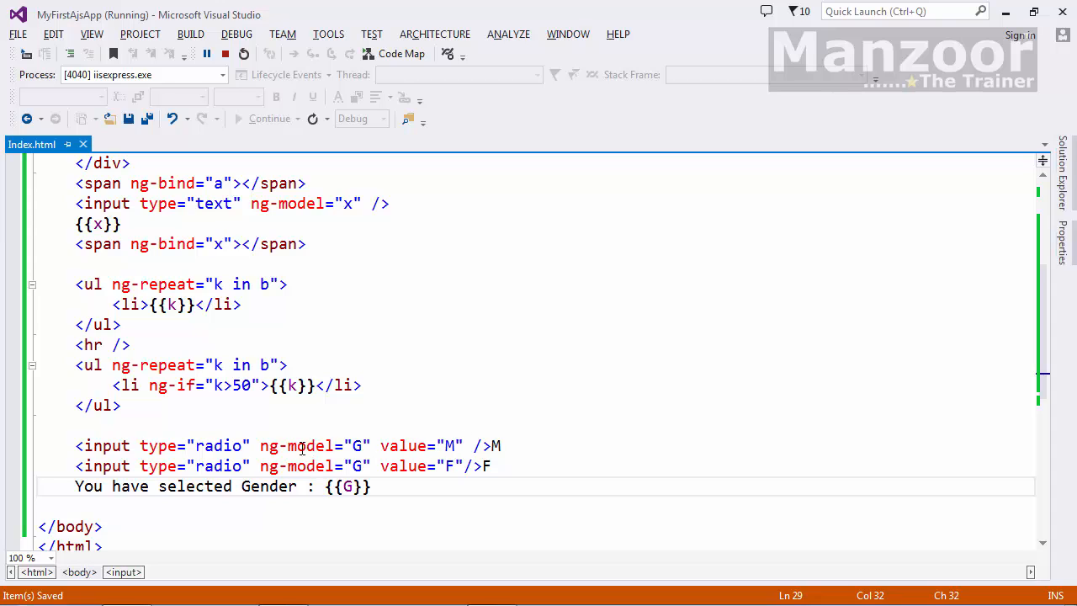
pyautogui.moveTo(309, 465)
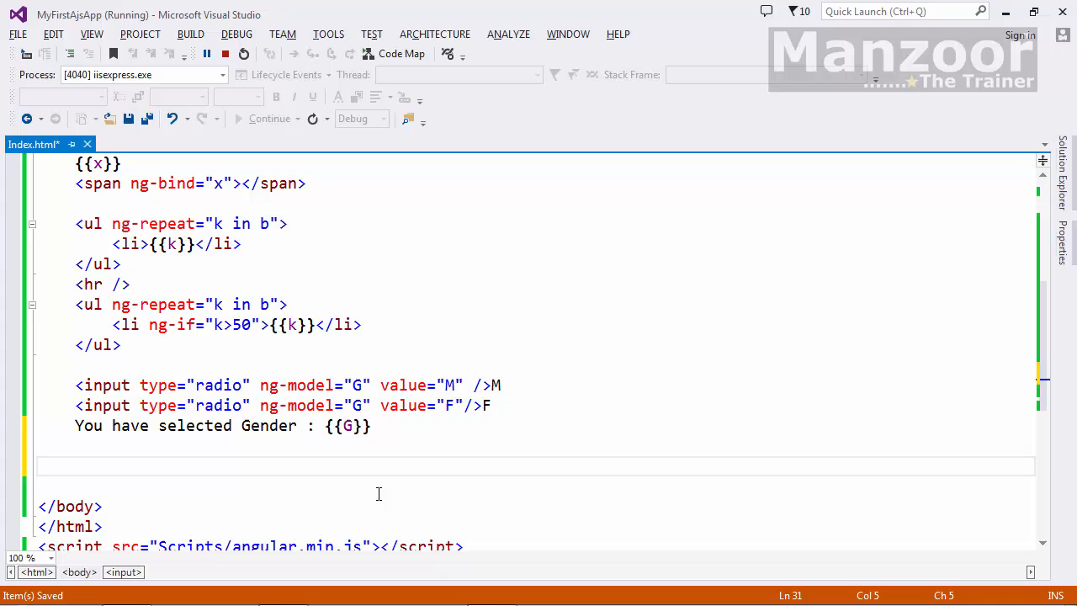
# Begin an <input type="checkbox" tag below the gender line
pyautogui.write('<inpu')
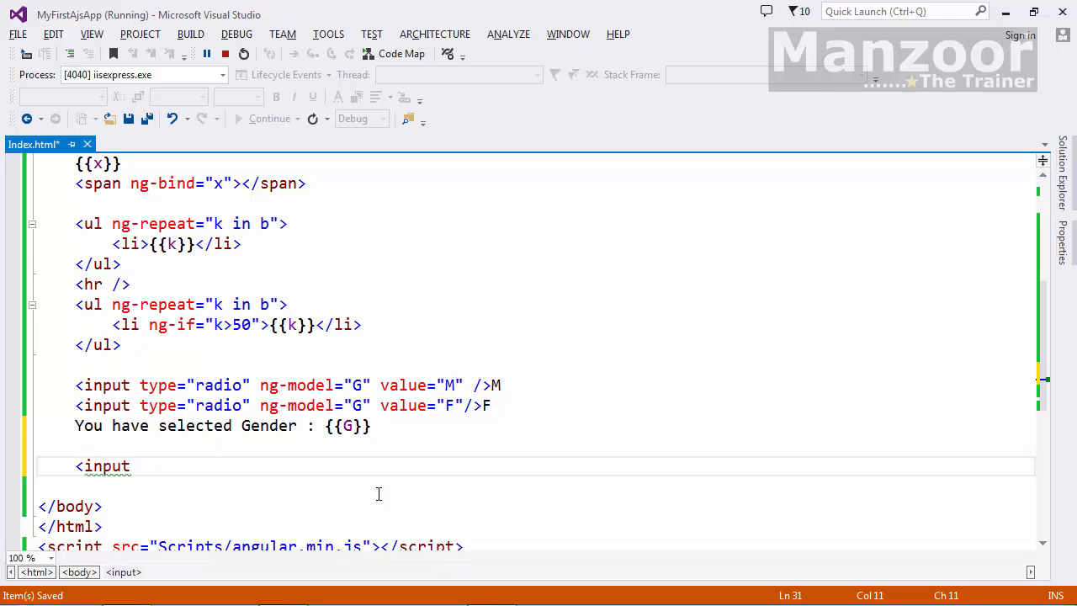
pyautogui.write('type="checkbox')
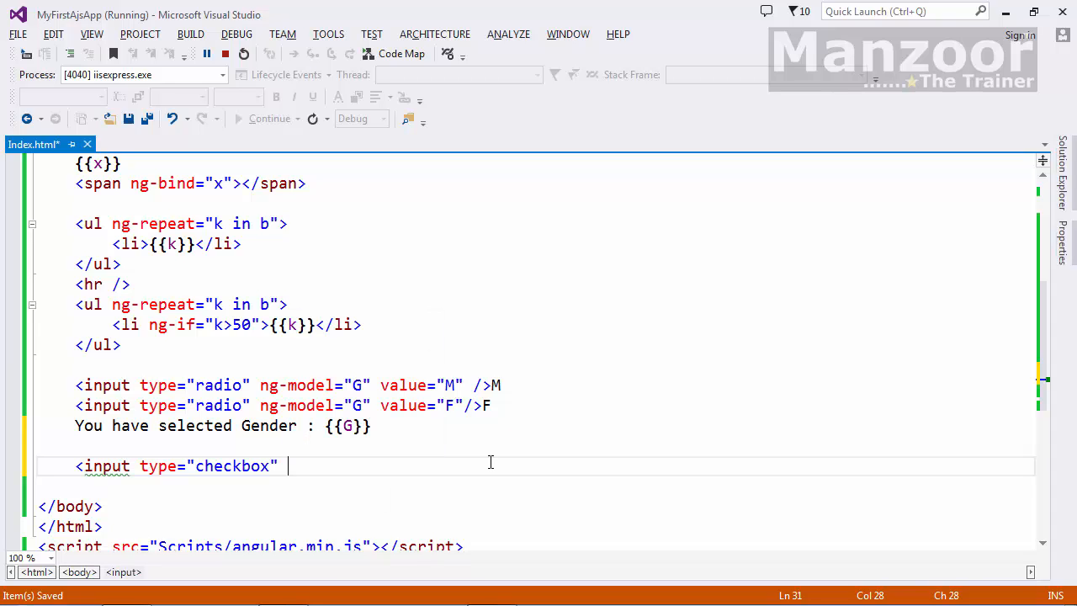
# Scroll up to the comment listing ng-true-value and ng-false-value
pyautogui.scroll(3)
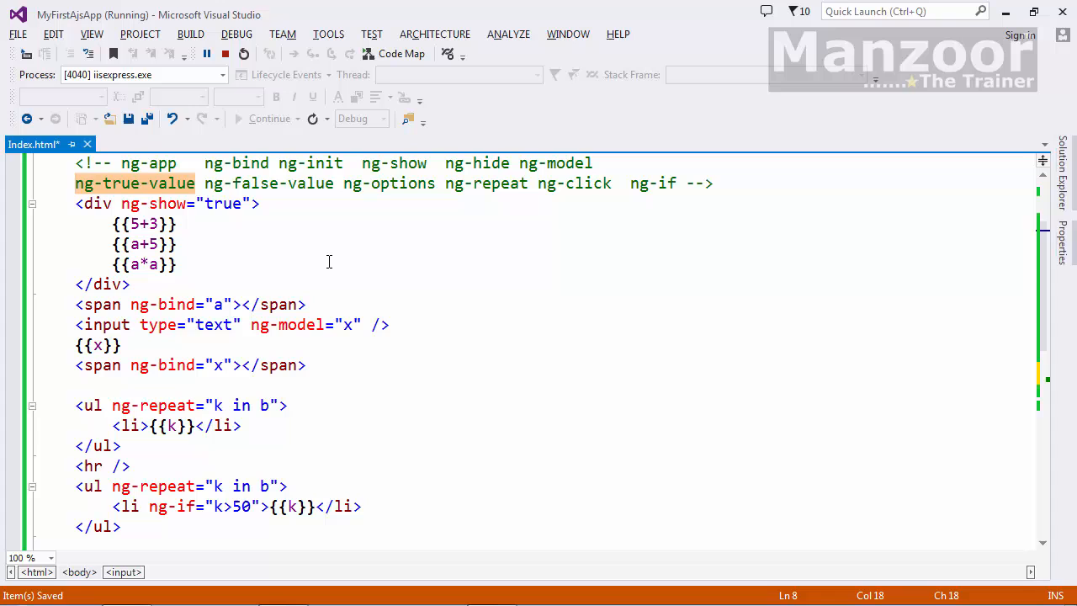
pyautogui.moveTo(381, 264)
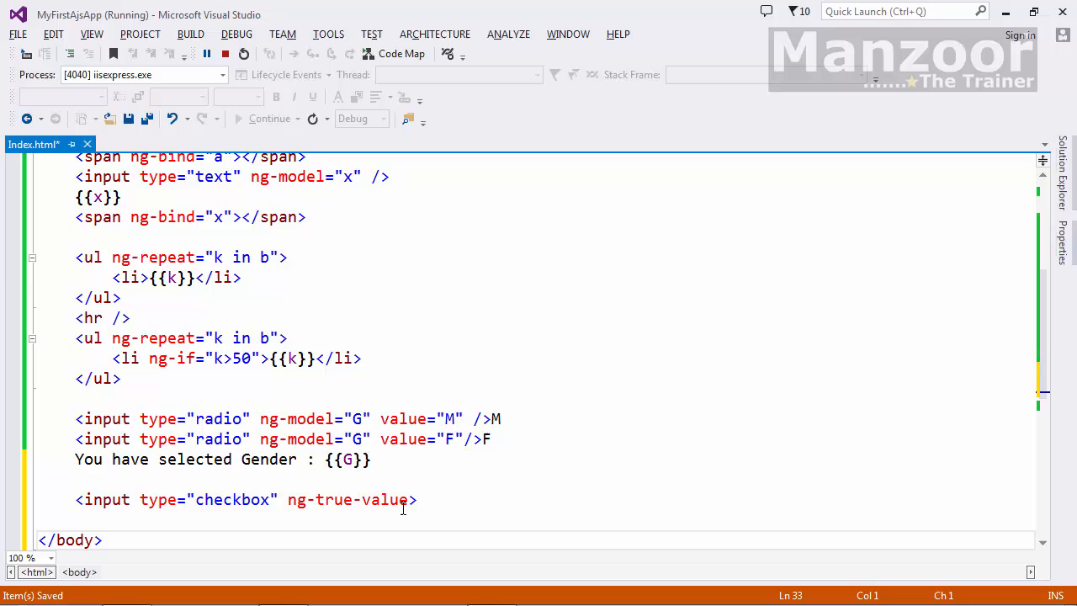
# Give the checkbox ng-true-value 'Ok', ng-false-value 'No' and ng-model Ck
pyautogui.write('=""')
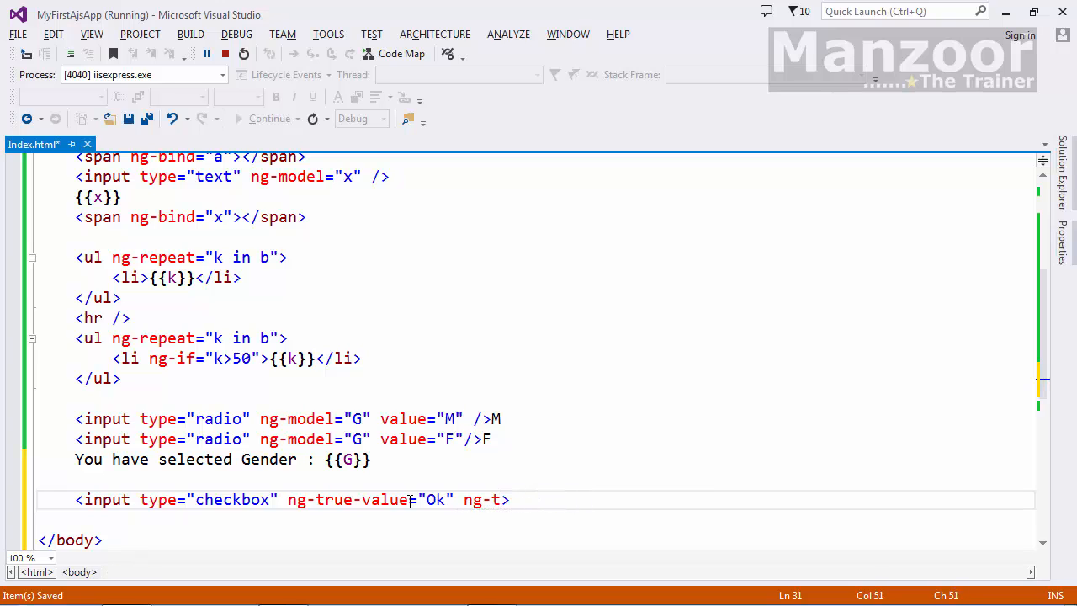
pyautogui.write('lse-value="')
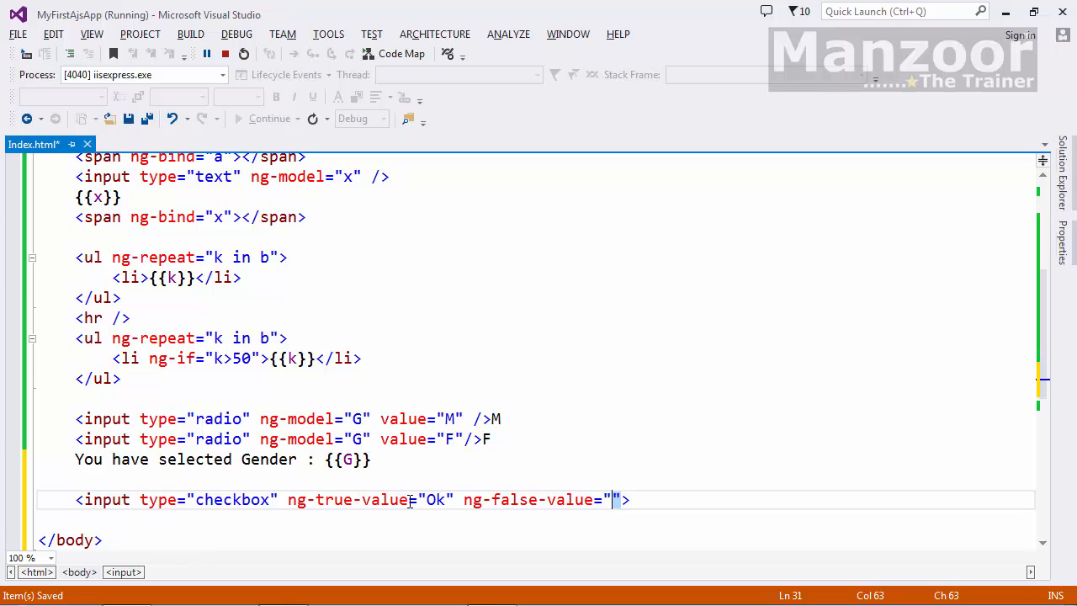
pyautogui.write('No')
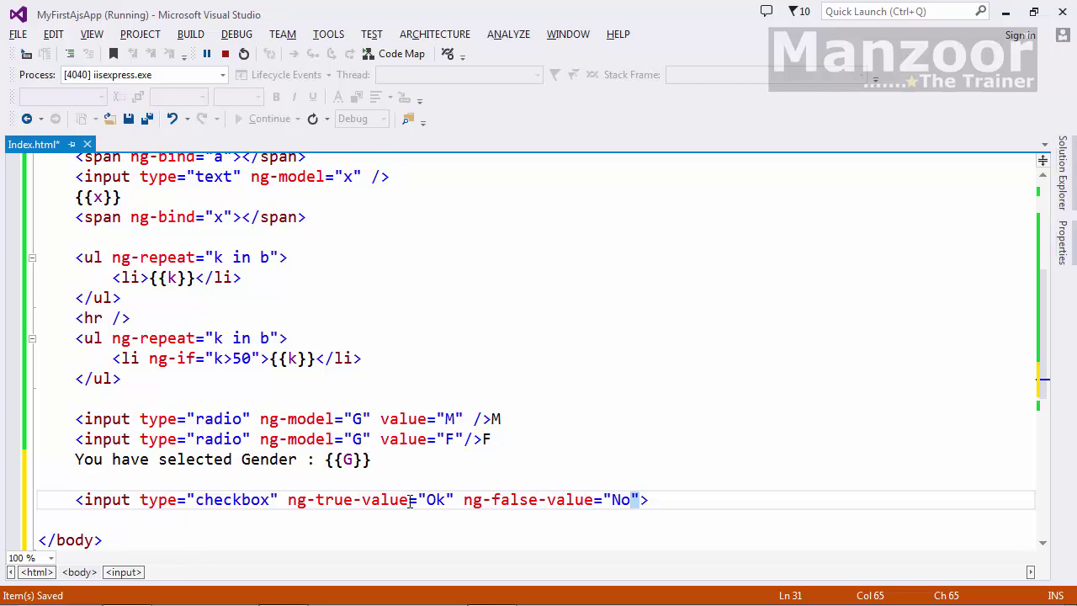
pyautogui.write('n')
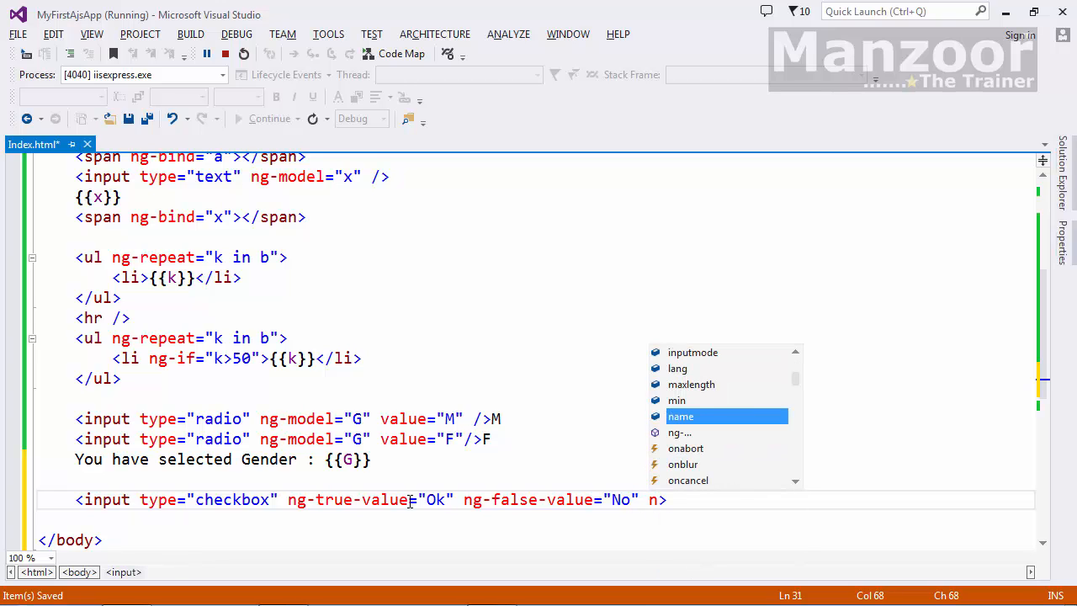
pyautogui.write('g-model')
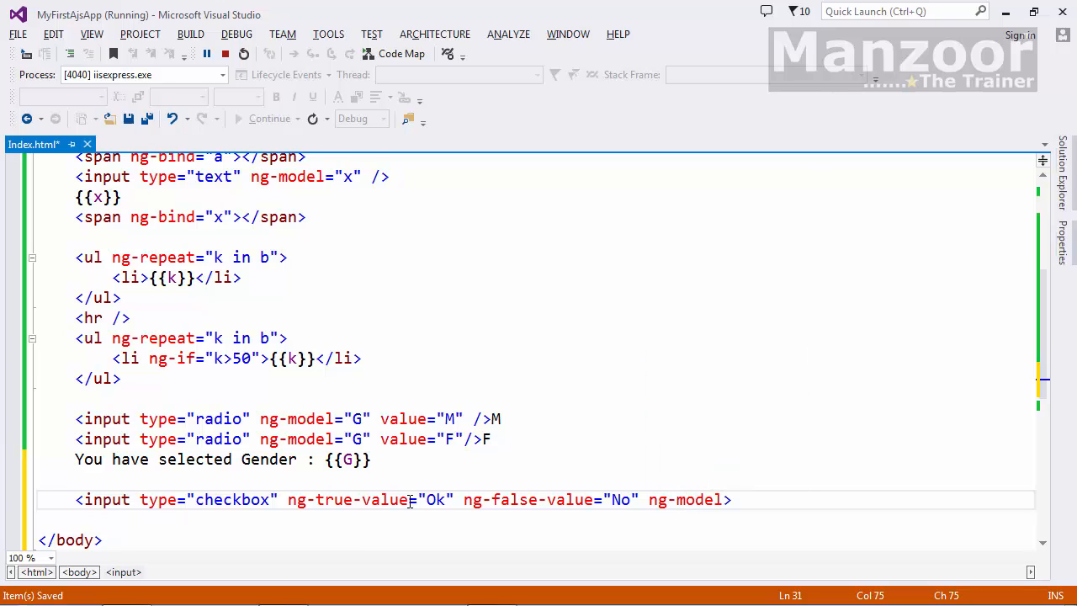
pyautogui.write('""')
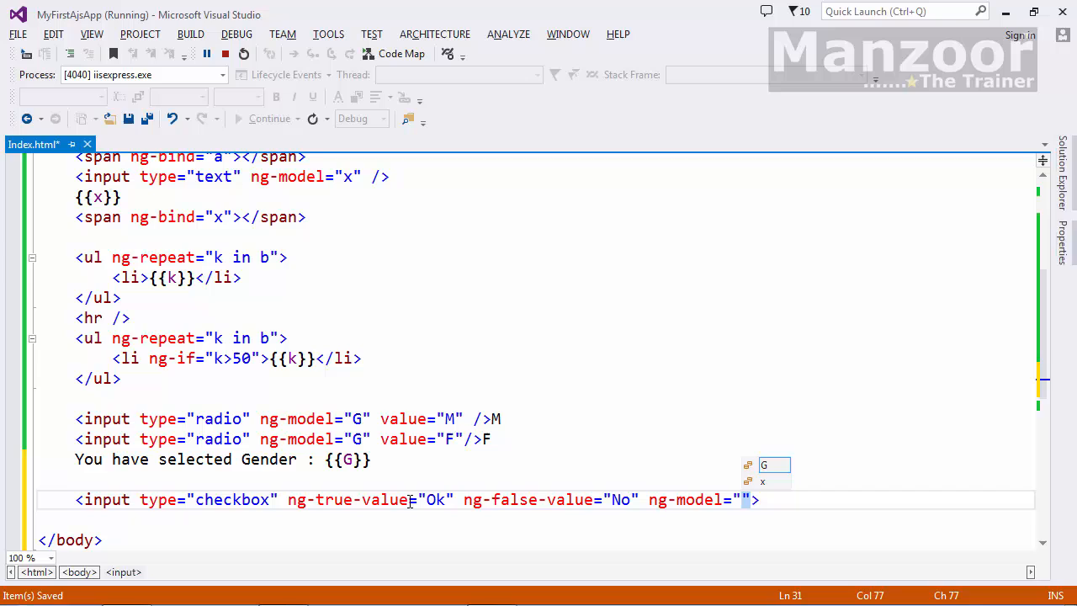
pyautogui.write('C')
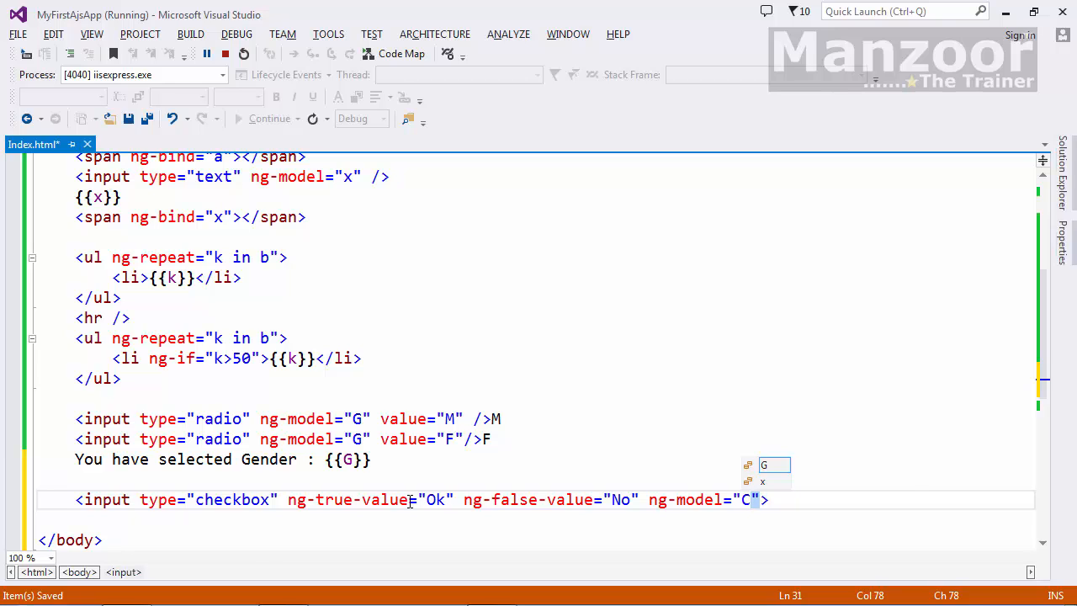
pyautogui.write('k')
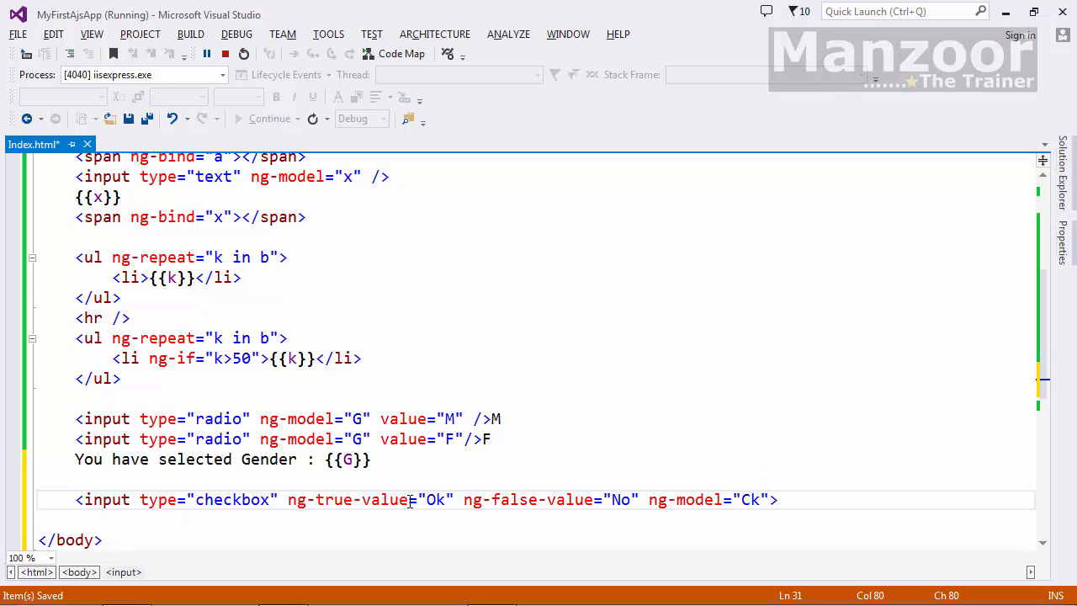
# Close the tag labelled 'I Agree.....', add {{Ck}} below, and check the Ok/No values
pyautogui.write('/')
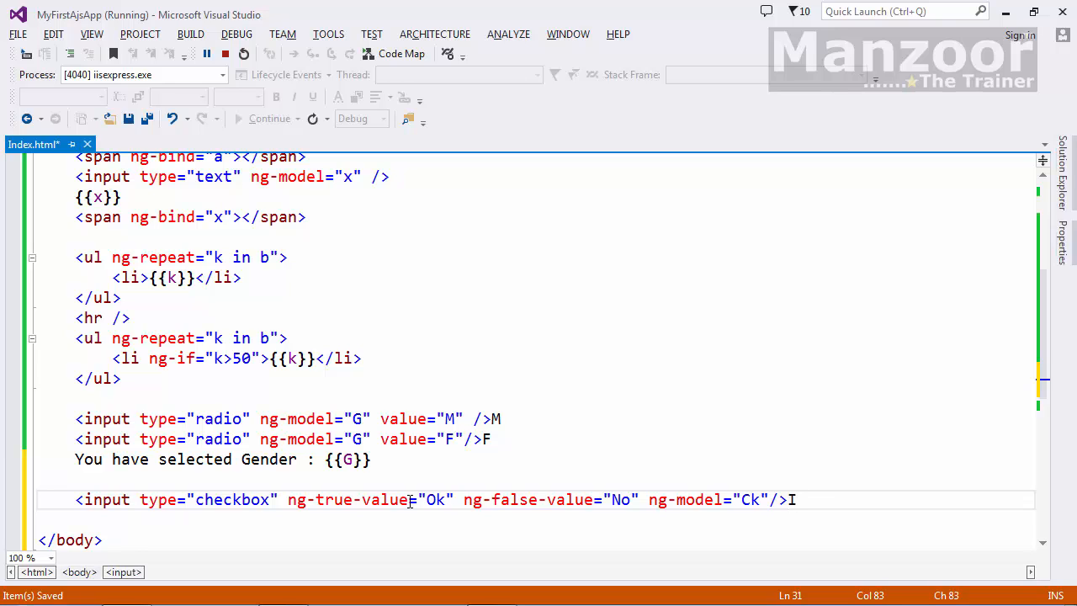
pyautogui.write('Ag')
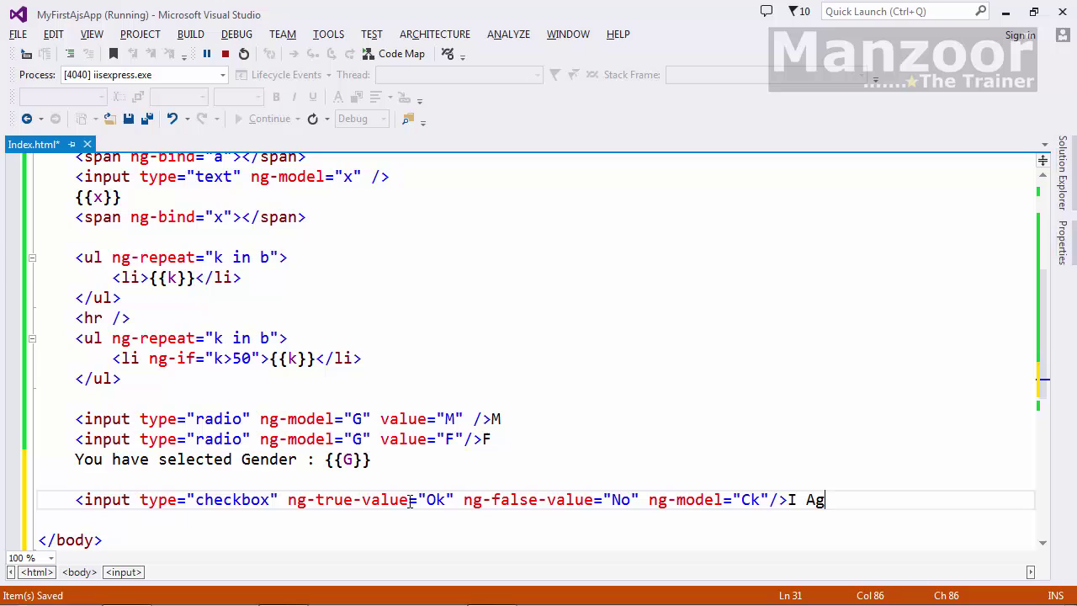
pyautogui.write('ree.....')
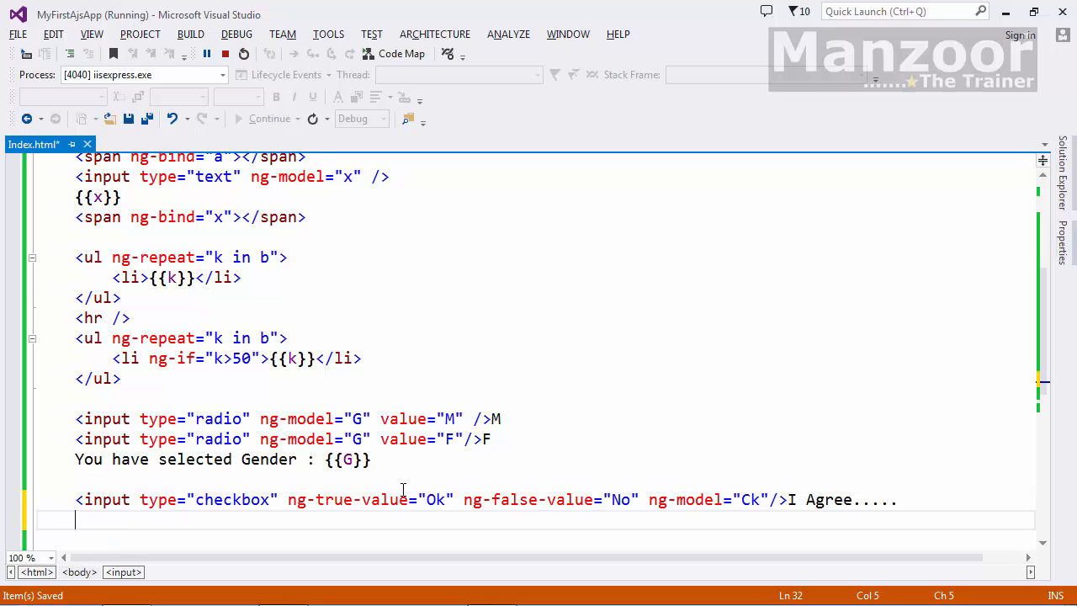
pyautogui.write('{{}}')
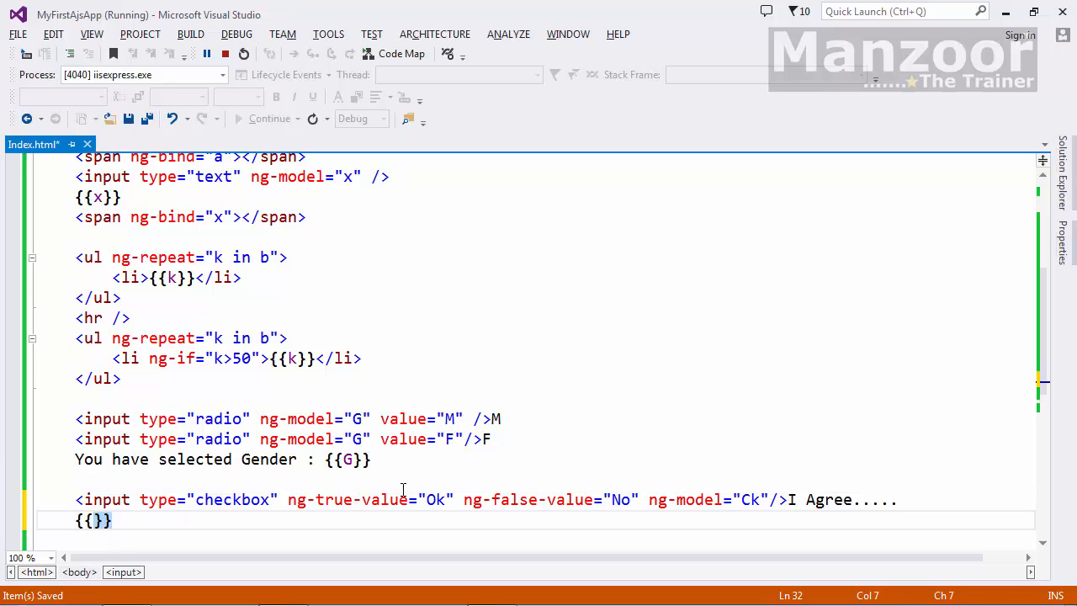
pyautogui.write('Ck')
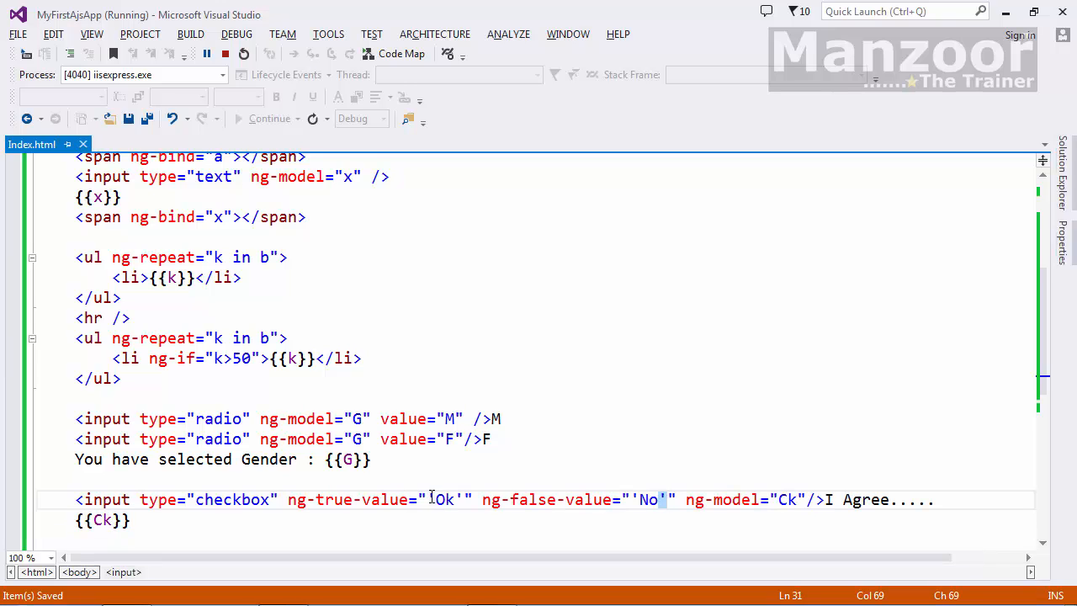
pyautogui.doubleClick(443, 498)
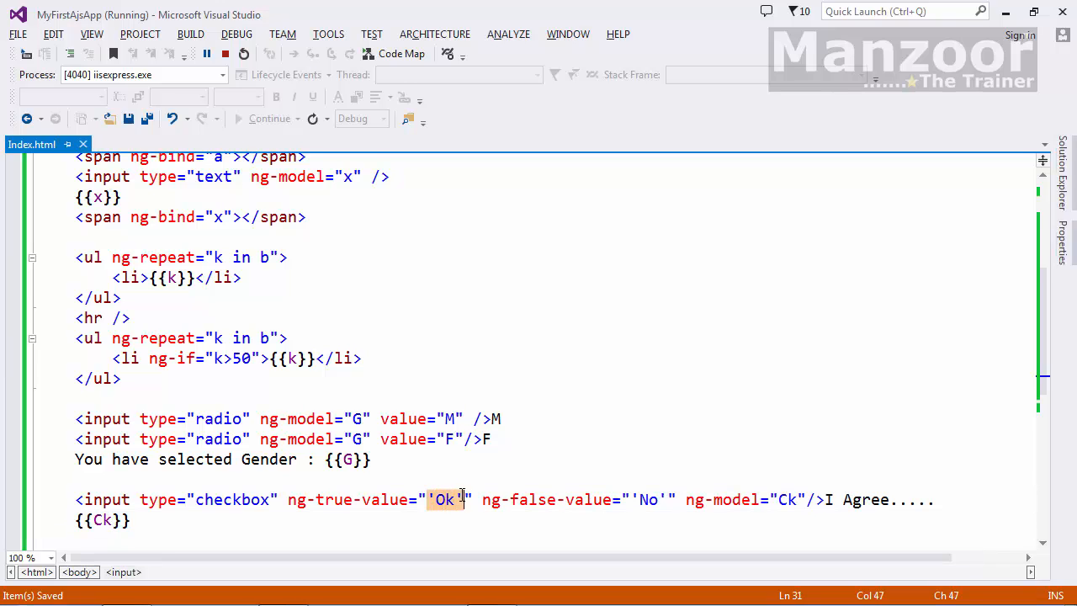
pyautogui.click(647, 498)
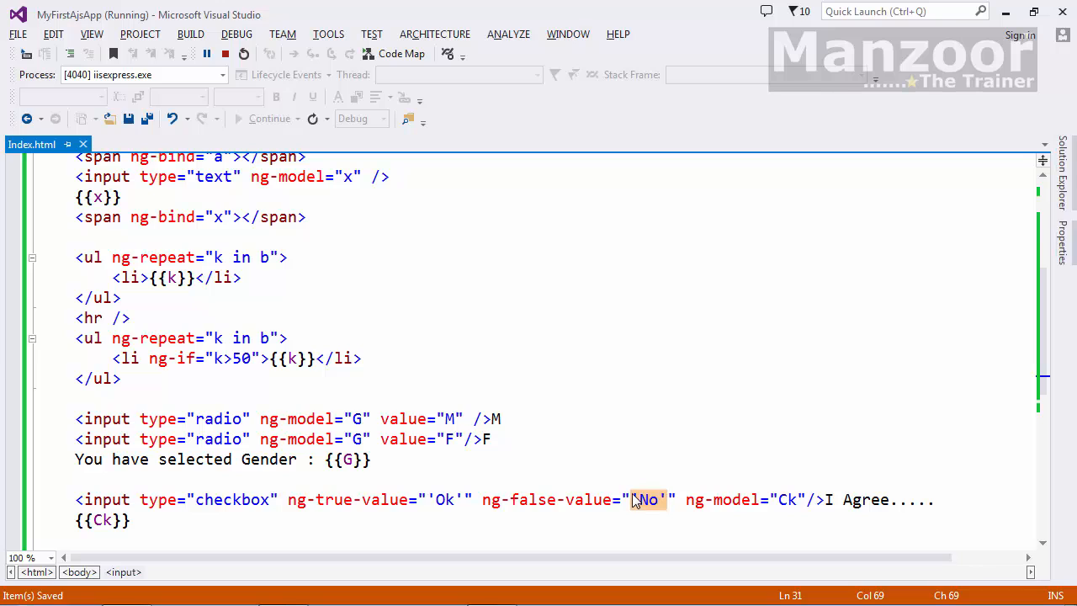
pyautogui.moveTo(409, 490)
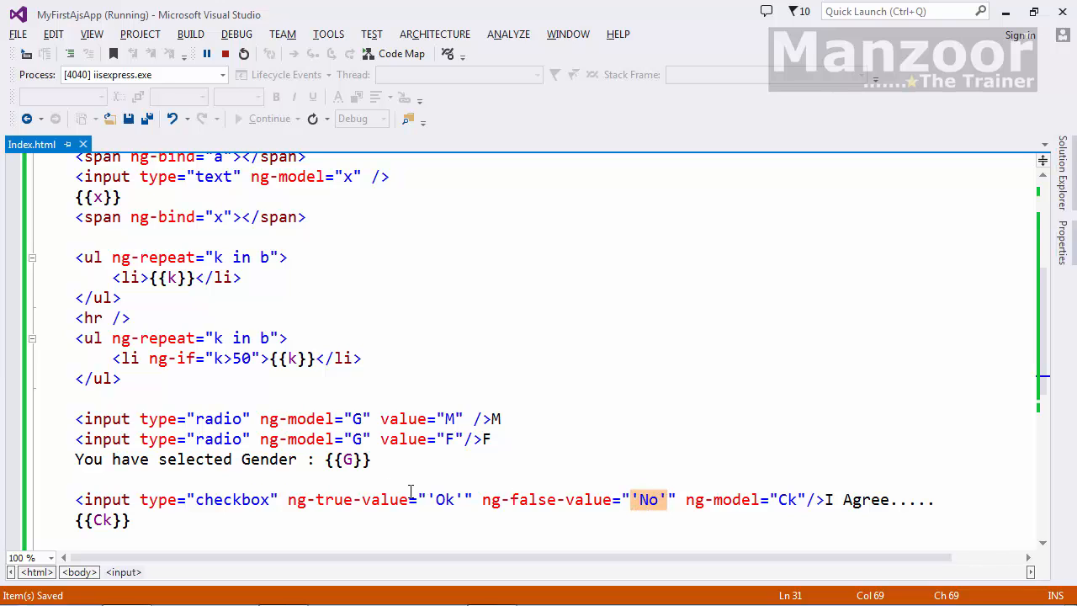
pyautogui.doubleClick(443, 499)
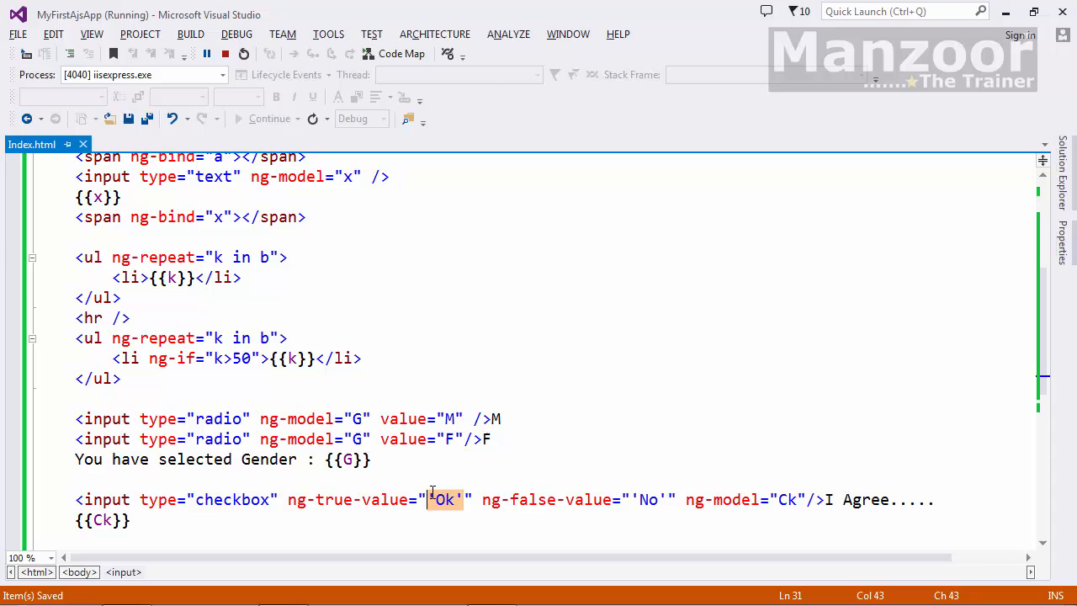
pyautogui.moveTo(458, 515)
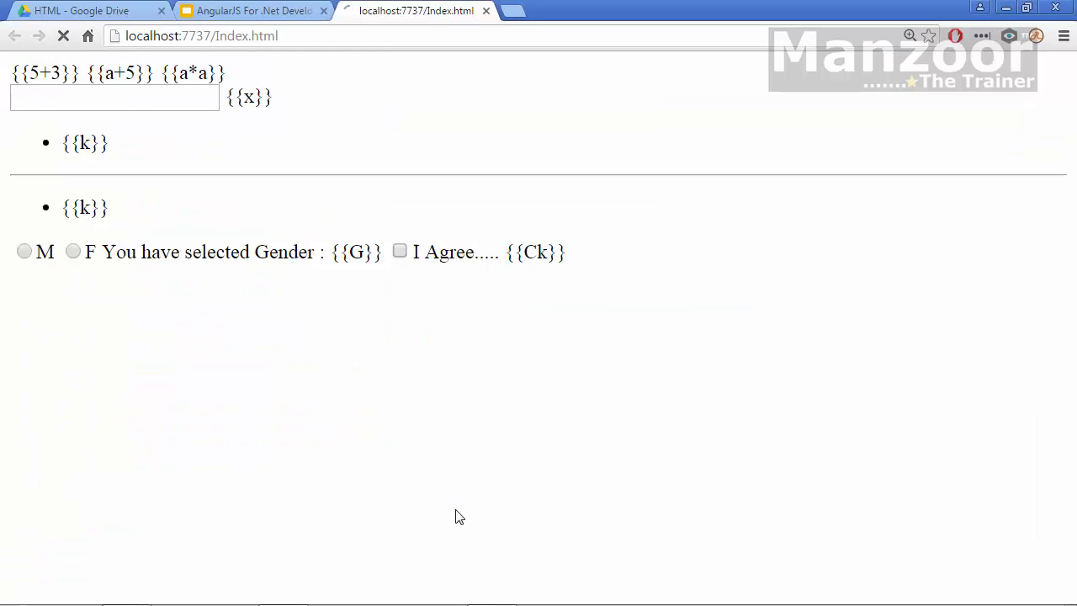
# Tick the I Agree..... checkbox on the refreshed page to see Ok appear beside it
pyautogui.click(63, 36)
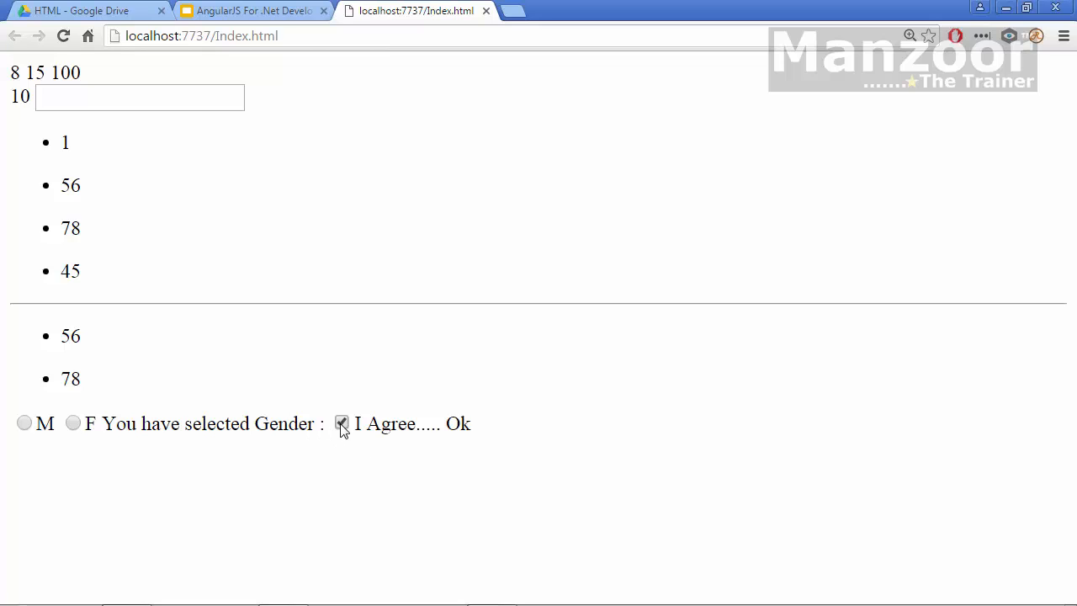
pyautogui.click(341, 422)
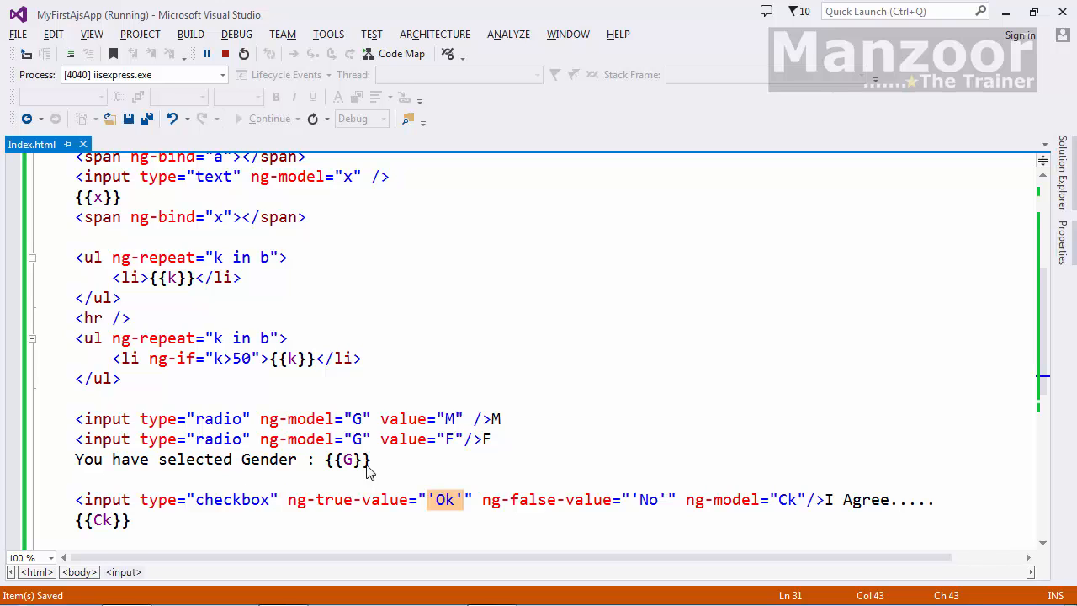
pyautogui.moveTo(745, 472)
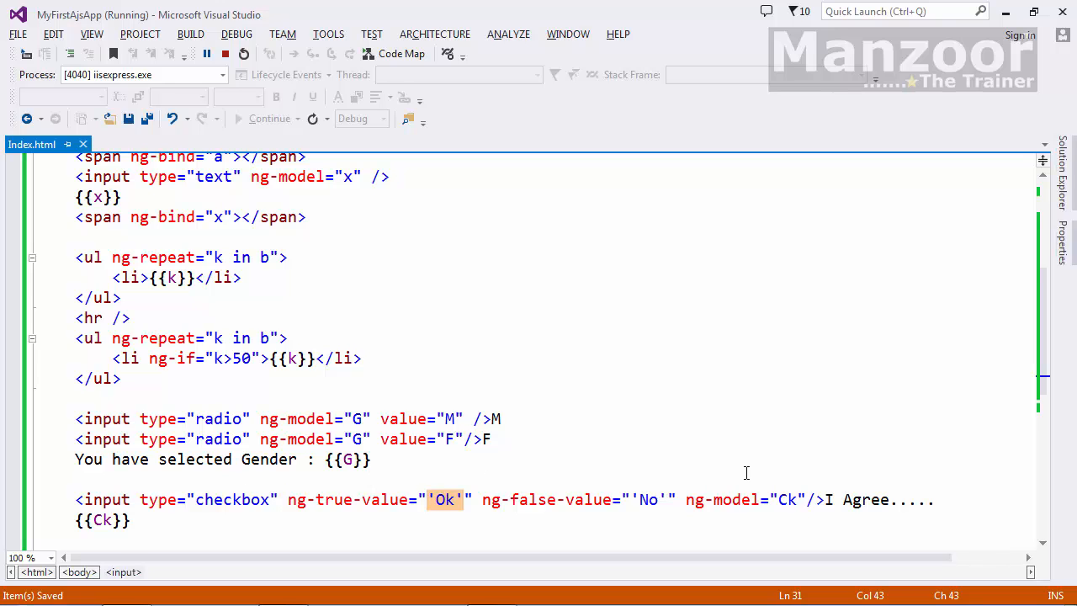
pyautogui.moveTo(574, 463)
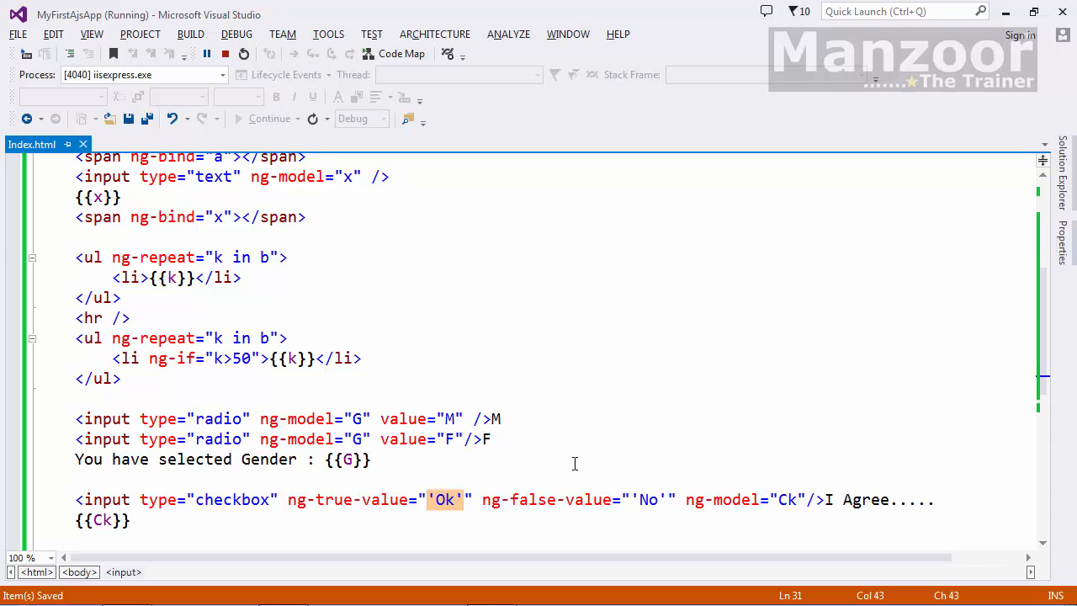
# Inside the select, add <option ng-repeat="k in b" value="{{k}}">{{k}}</option>
pyautogui.scroll(-3)
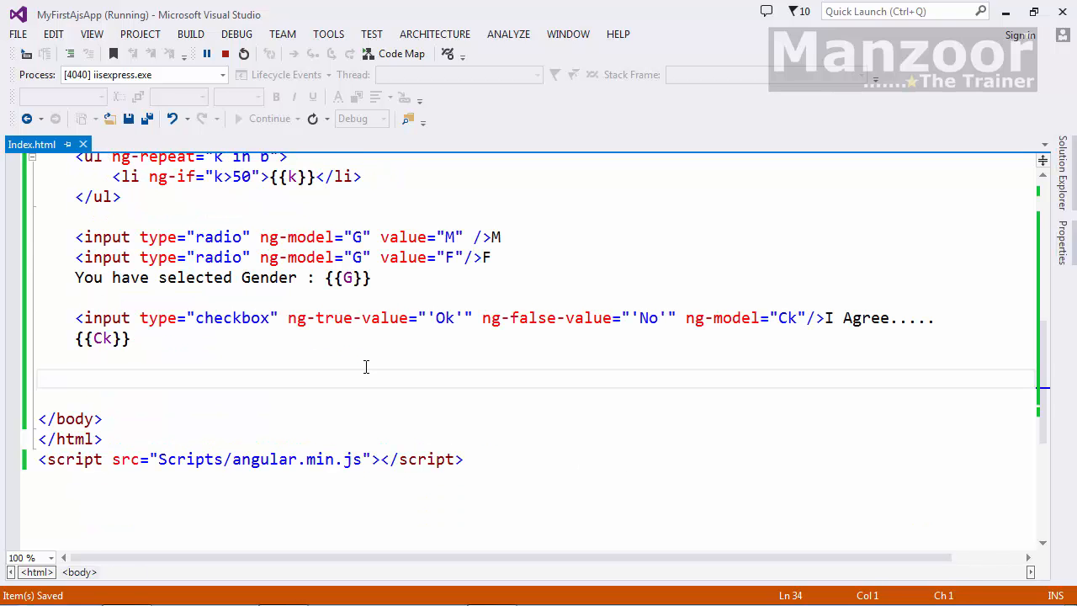
pyautogui.write('<select>')
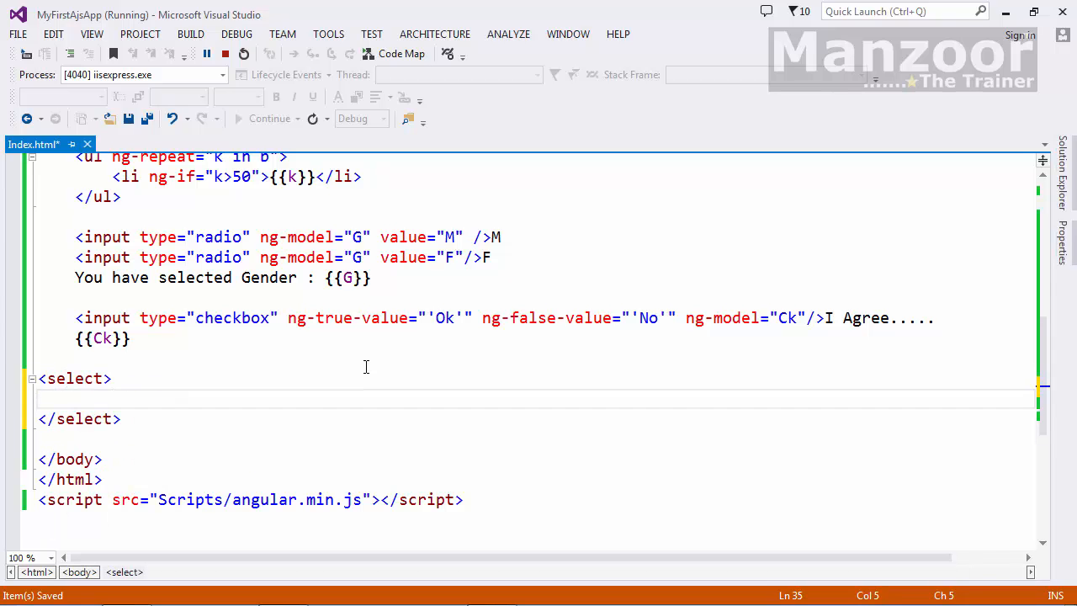
pyautogui.write('<option ng')
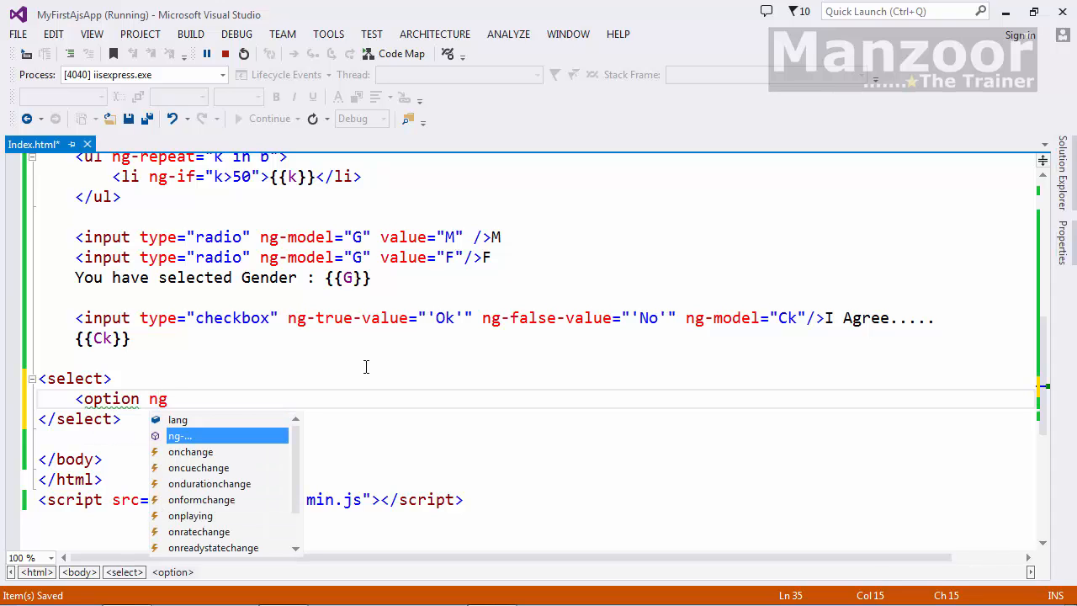
pyautogui.write('repeat')
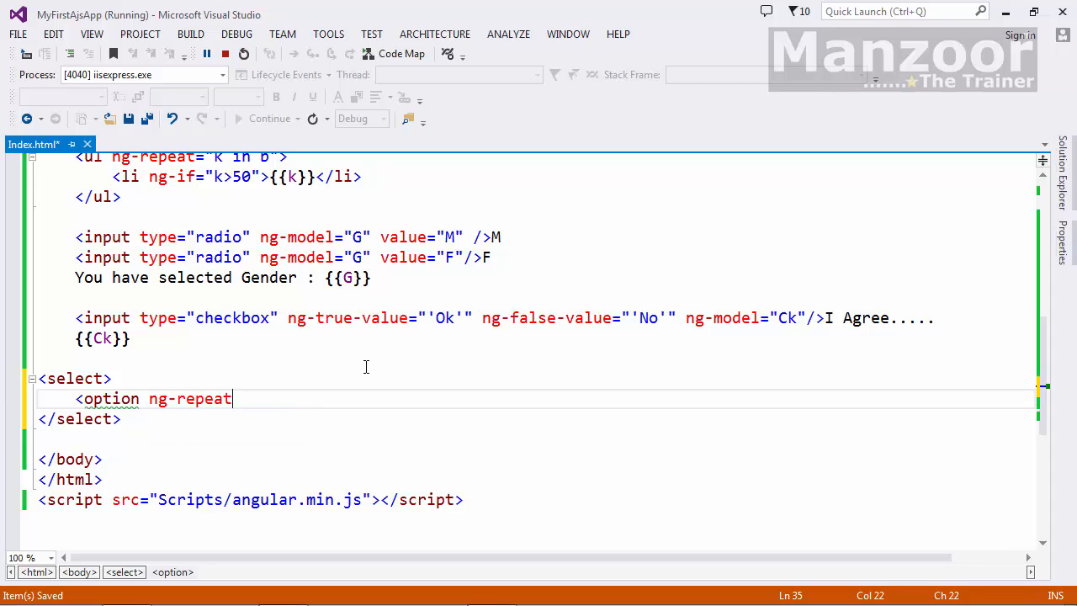
pyautogui.write('="k in b"')
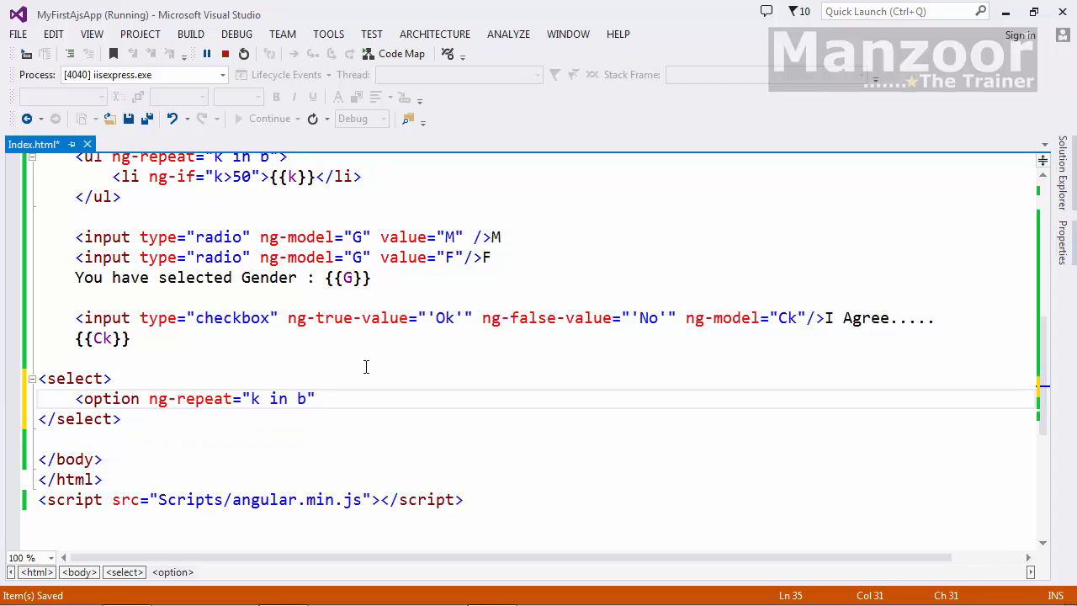
pyautogui.scroll(3)
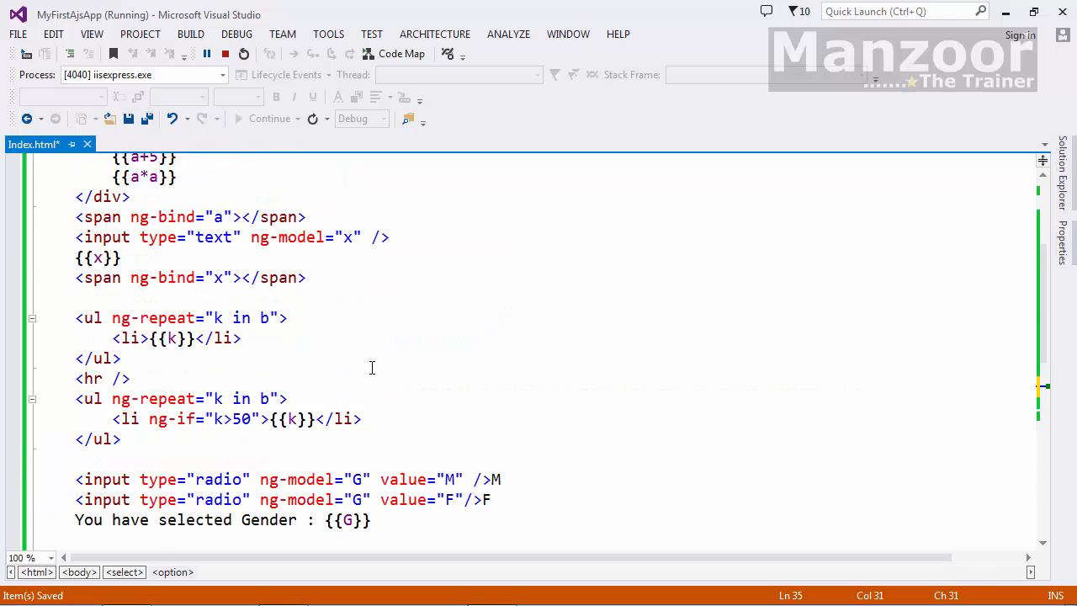
pyautogui.scroll(3)
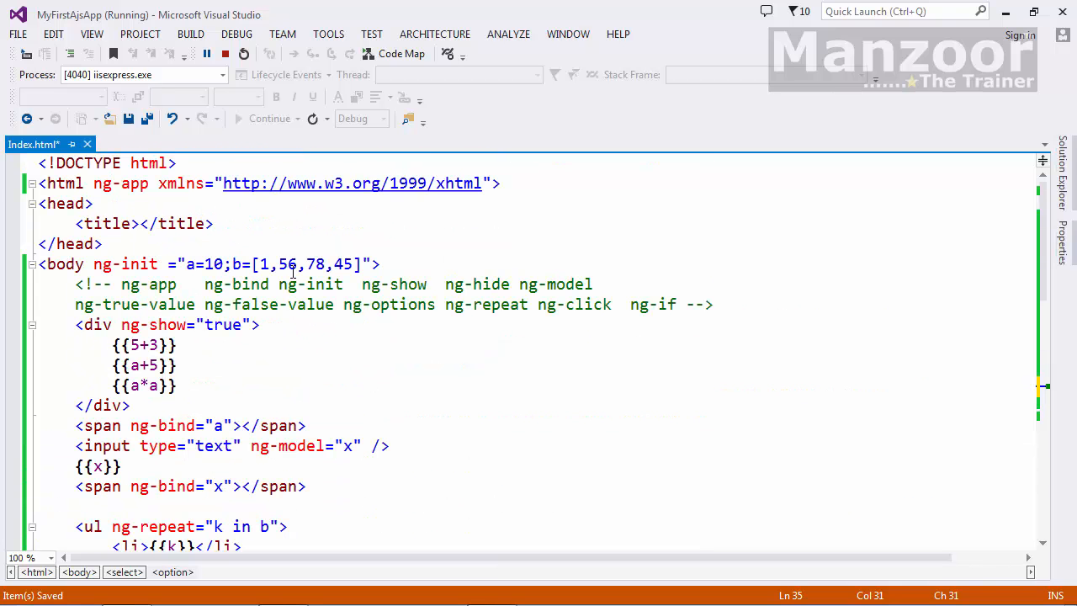
pyautogui.scroll(-3)
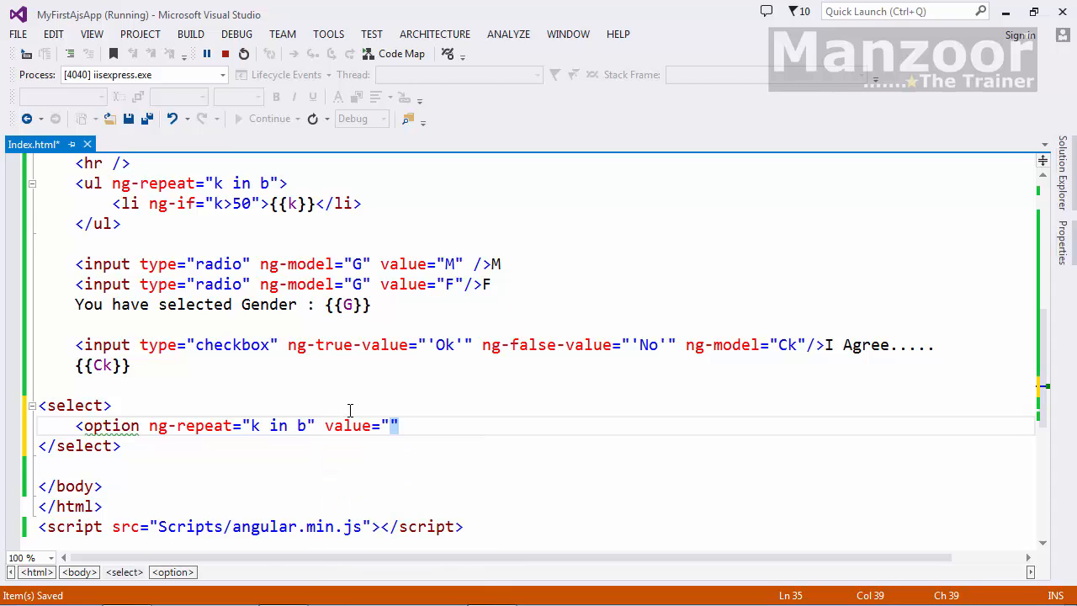
pyautogui.write('{{}}')
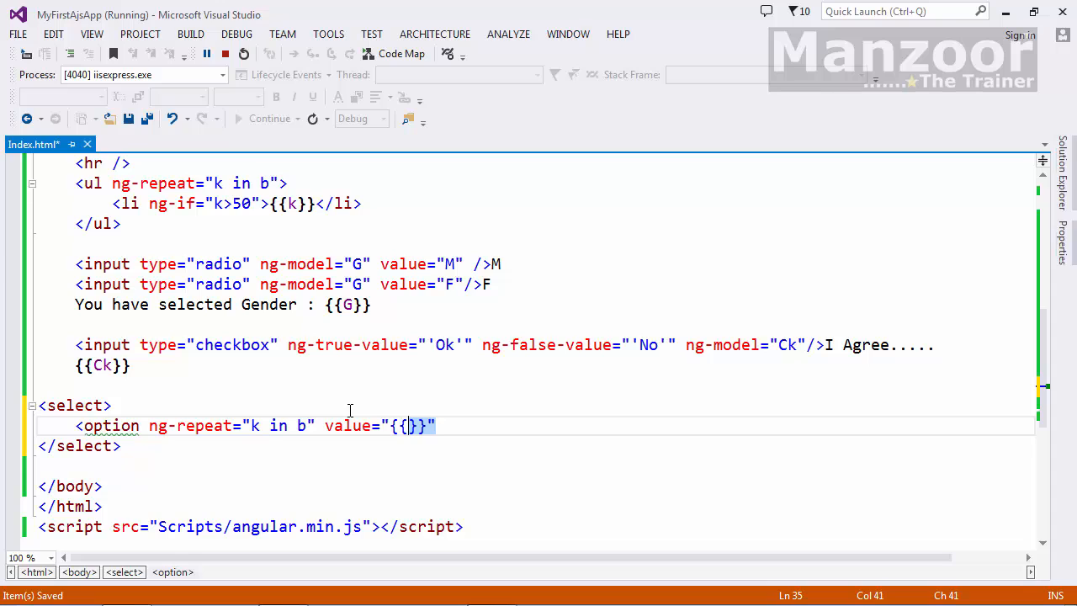
pyautogui.write('k')
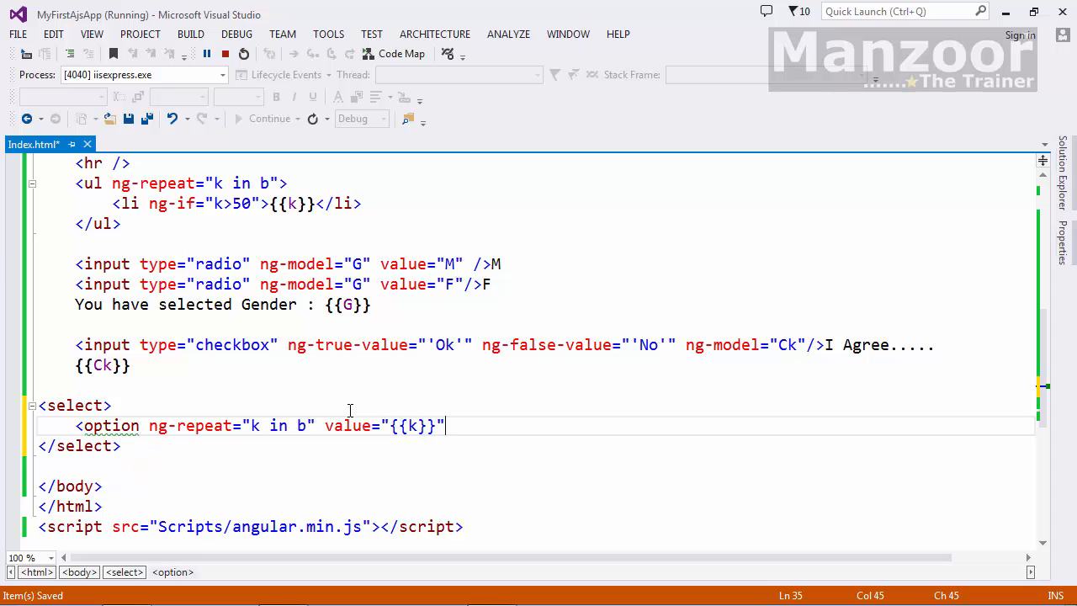
pyautogui.write('>{{}}</option>')
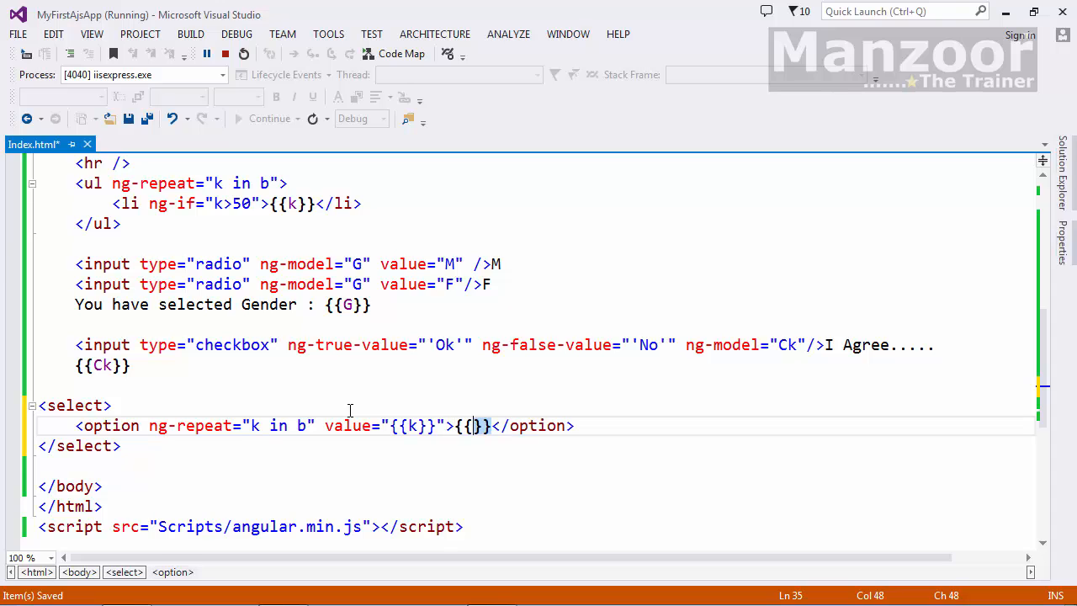
pyautogui.write('k')
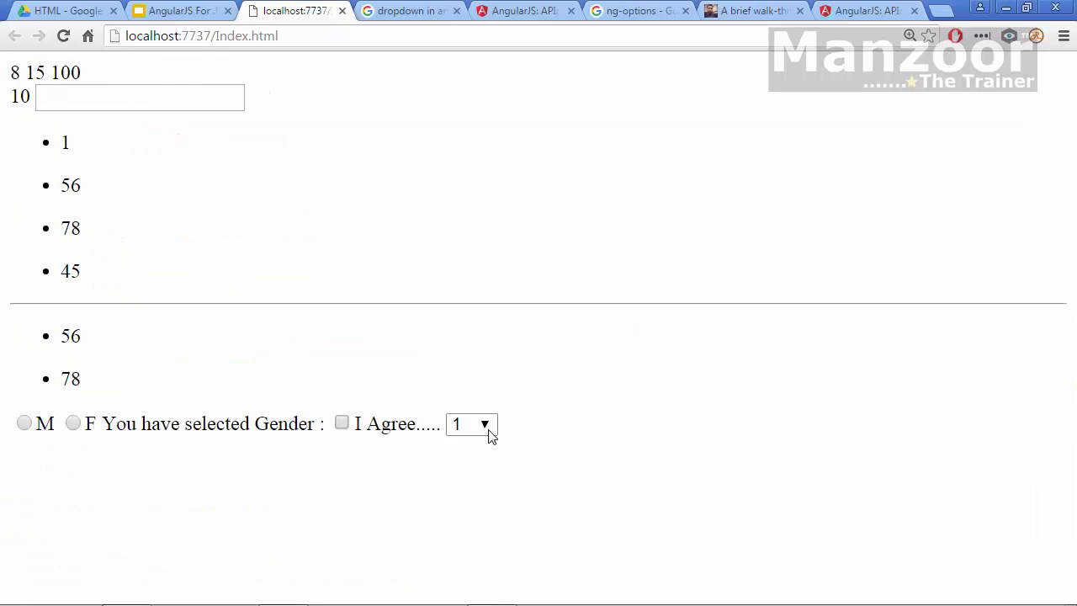
pyautogui.click(471, 423)
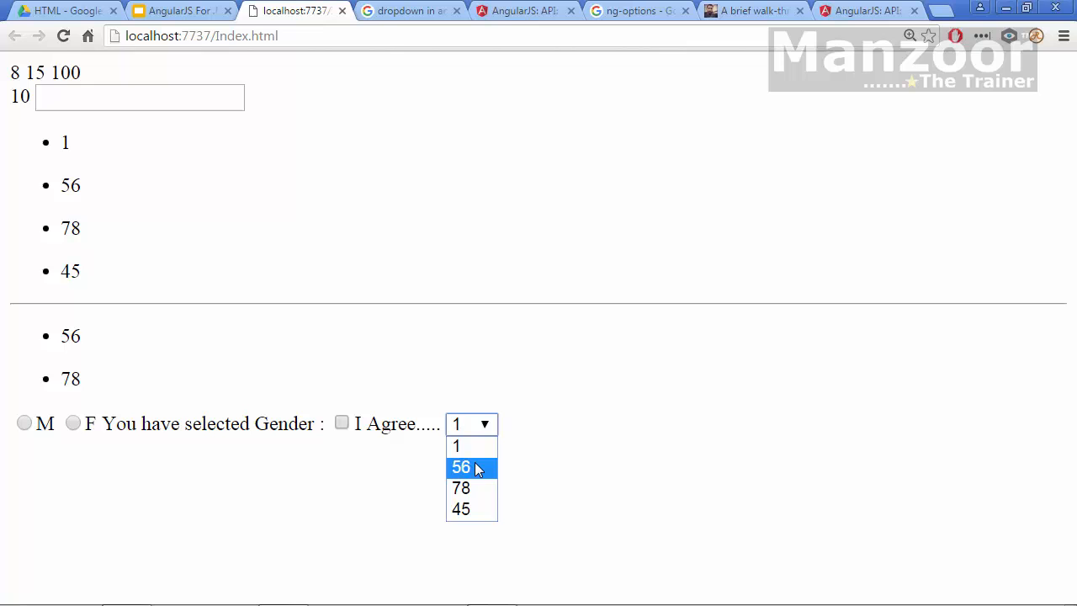
pyautogui.click(460, 488)
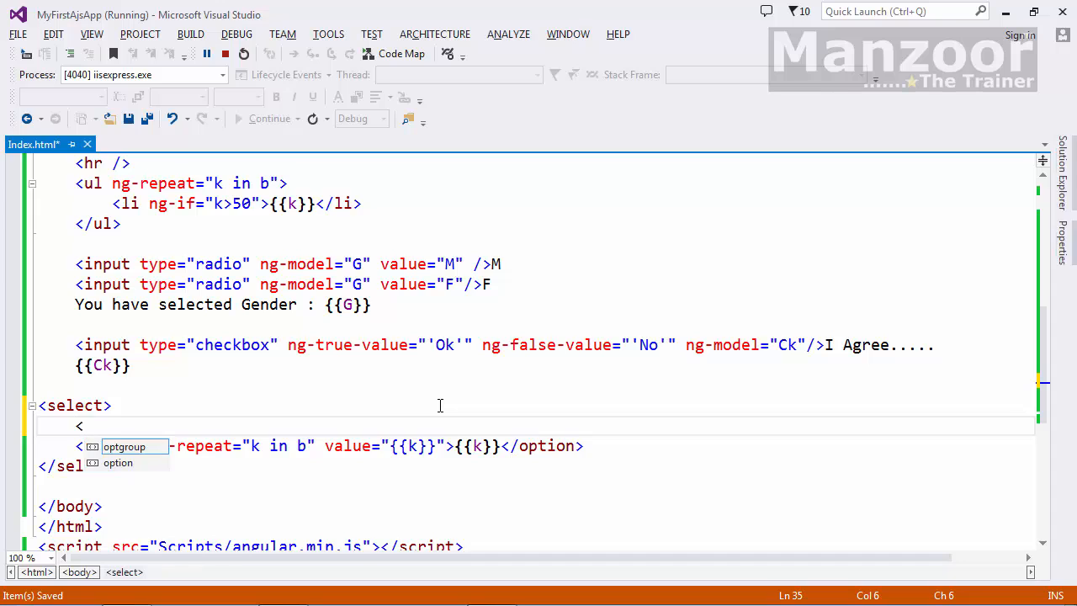
# Insert <option>Select</option> as the first option inside the select
pyautogui.write('option>Se</option>')
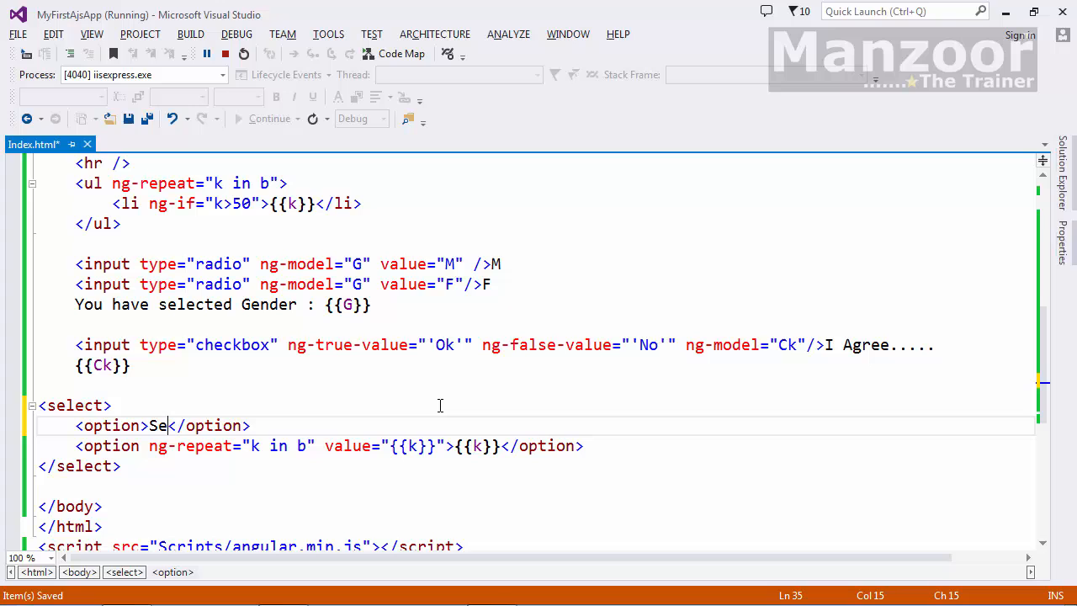
pyautogui.write('lect')
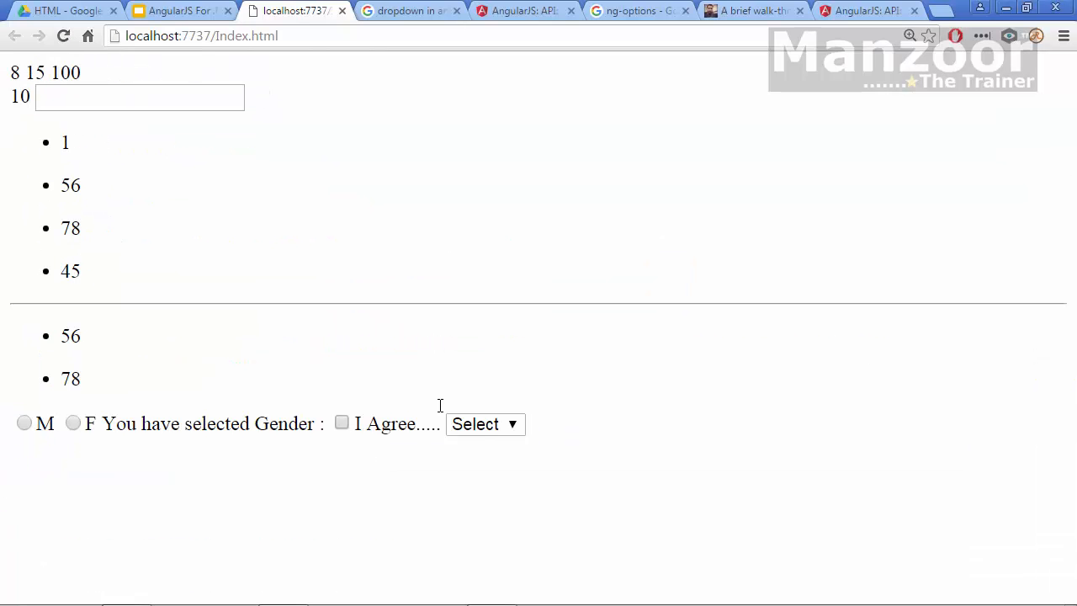
pyautogui.click(485, 423)
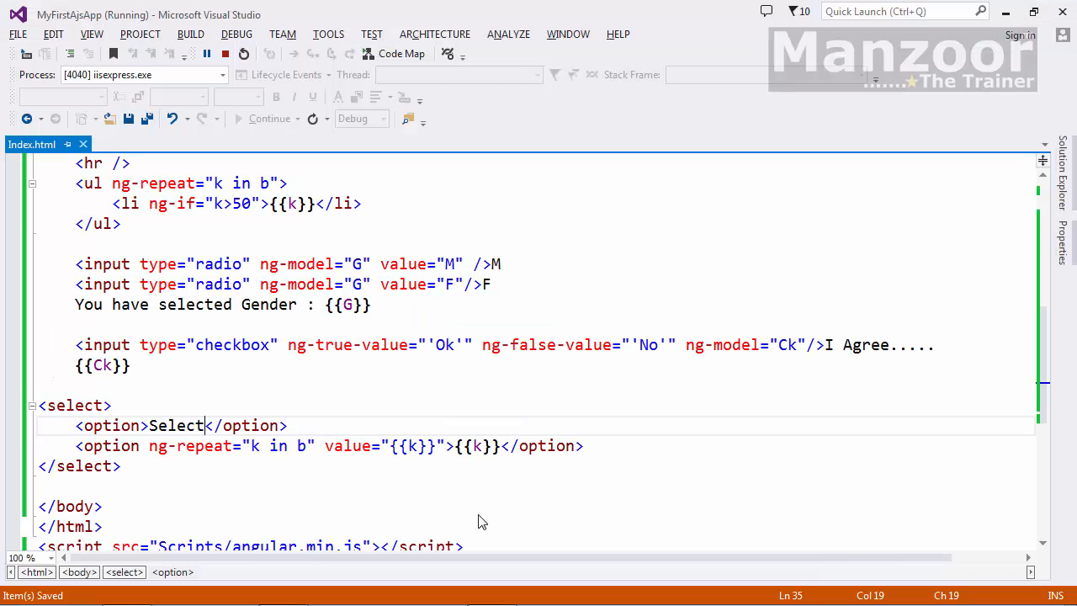
# Add ng-model="Opt" to the select and {{Opt}} on a line after </select>
pyautogui.click(76, 404)
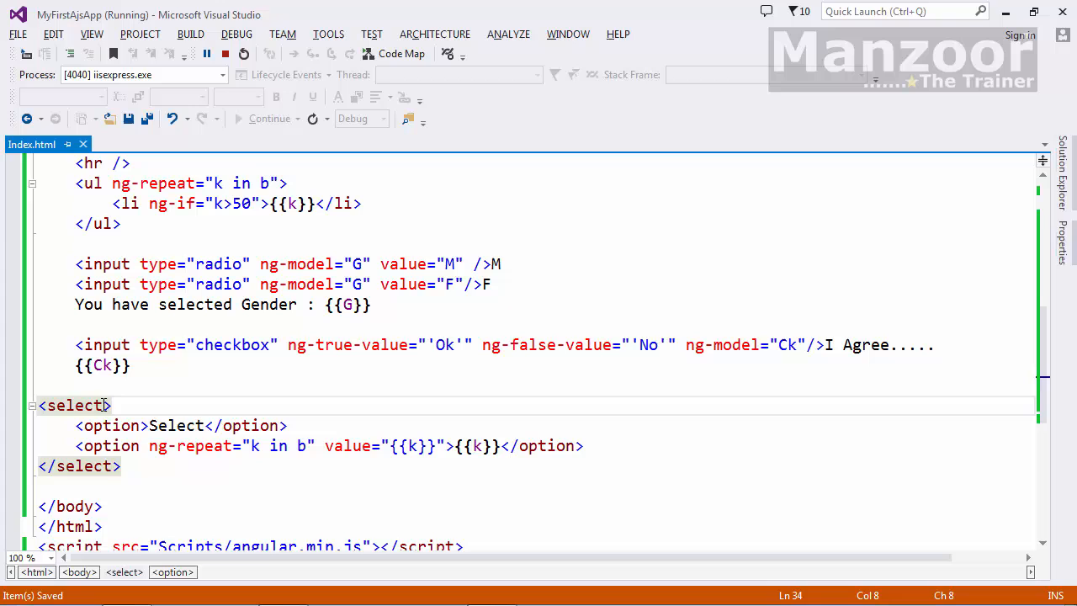
pyautogui.write('ng-model="O')
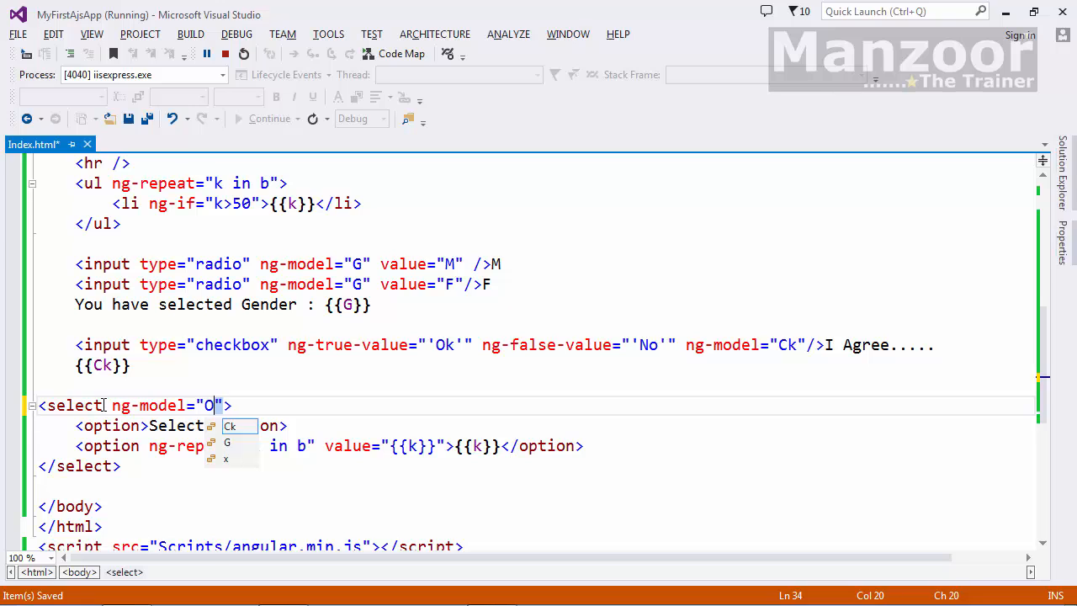
pyautogui.write('pt')
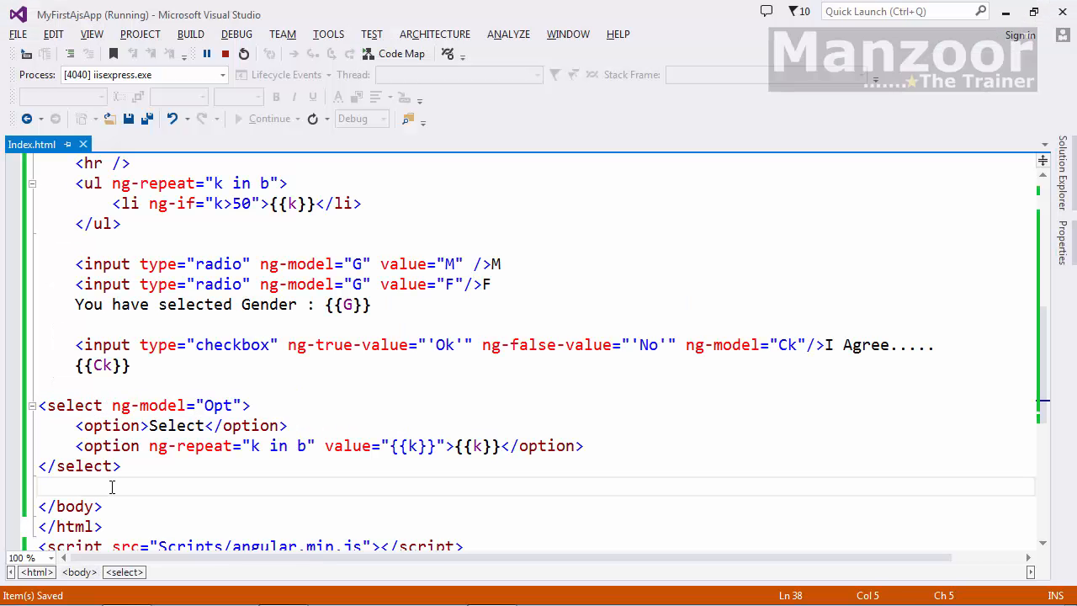
pyautogui.write('{{}}')
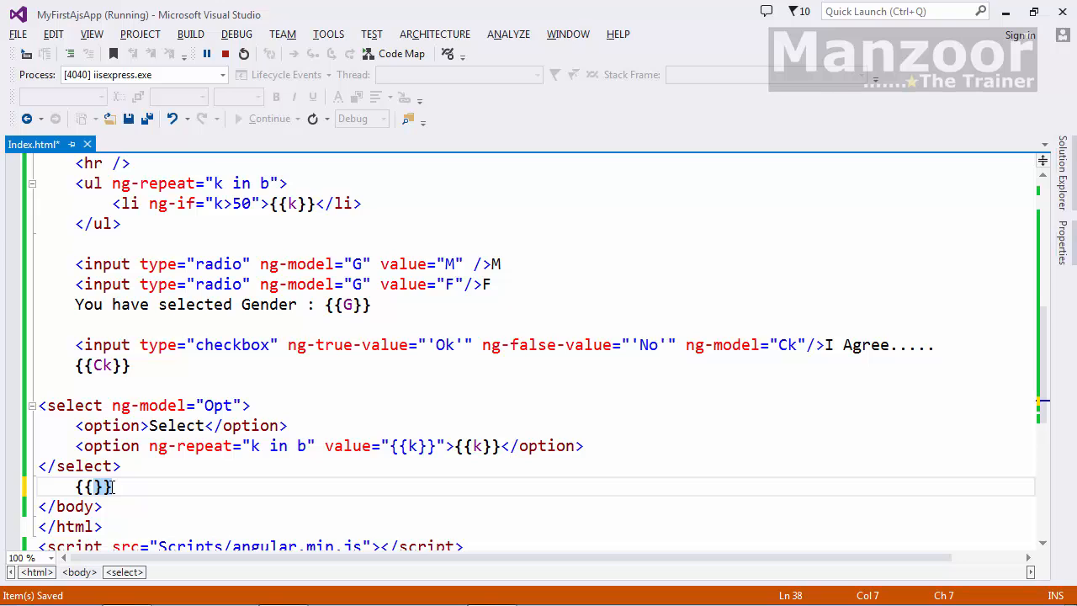
pyautogui.write('Opt')
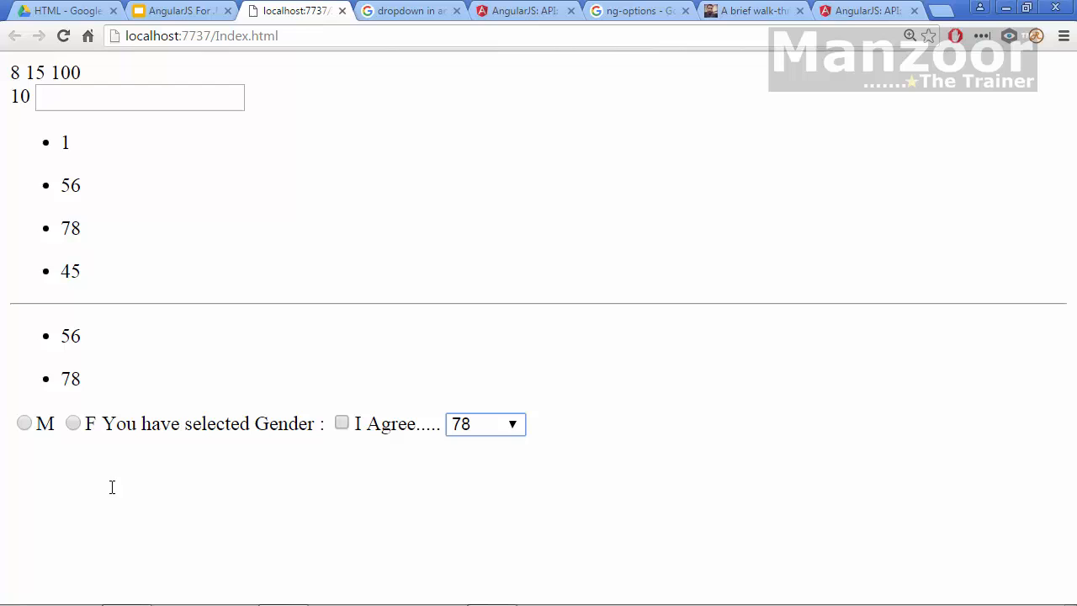
# Reload the page and check the dropdown, fixing {{Opt}} in the source
pyautogui.click(484, 423)
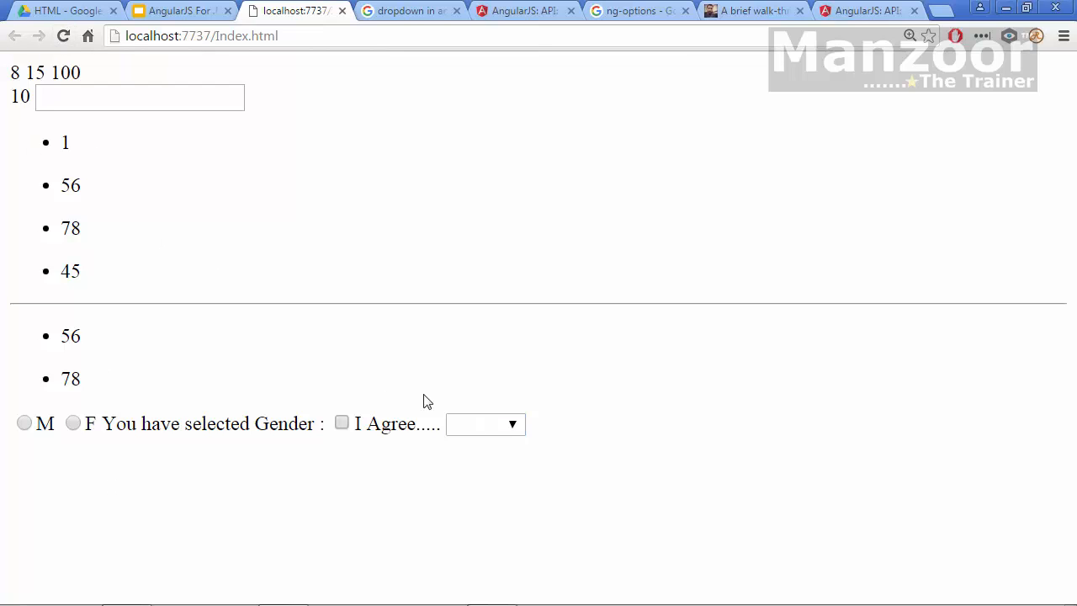
pyautogui.click(484, 424)
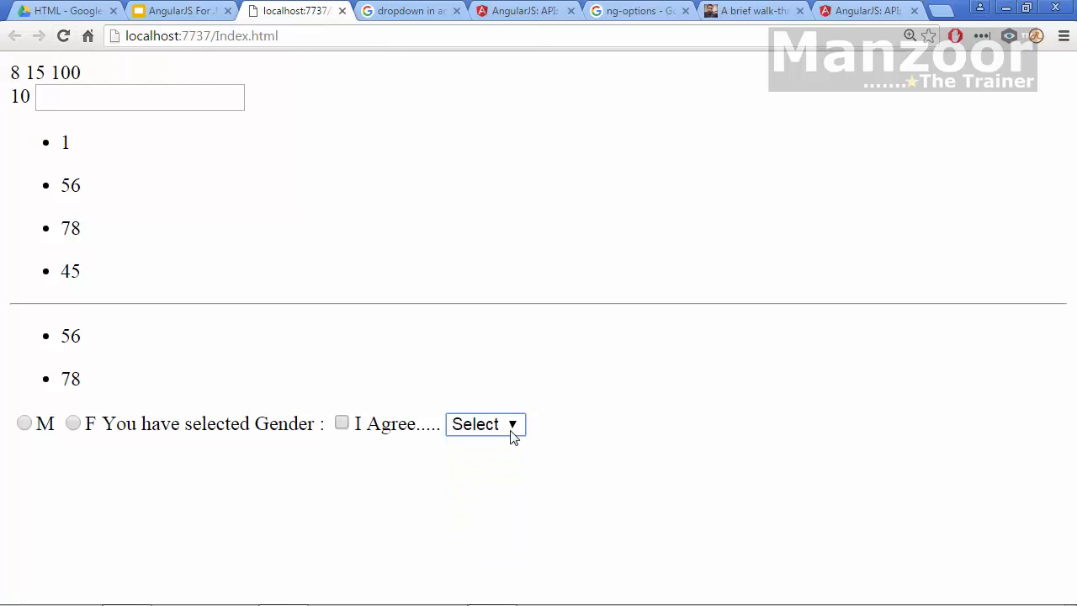
pyautogui.click(484, 424)
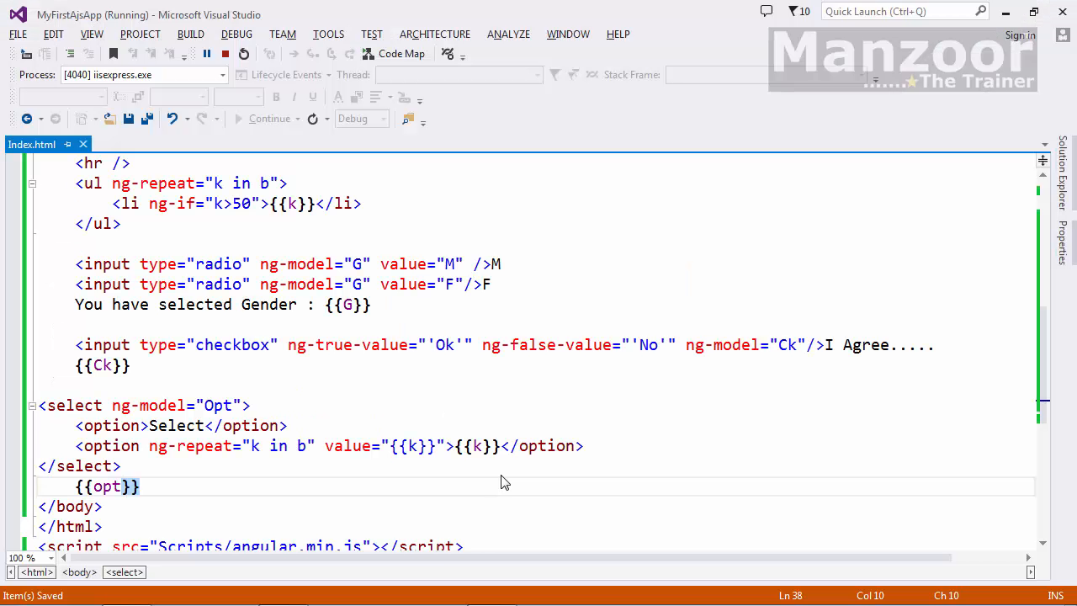
pyautogui.click(103, 486)
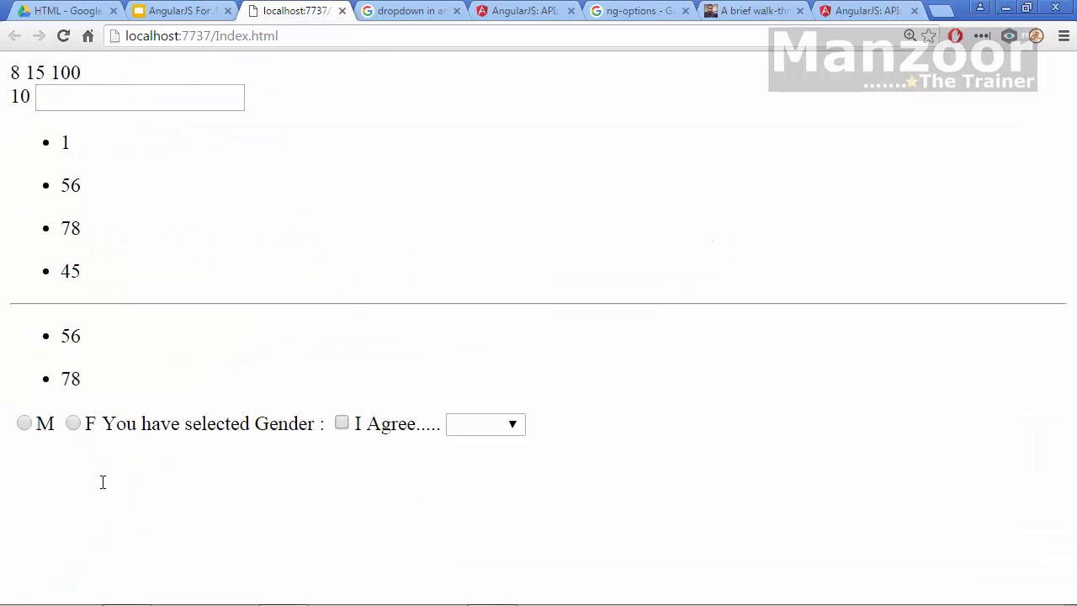
# Choose Select, 1 and 56 in the dropdown to see each echoed beside it
pyautogui.click(485, 423)
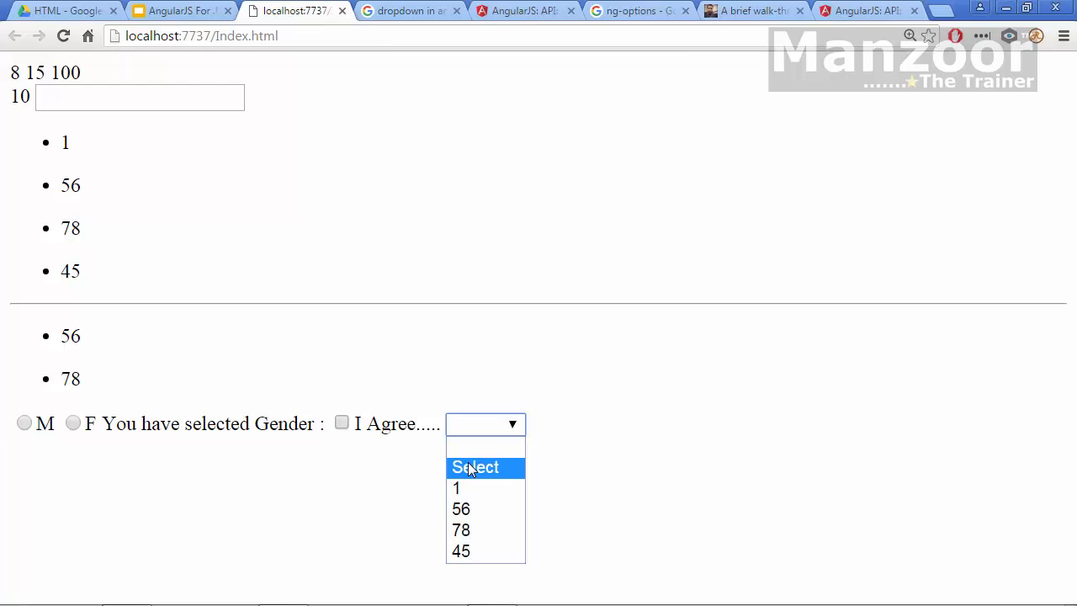
pyautogui.click(476, 467)
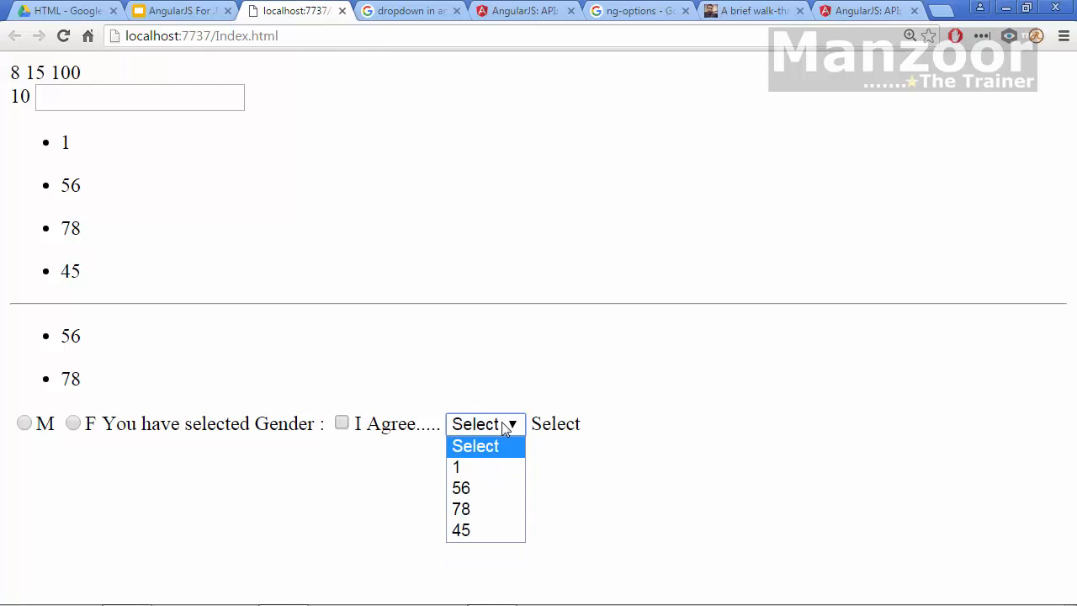
pyautogui.click(456, 467)
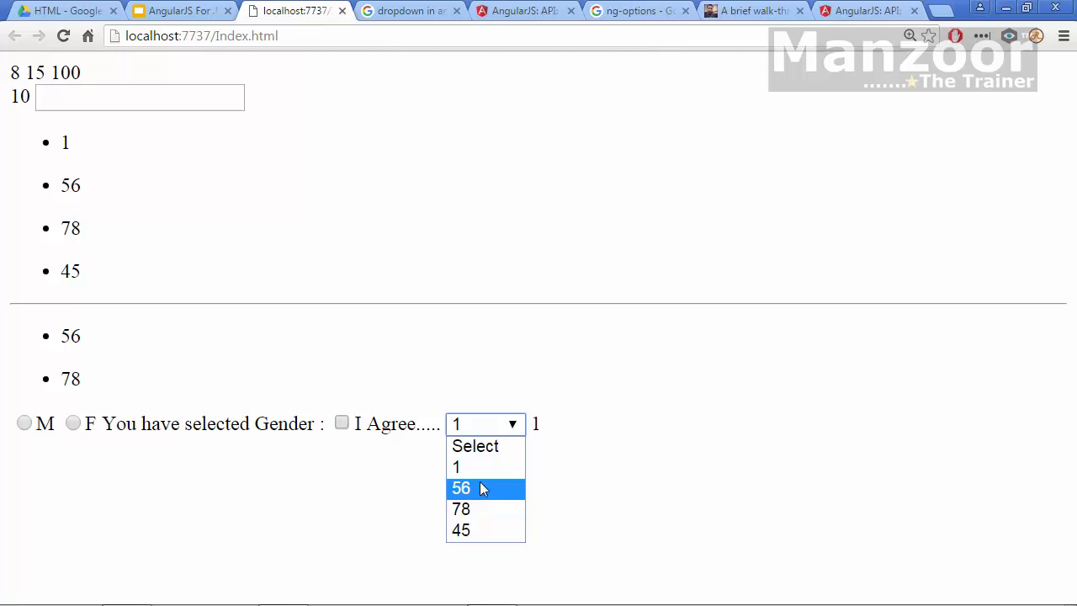
pyautogui.click(460, 529)
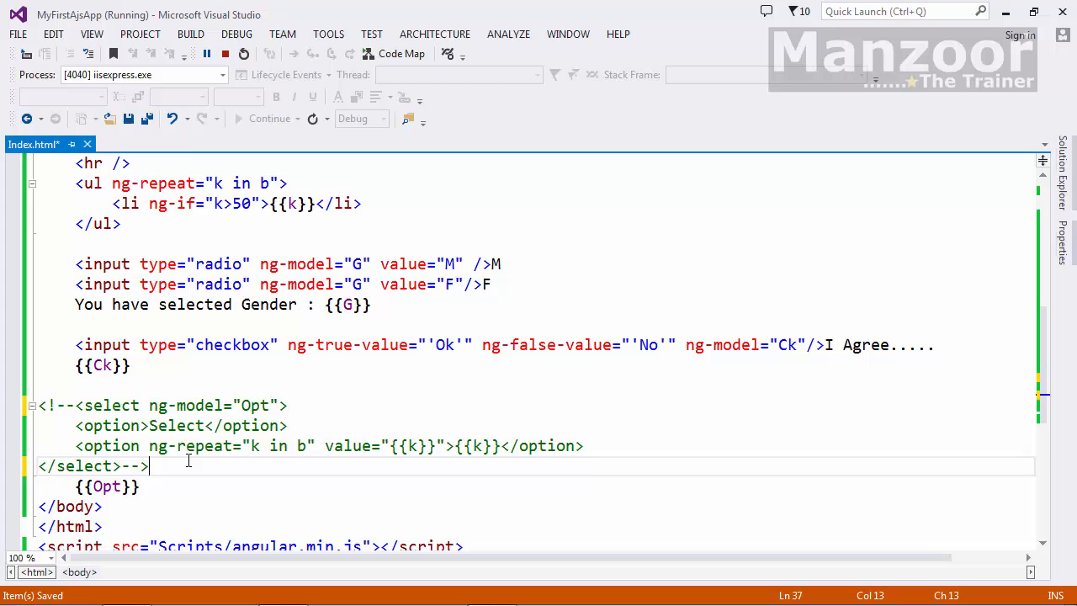
# Add a blank line below the commented-out ng-repeat select, above {{Opt}}
pyautogui.press('Return')
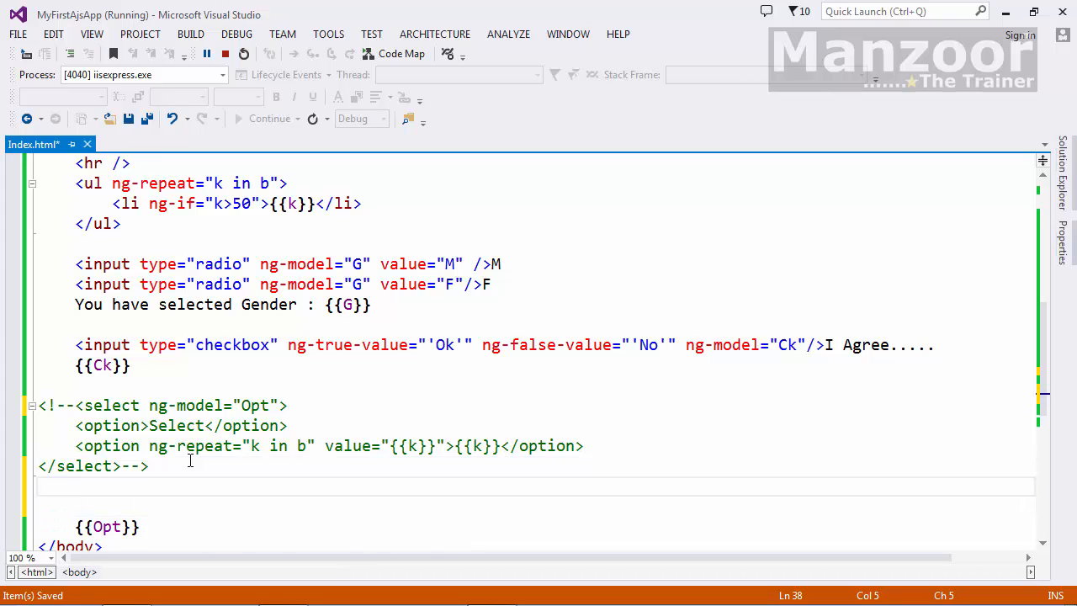
pyautogui.scroll(3)
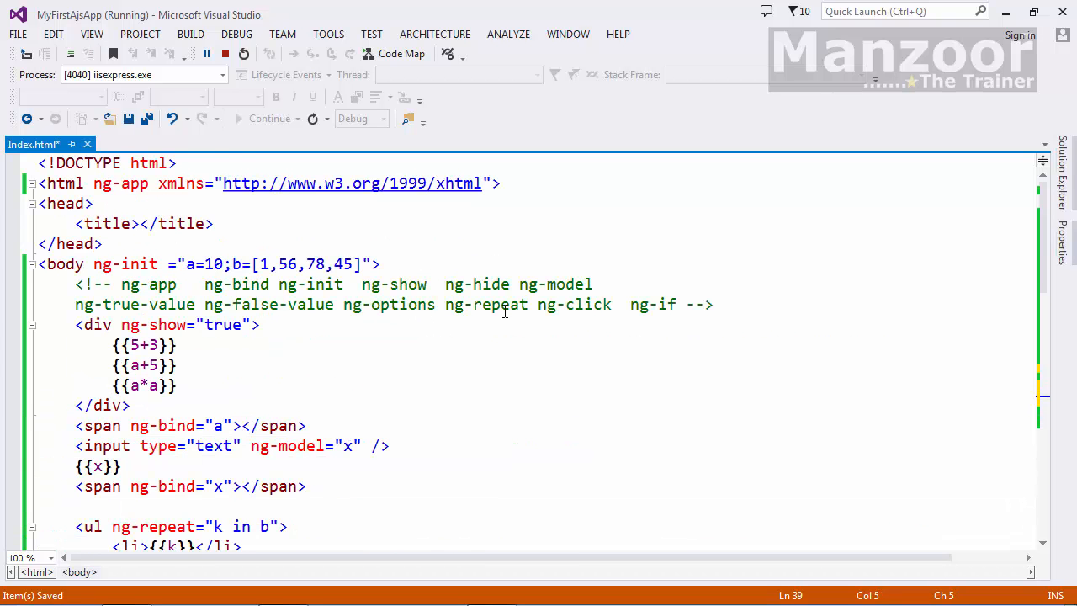
pyautogui.scroll(-3)
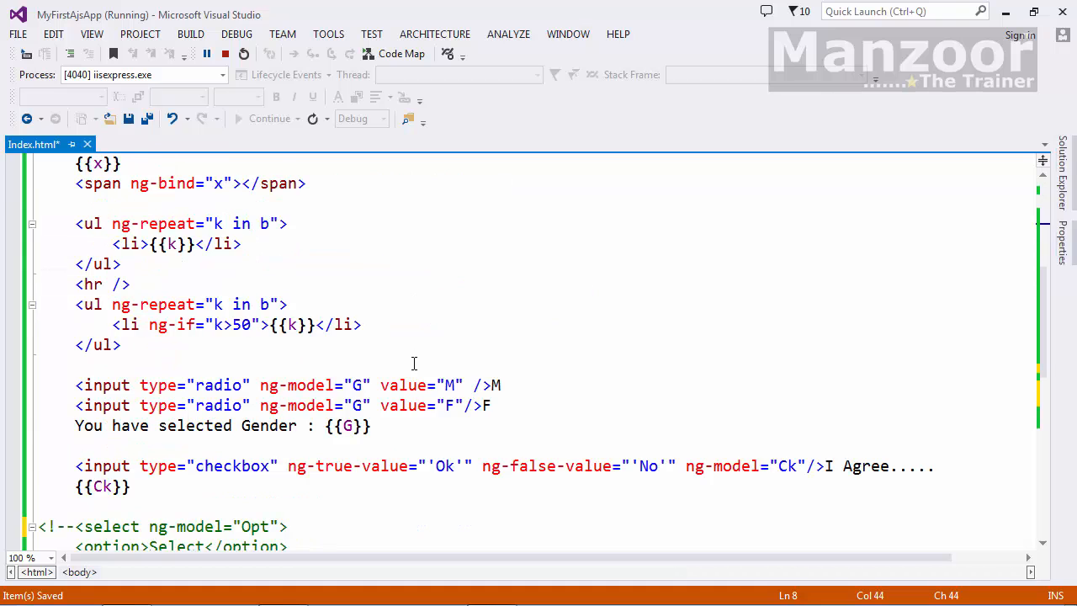
pyautogui.scroll(-3)
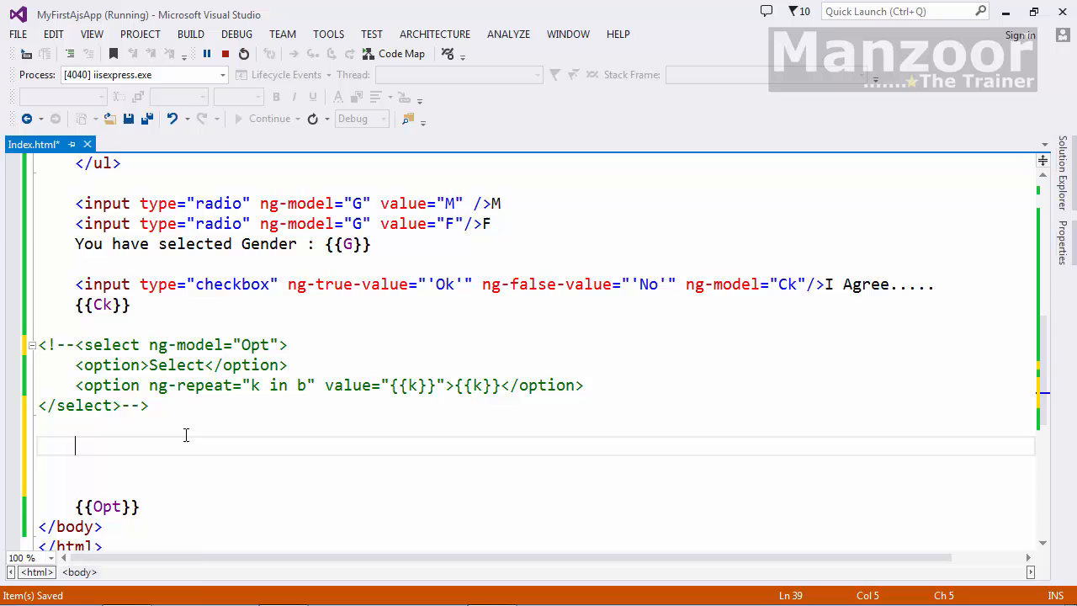
# Type <select ng-model="Opt" ng-options="k for k in b"></select> and save Index.html
pyautogui.write('<select')
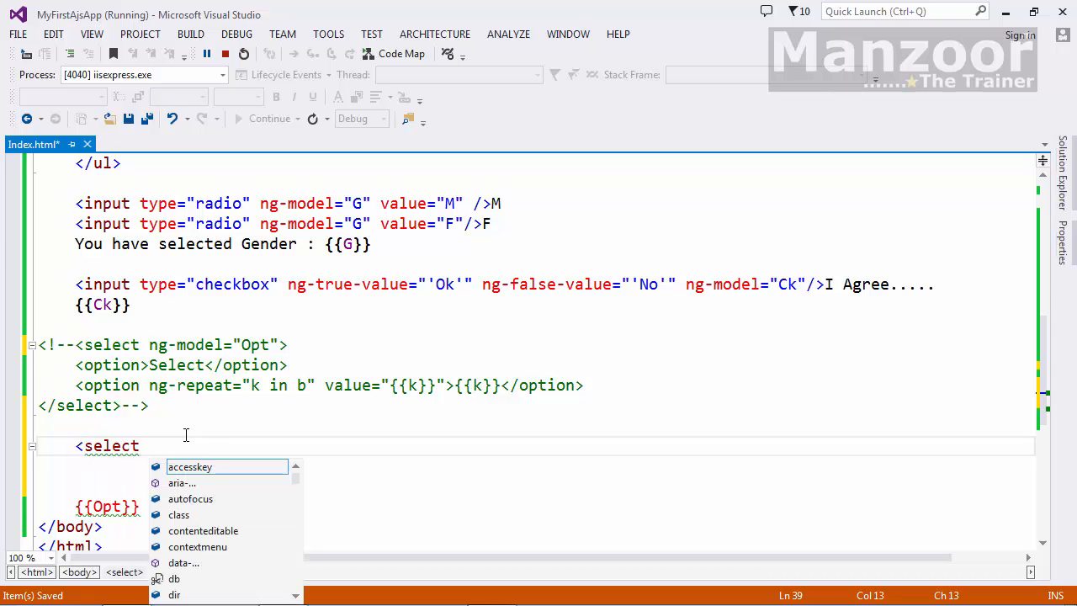
pyautogui.write('ng-model')
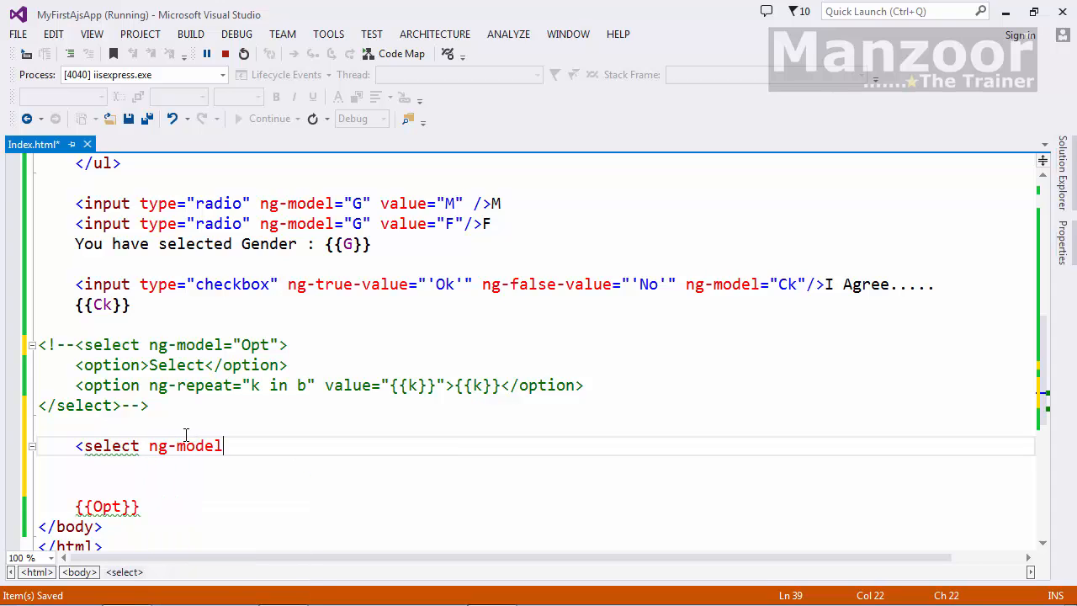
pyautogui.write('="')
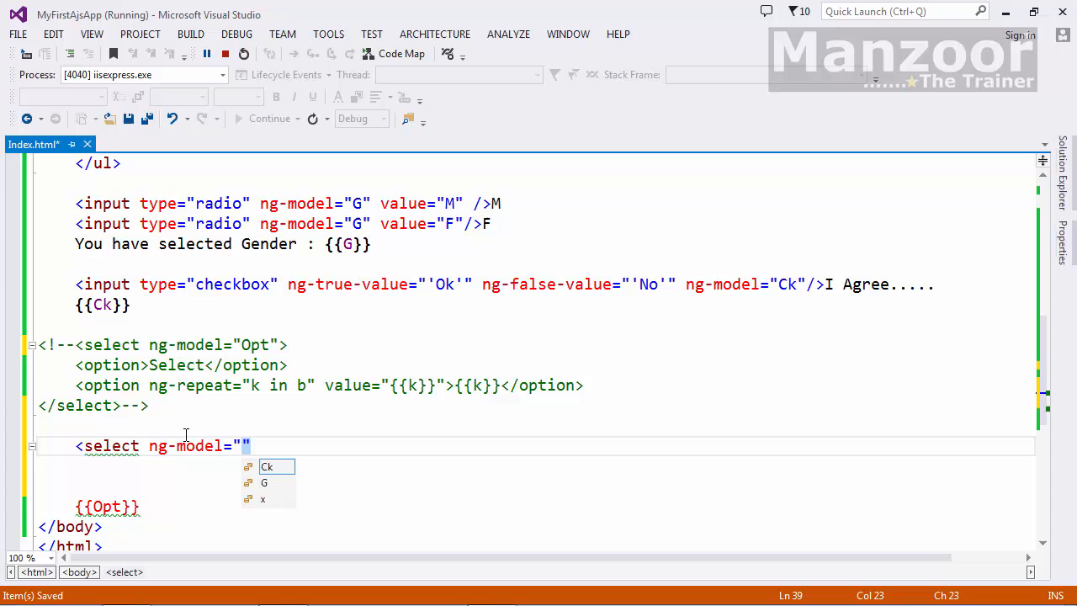
pyautogui.write('Opt')
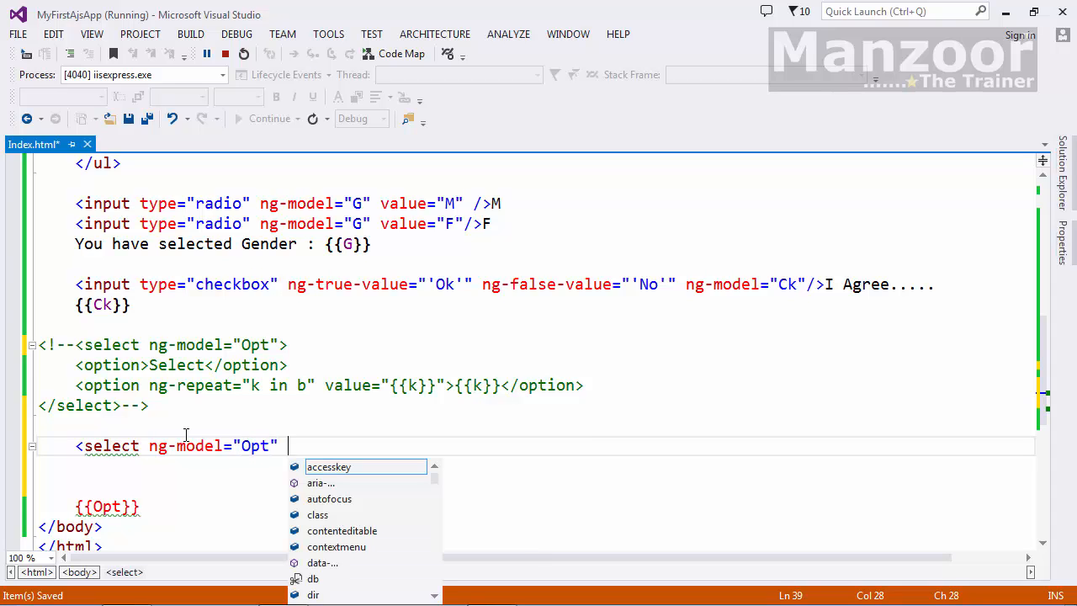
pyautogui.write('n')
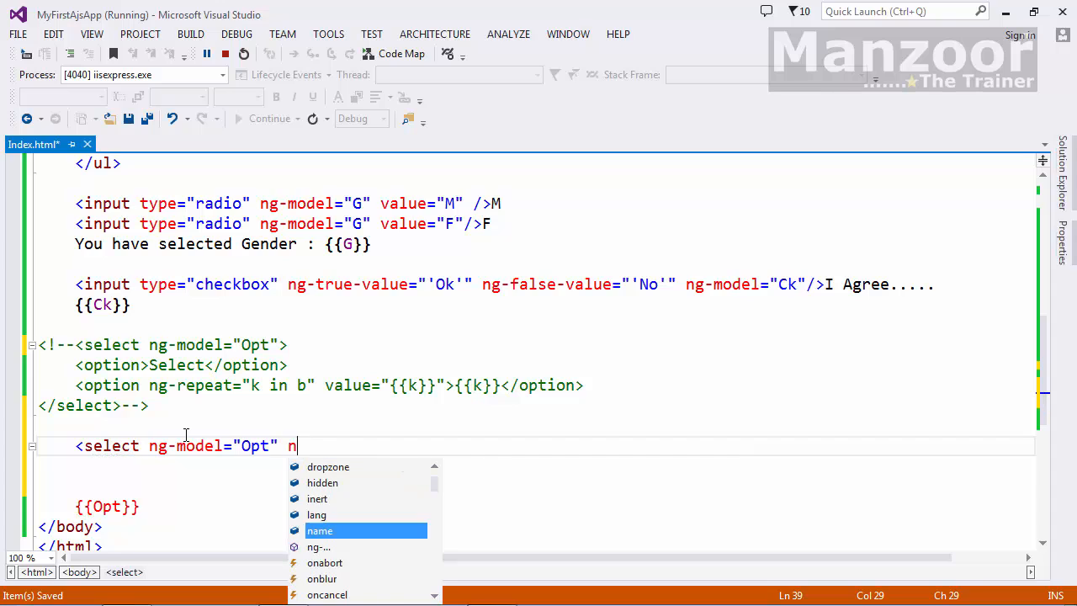
pyautogui.write('g-Op')
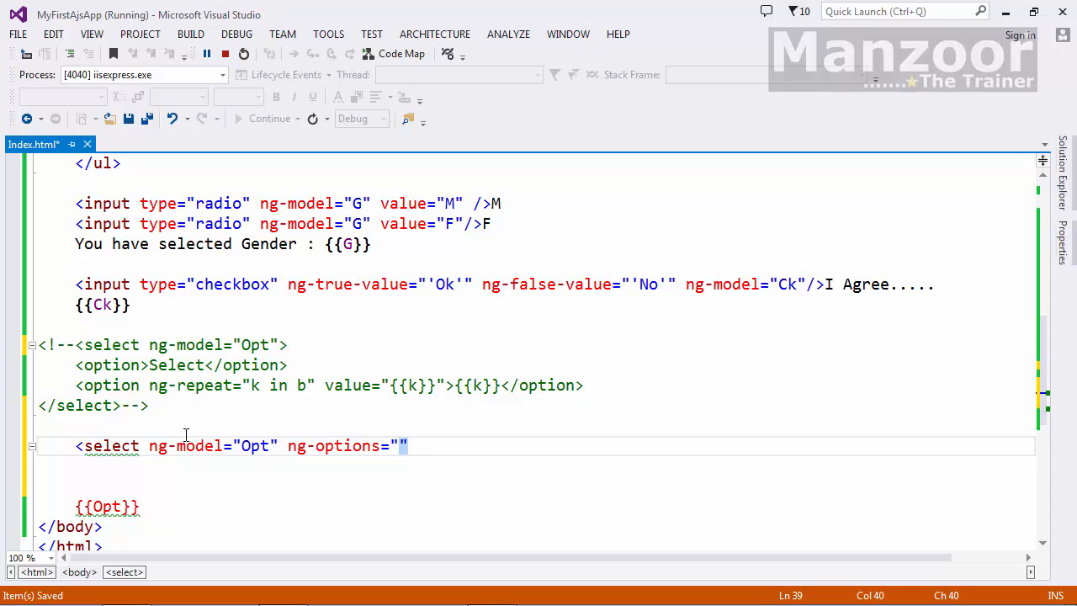
pyautogui.write('k in b')
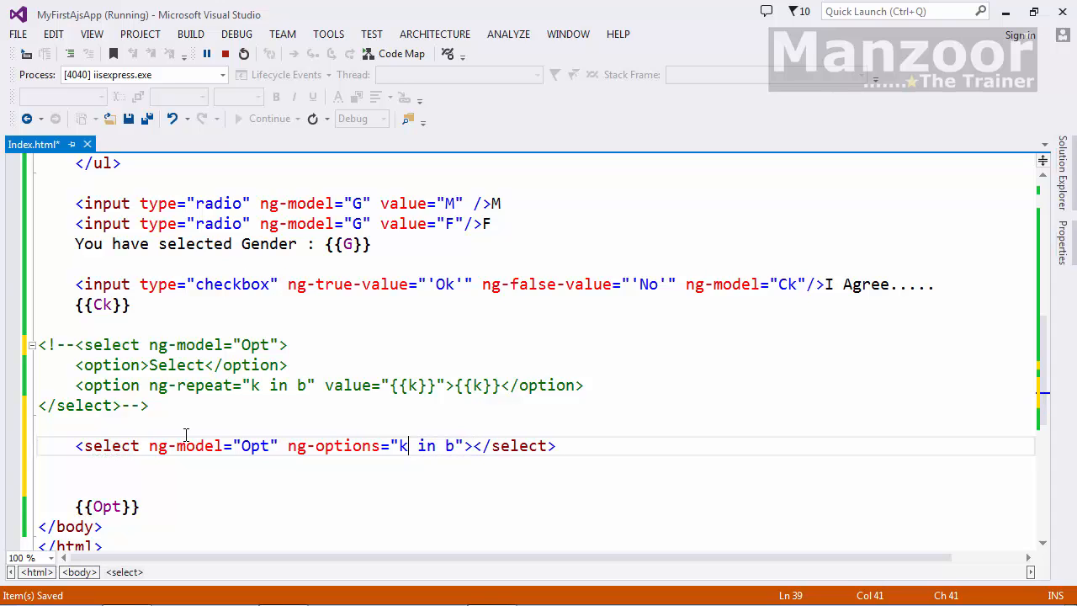
pyautogui.press('Left')
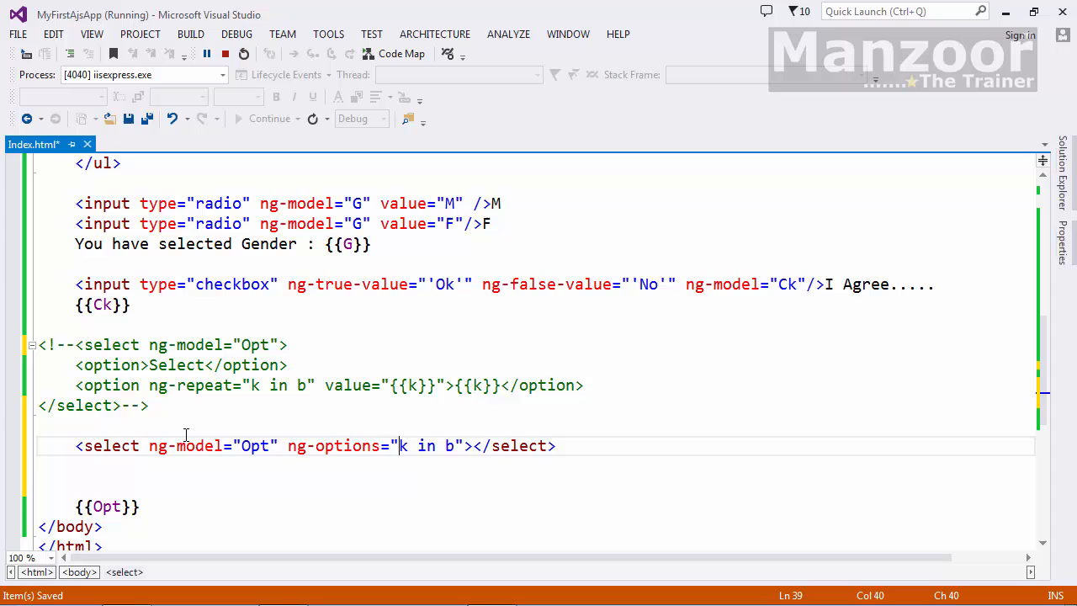
pyautogui.write('for k')
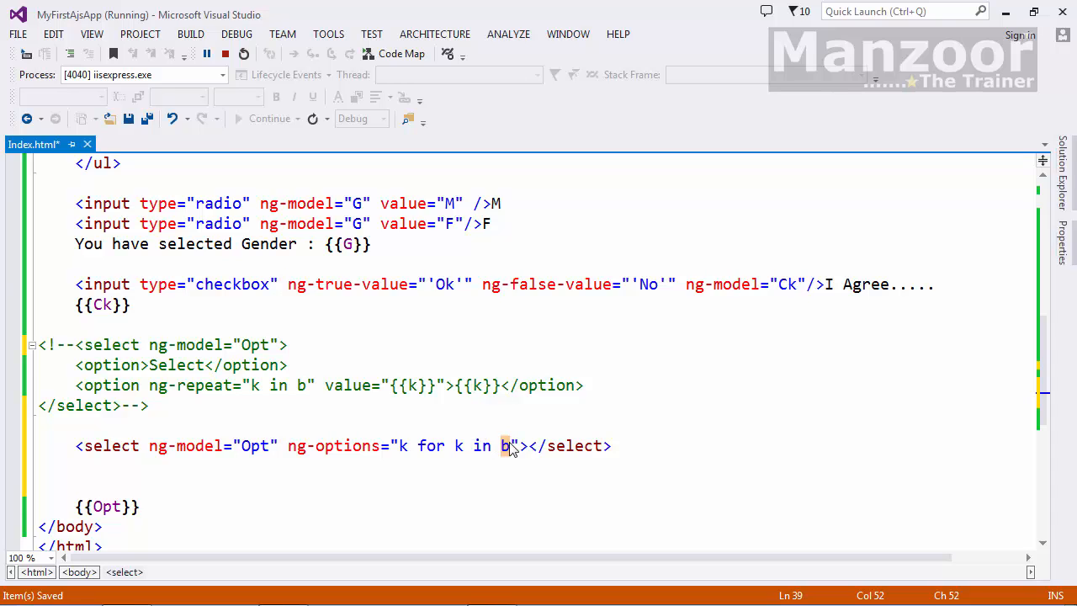
pyautogui.press('ctrl+s')
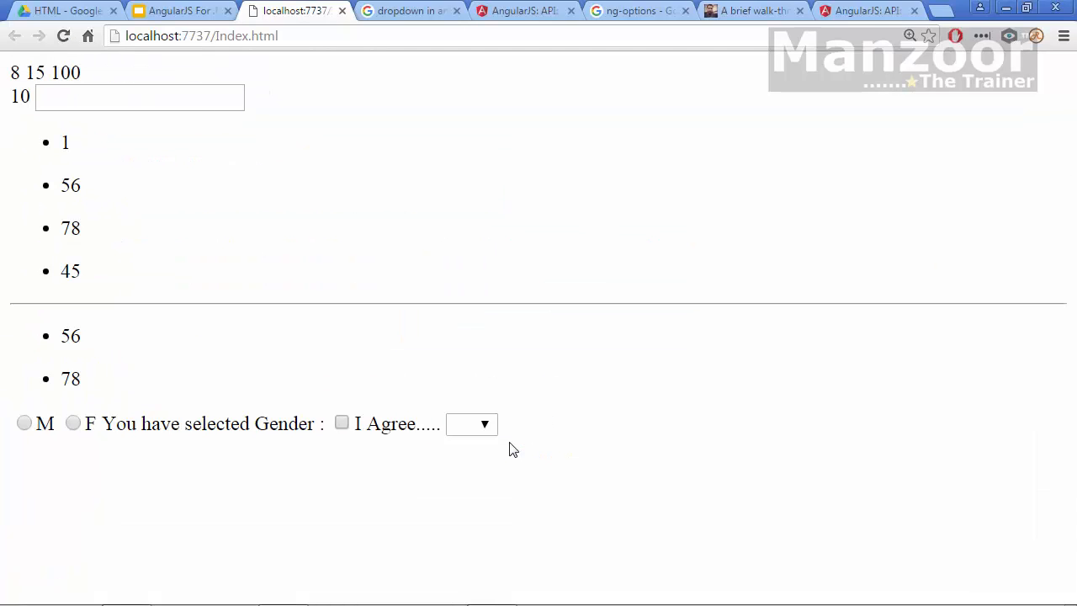
# Choose 78 in the ng-options dropdown and see 78 shown beside it
pyautogui.click(471, 423)
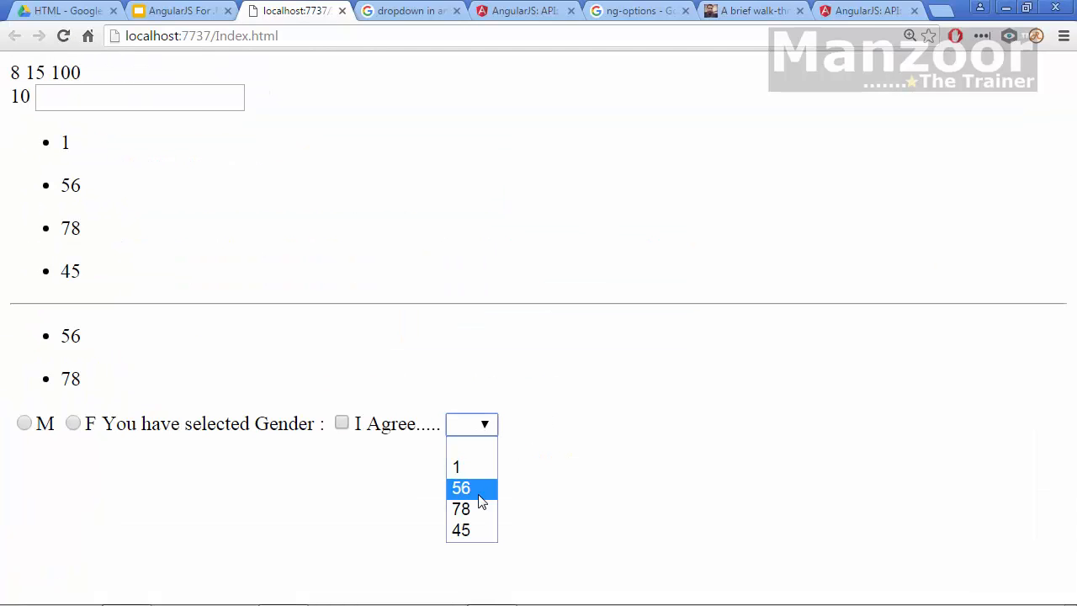
pyautogui.click(460, 508)
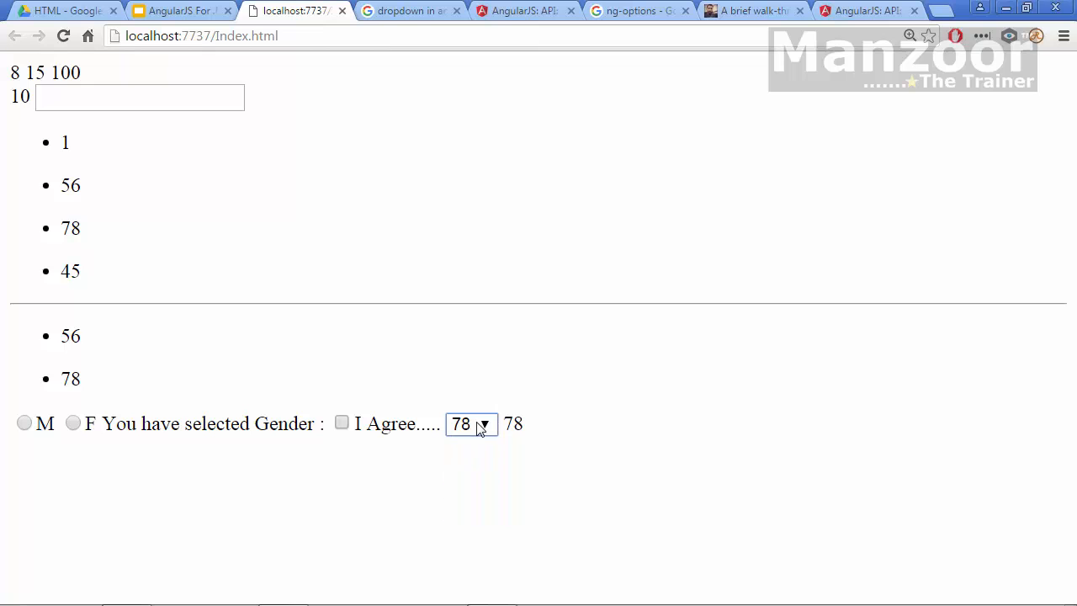
pyautogui.click(471, 423)
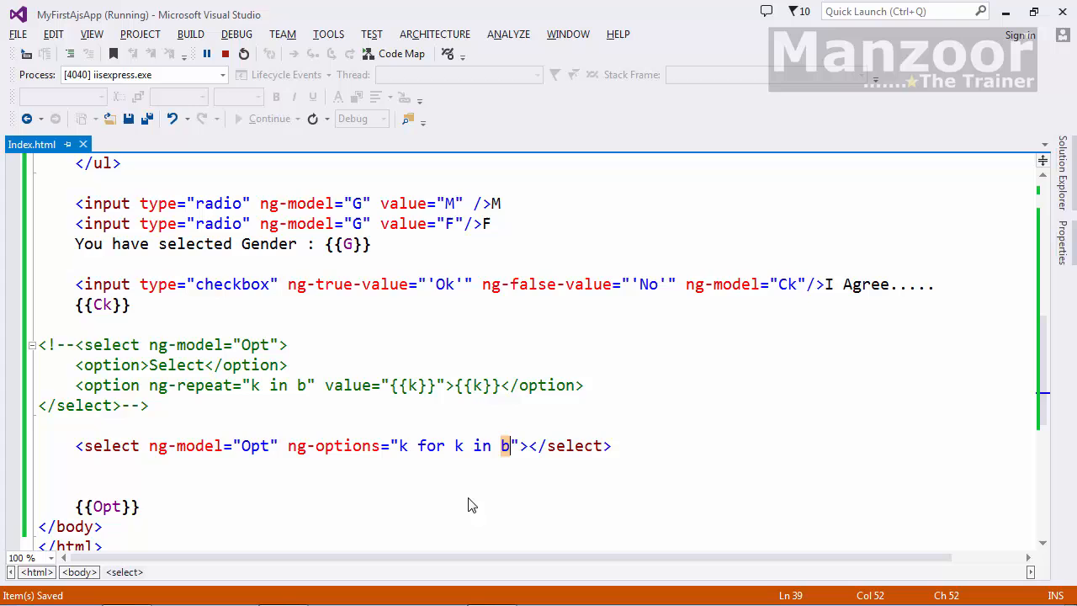
# Scroll up to review the ng-init array b, then scroll back down
pyautogui.scroll(3)
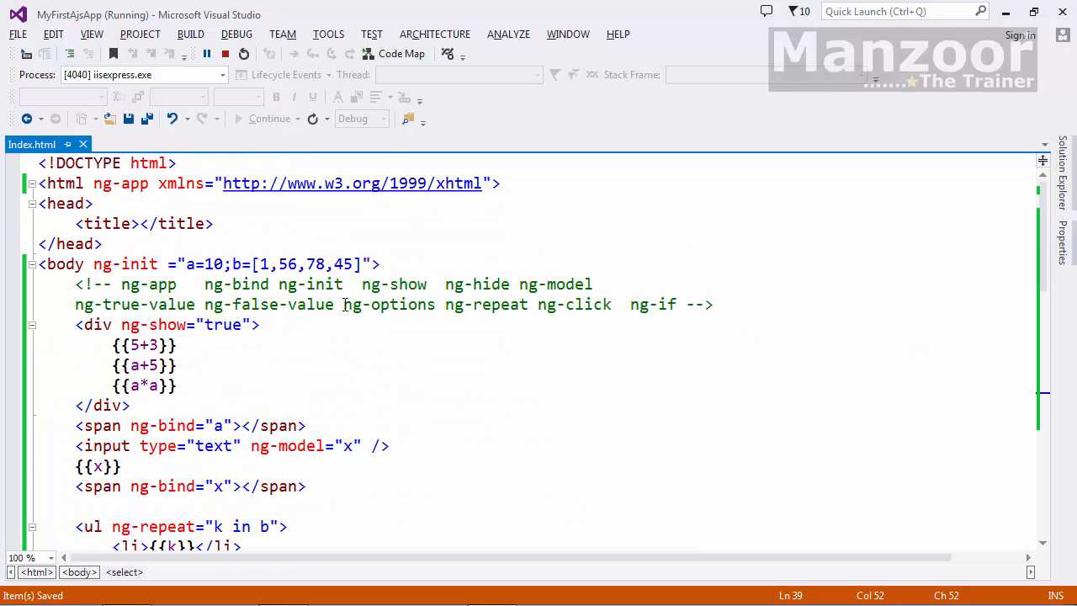
pyautogui.scroll(-3)
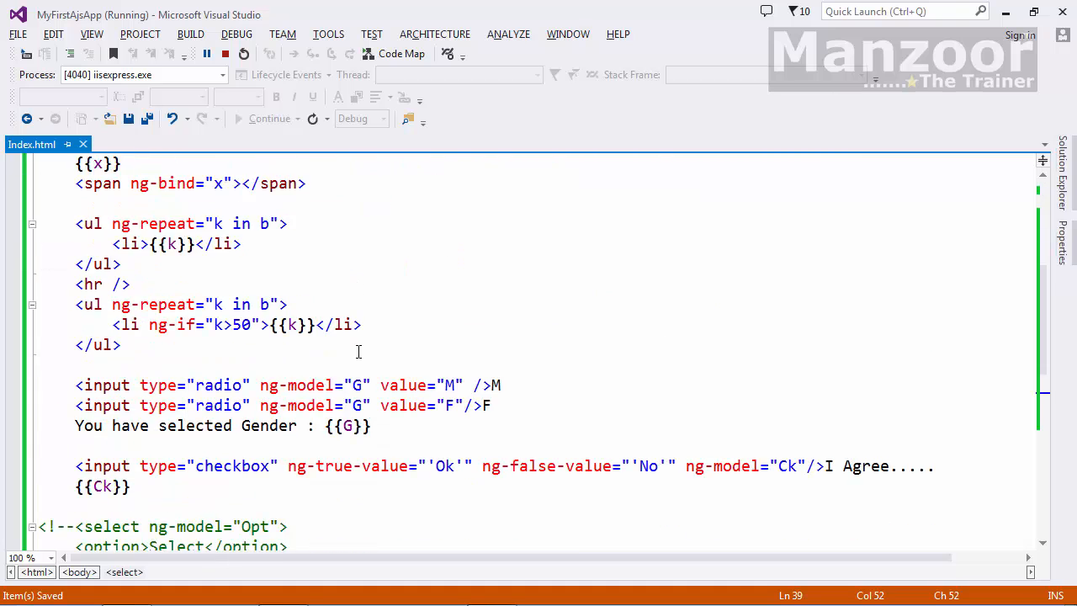
pyautogui.scroll(-3)
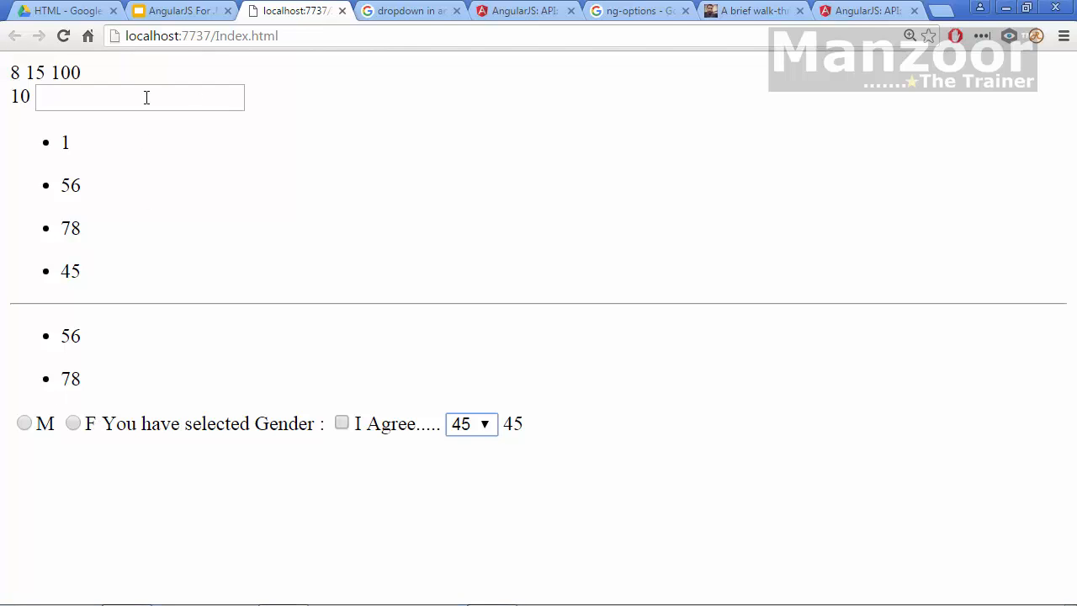
# Select the M and then the F gender radio buttons
pyautogui.click(23, 422)
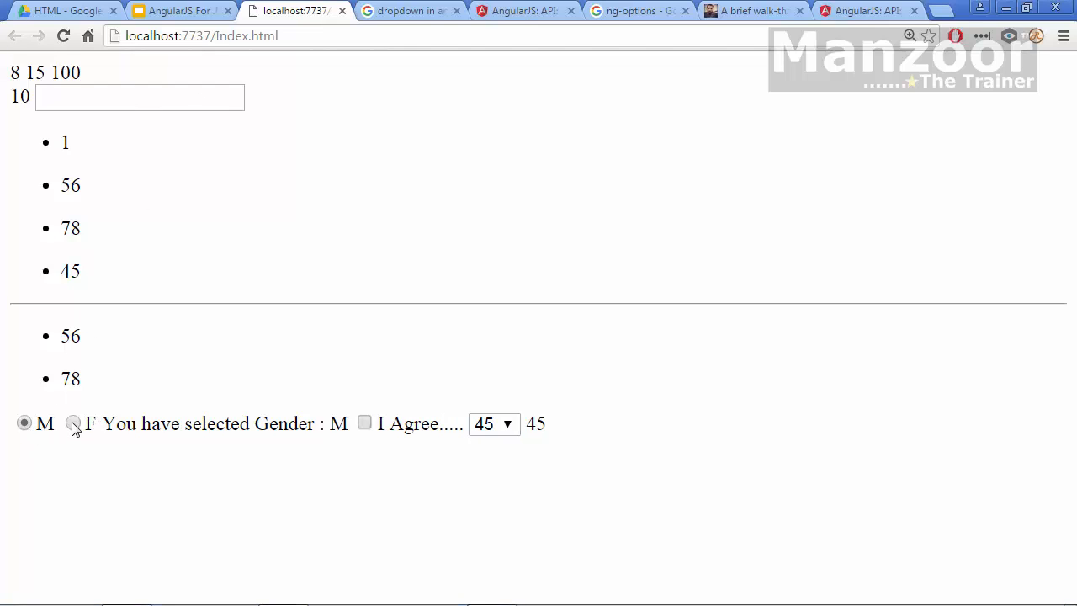
pyautogui.click(73, 423)
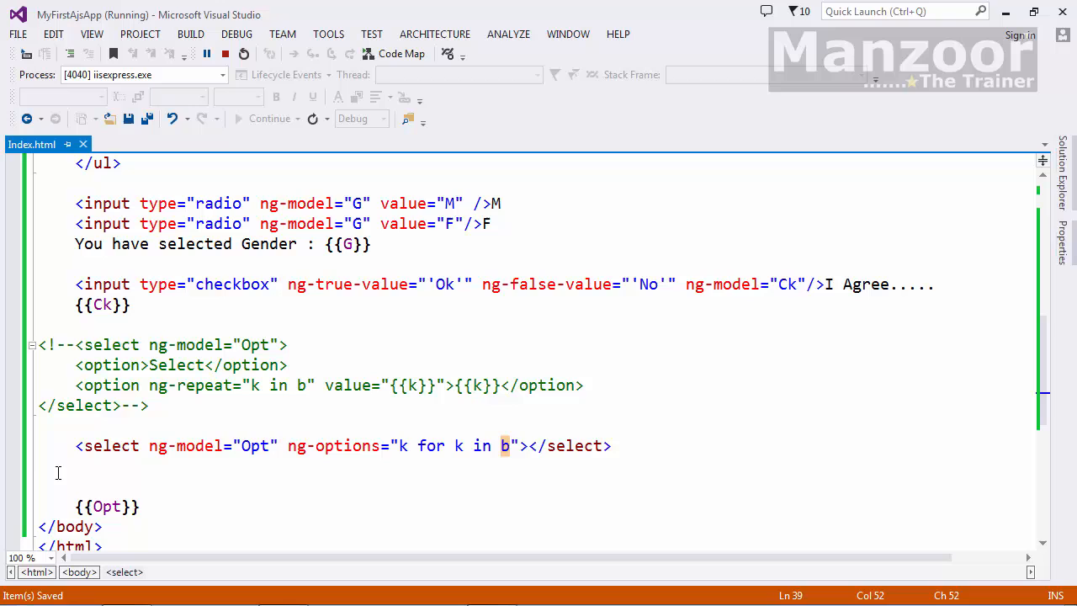
# Add multiple="multiple" to the Opt select tag and view the page in Chrome
pyautogui.write('multiple="')
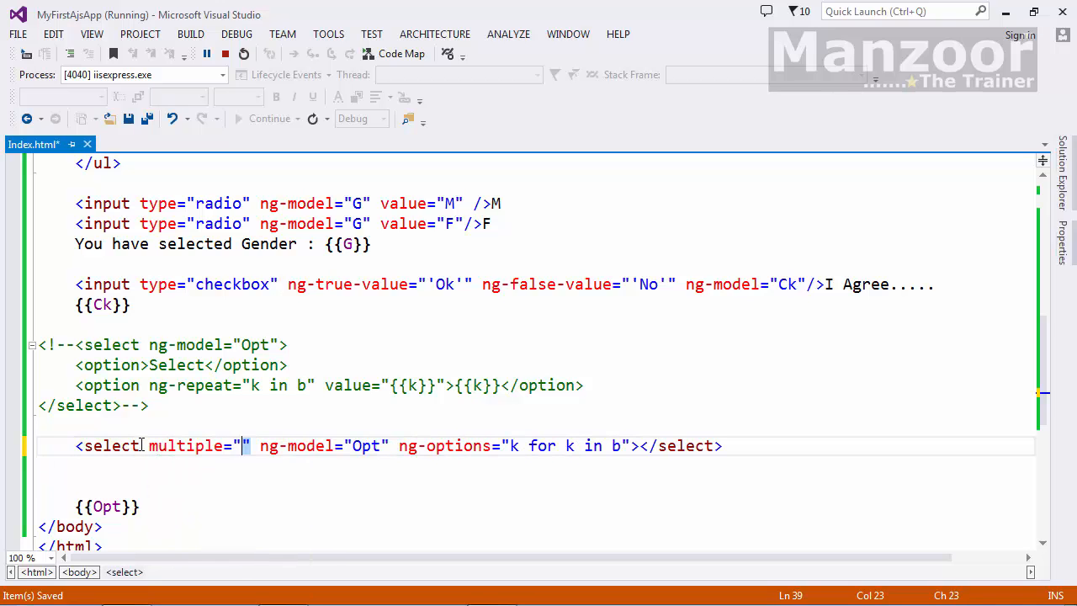
pyautogui.write('multi')
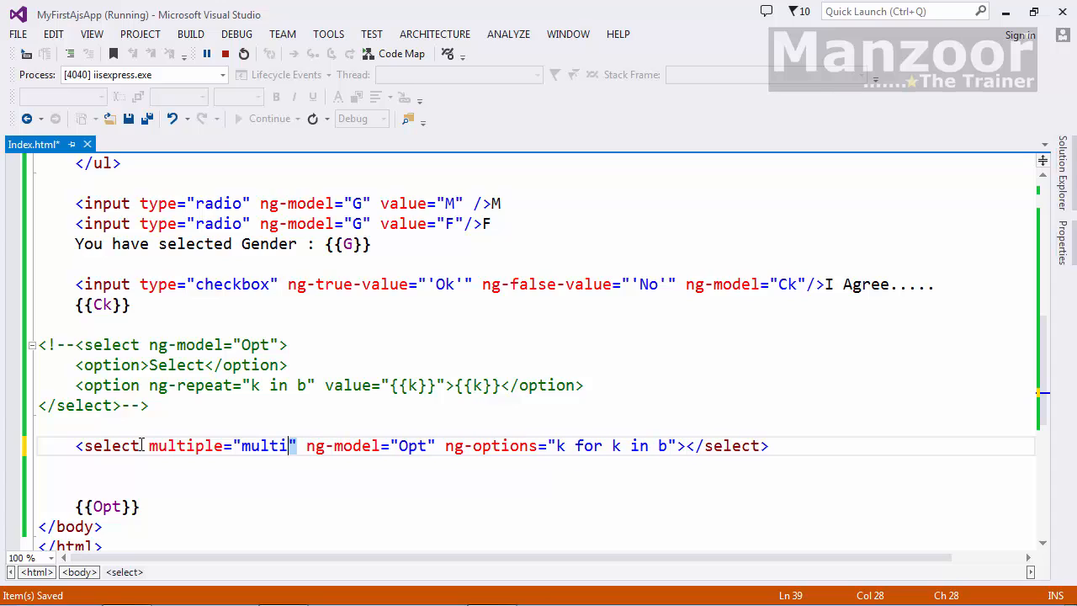
pyautogui.write('ple')
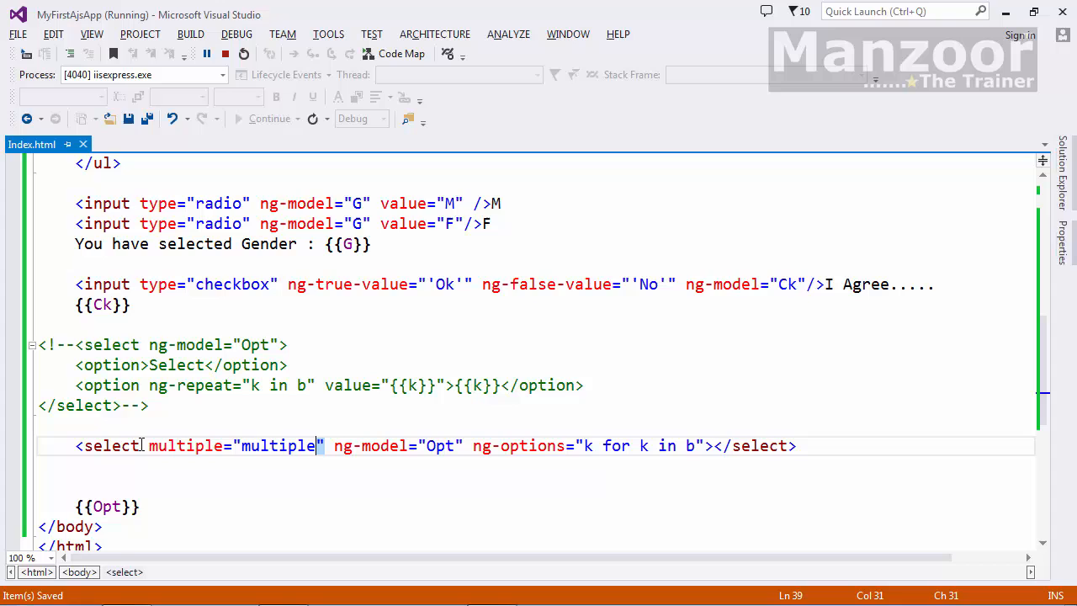
pyautogui.click(294, 10)
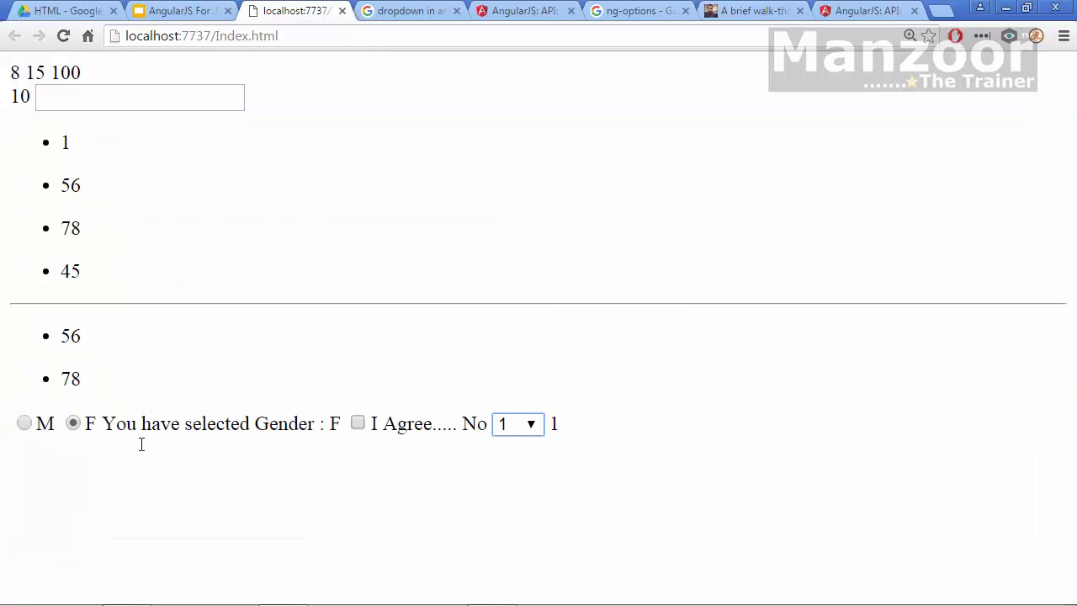
# Reload the page and select 78 and 45 in the list box, deselecting 1
pyautogui.click(515, 423)
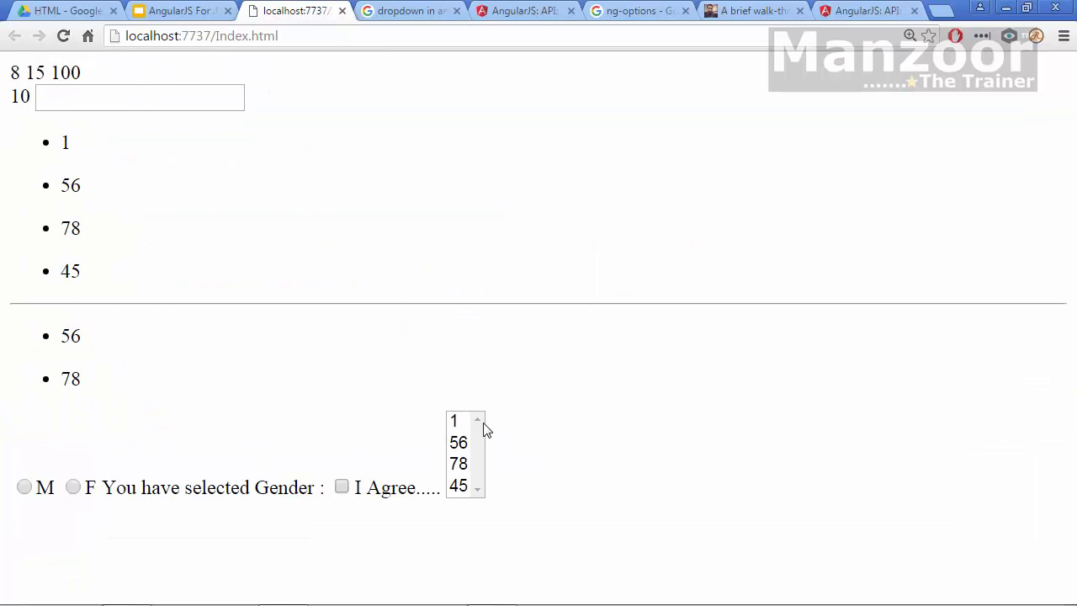
pyautogui.click(454, 420)
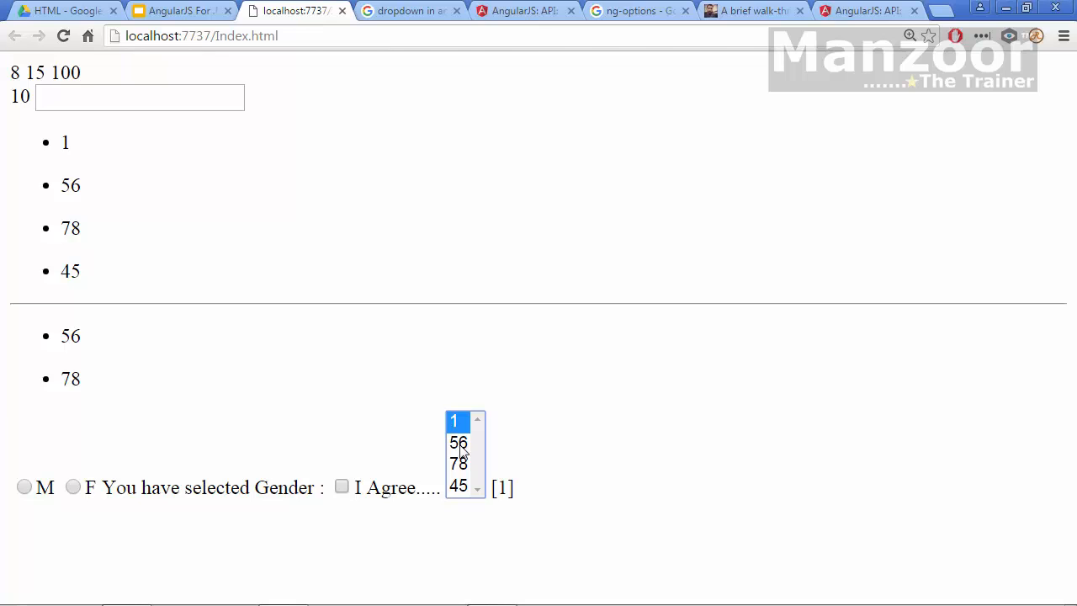
pyautogui.click(459, 462)
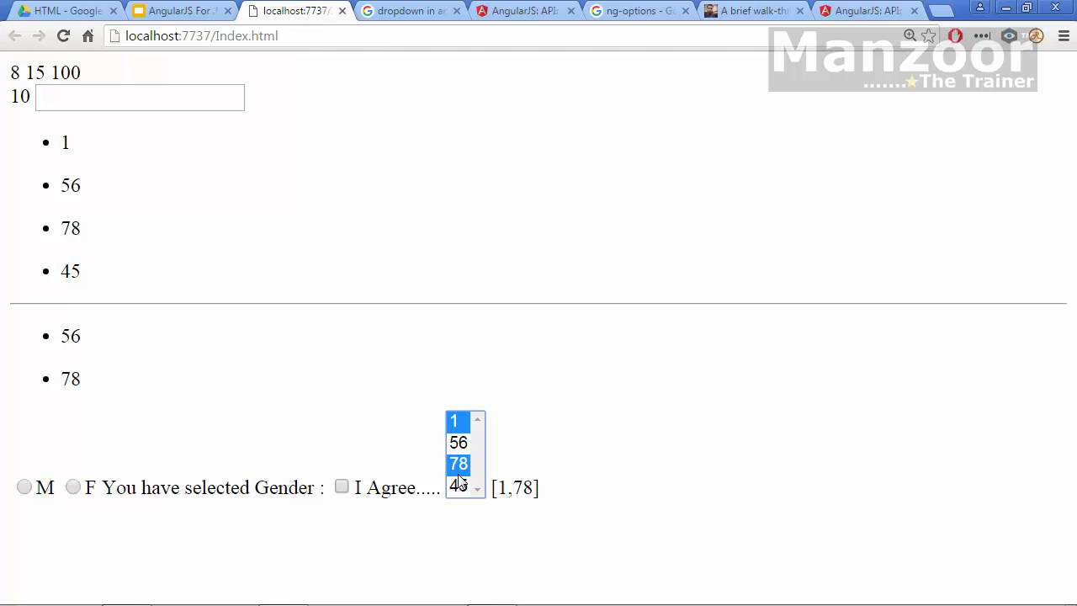
pyautogui.click(458, 484)
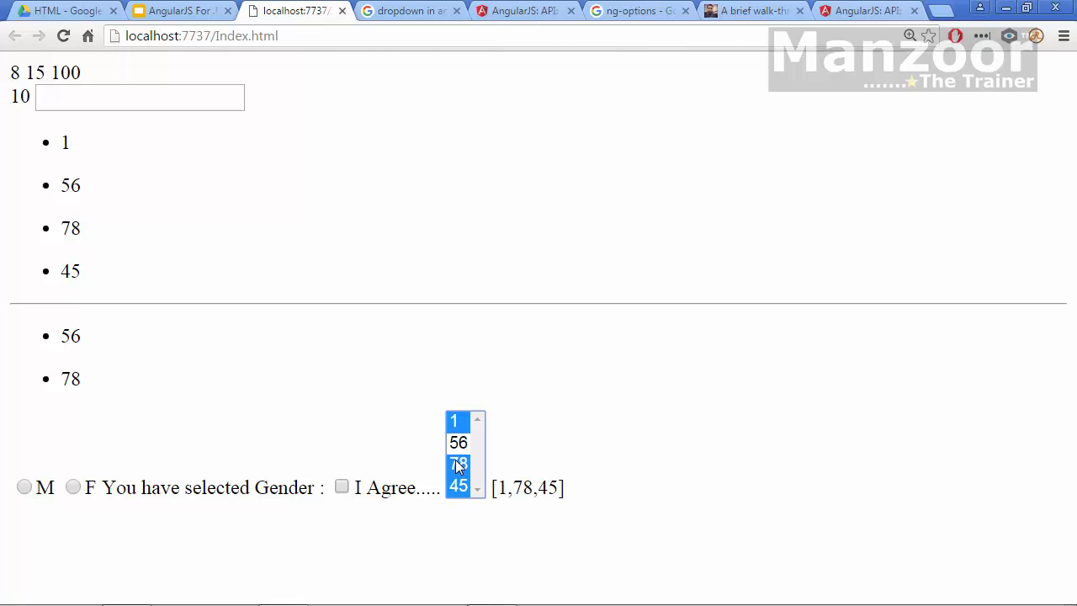
pyautogui.click(454, 420)
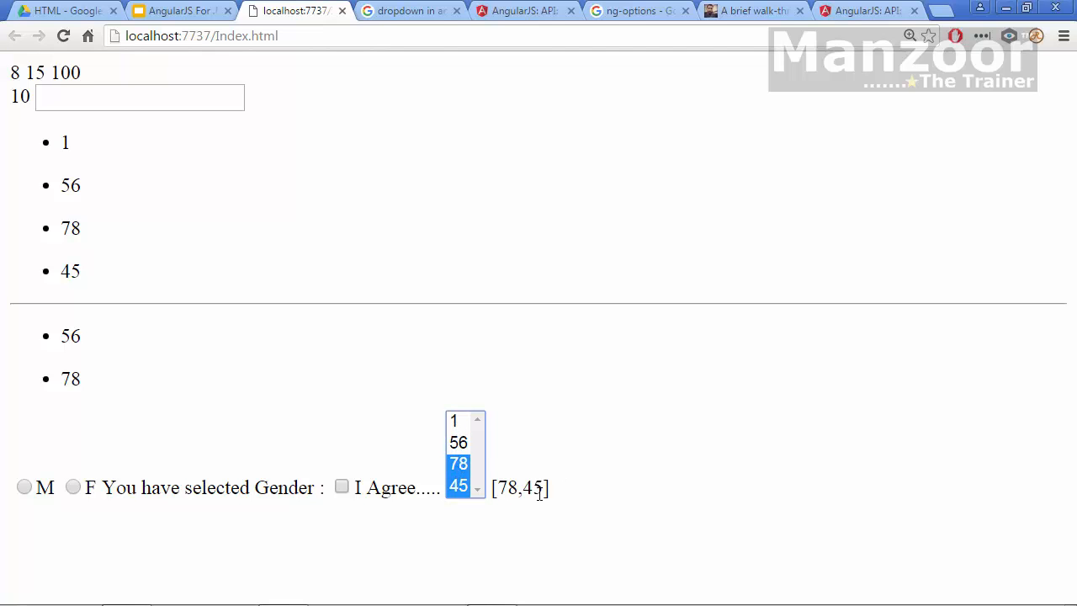